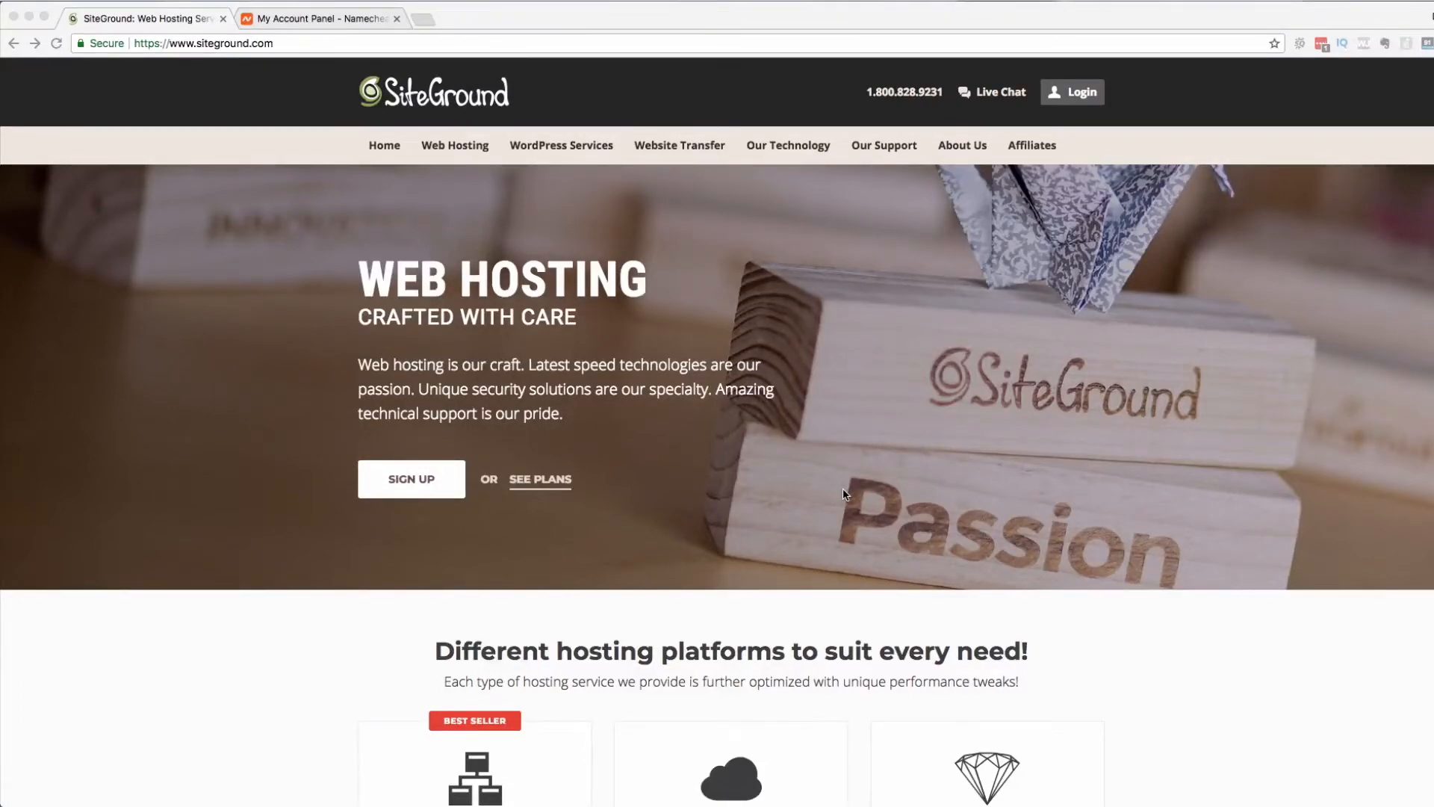
mouse_move(770, 504)
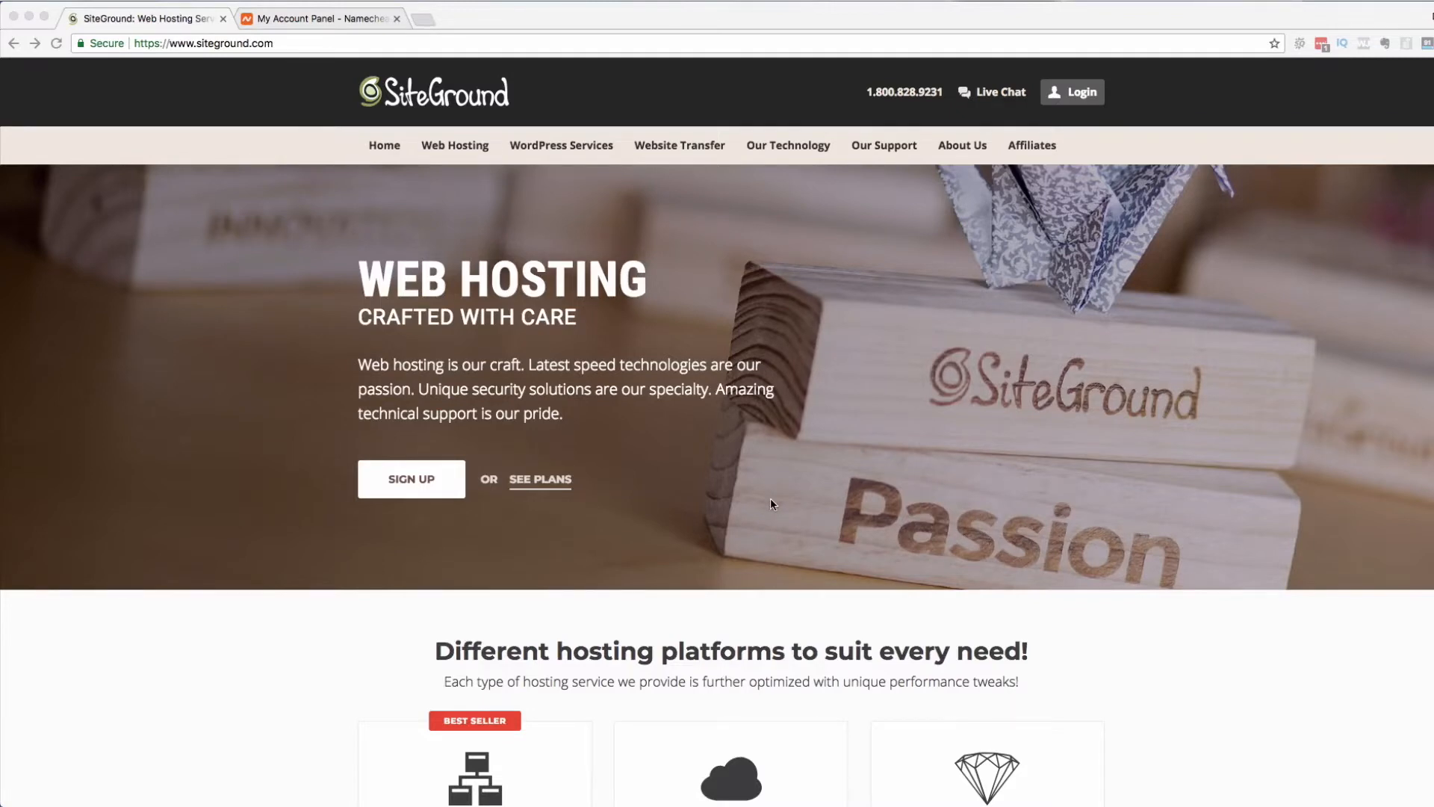
mouse_move(914, 253)
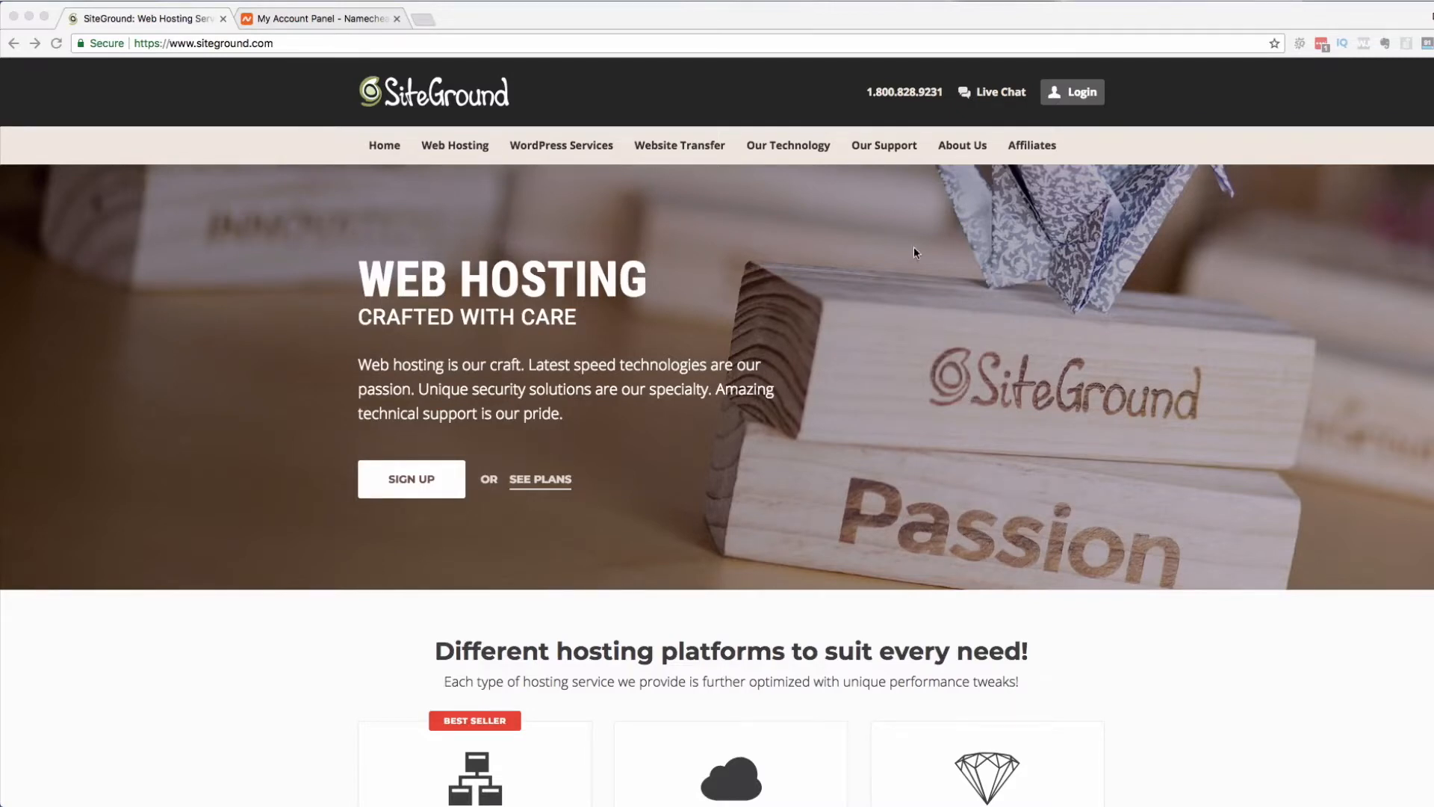
mouse_move(878, 174)
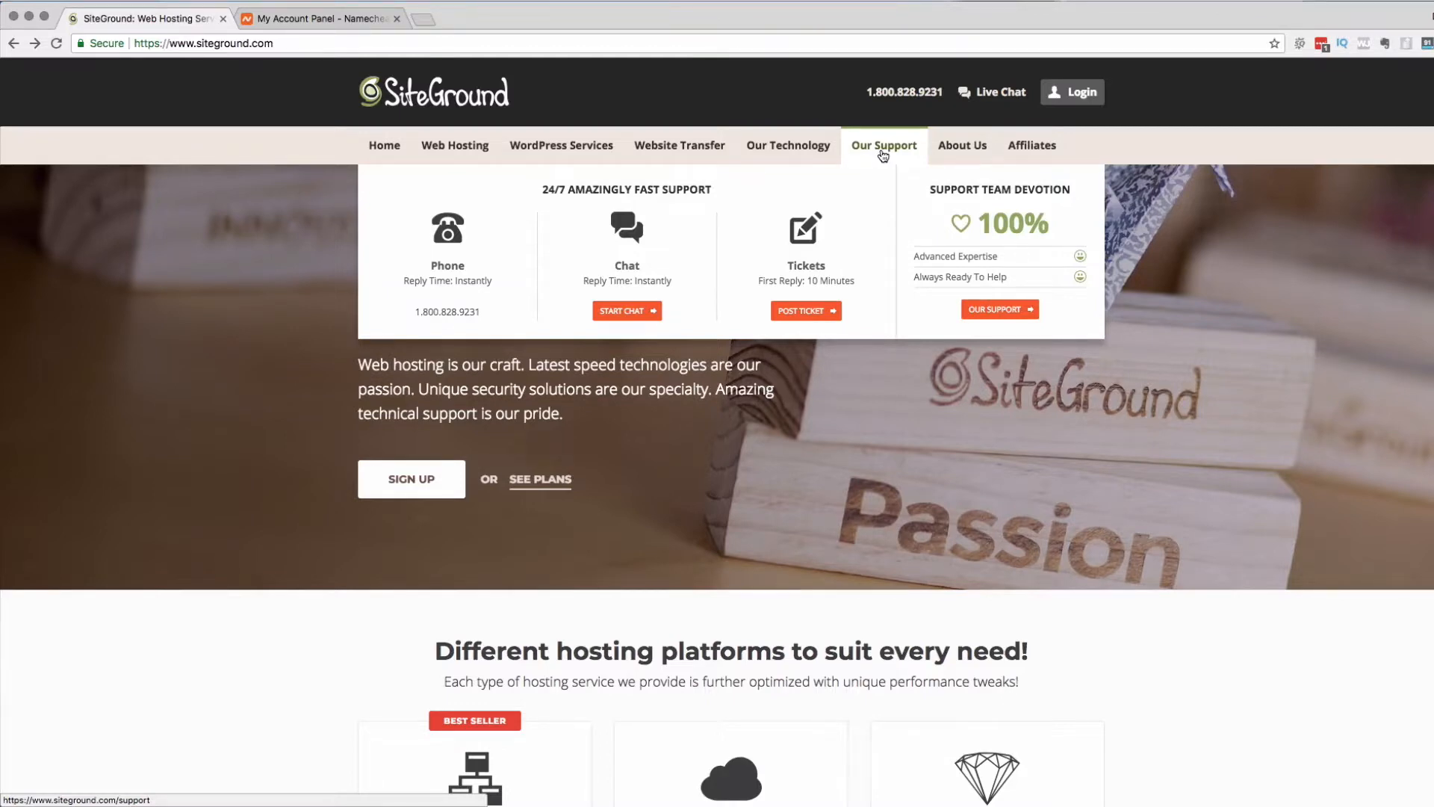
mouse_move(574, 302)
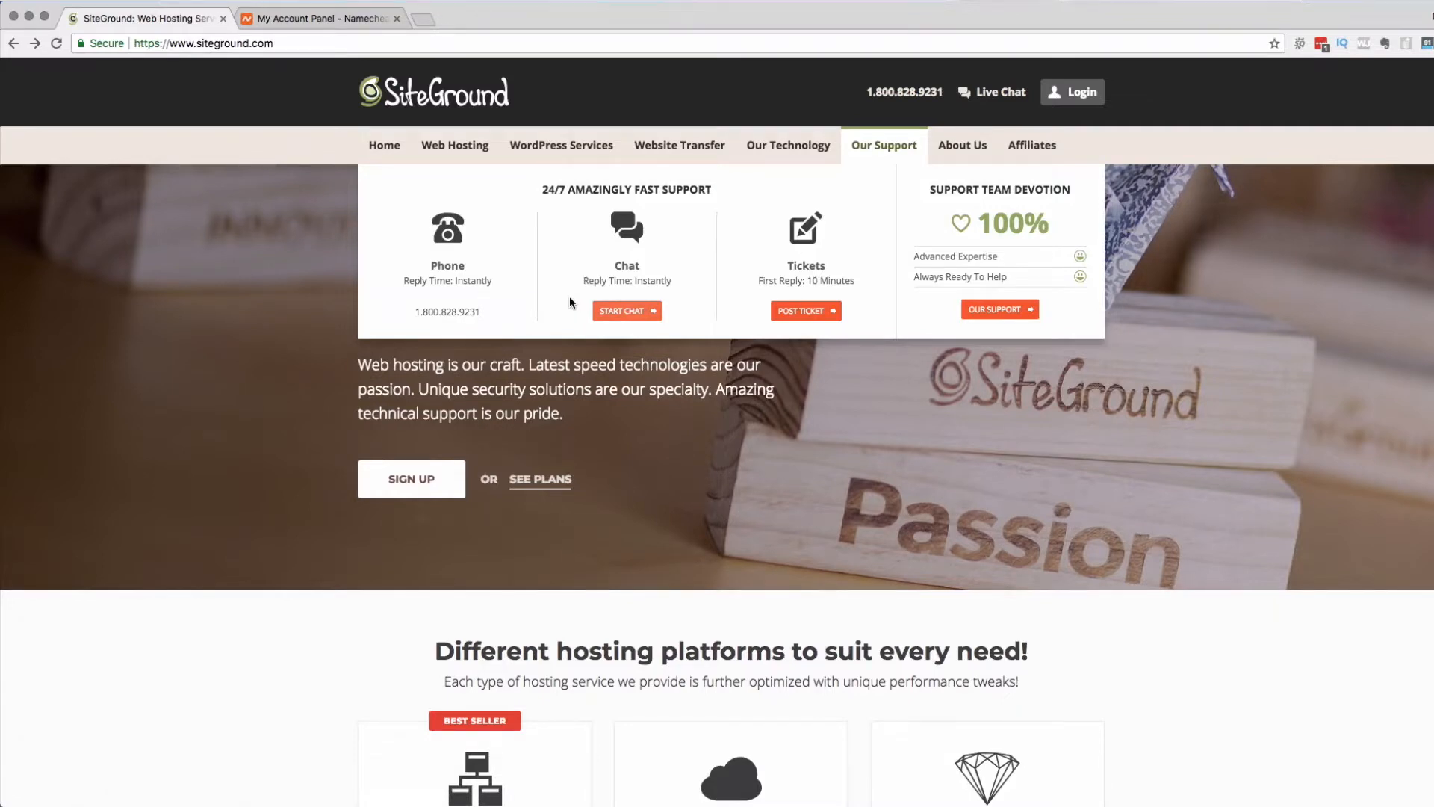
mouse_move(591, 298)
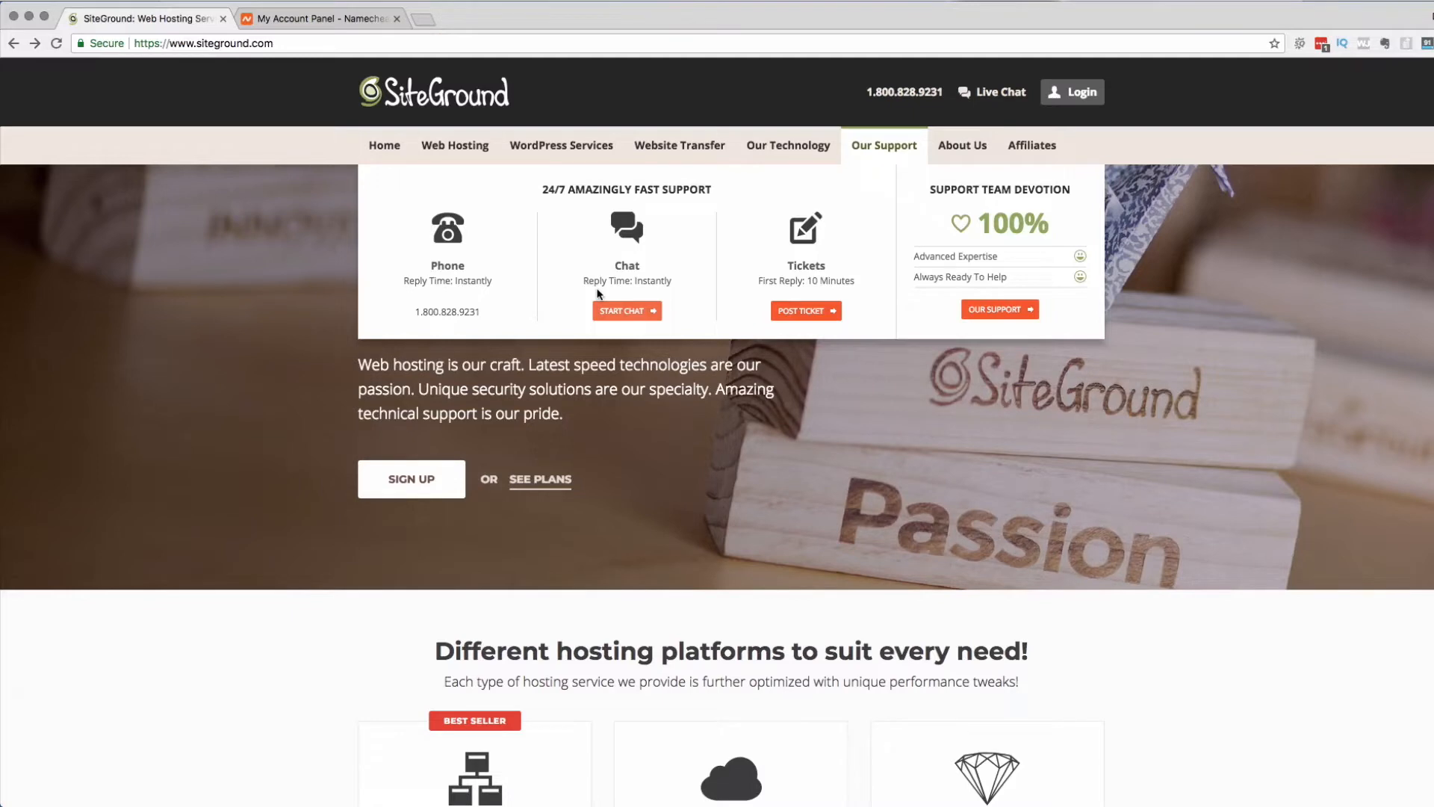
mouse_move(558, 294)
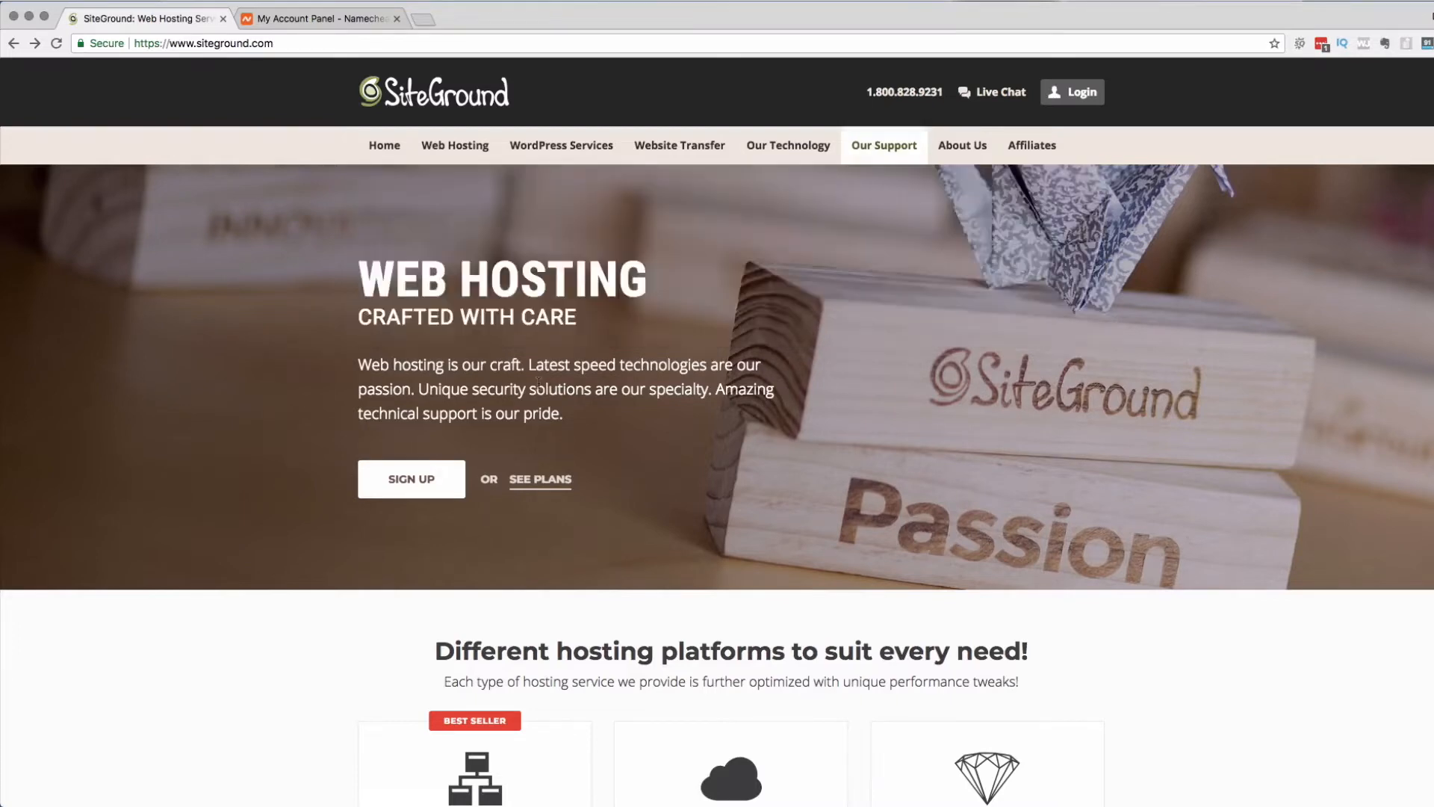
- Scroll to the hosting platforms and open Learn More under shared Web Hosting
scroll("down", 3)
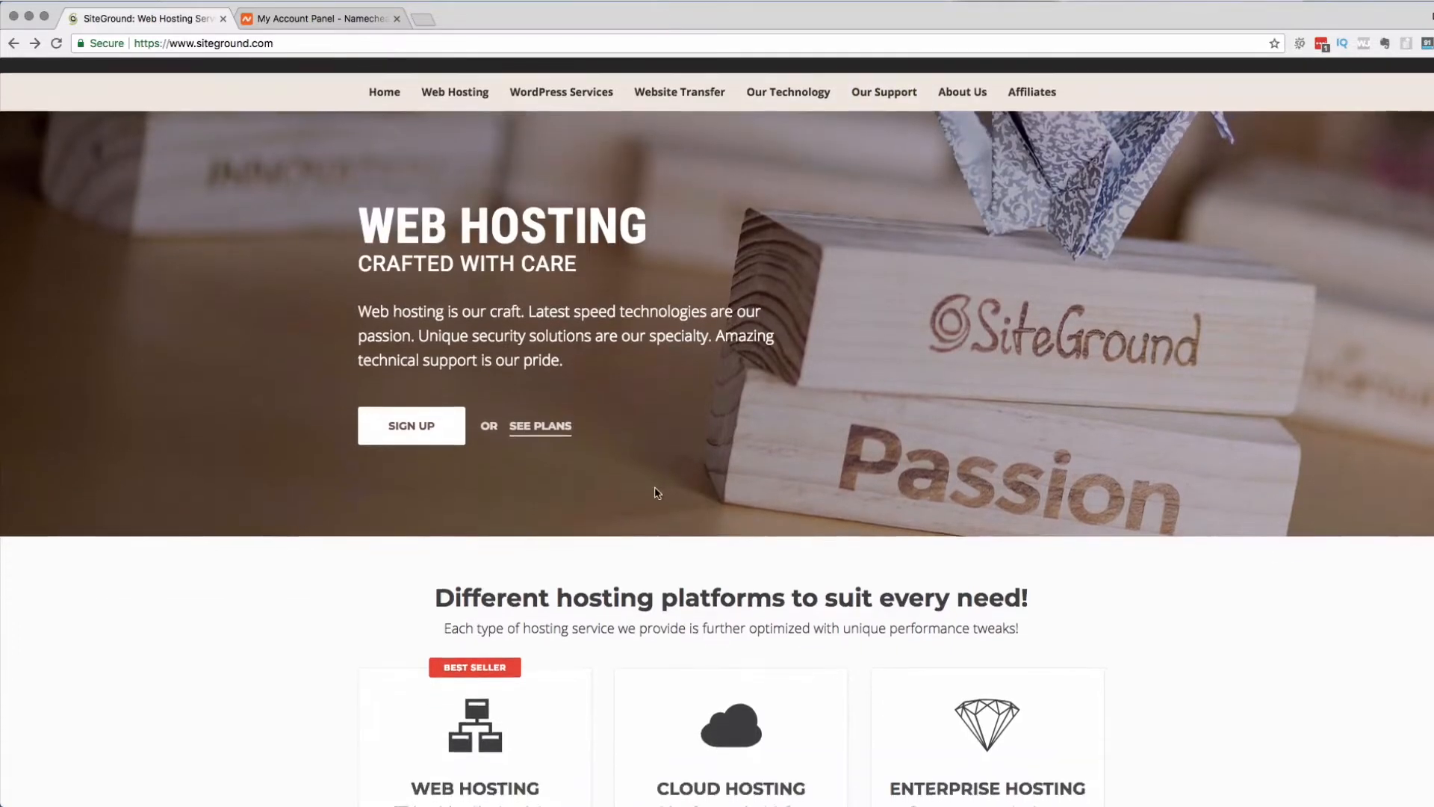
scroll("down", 3)
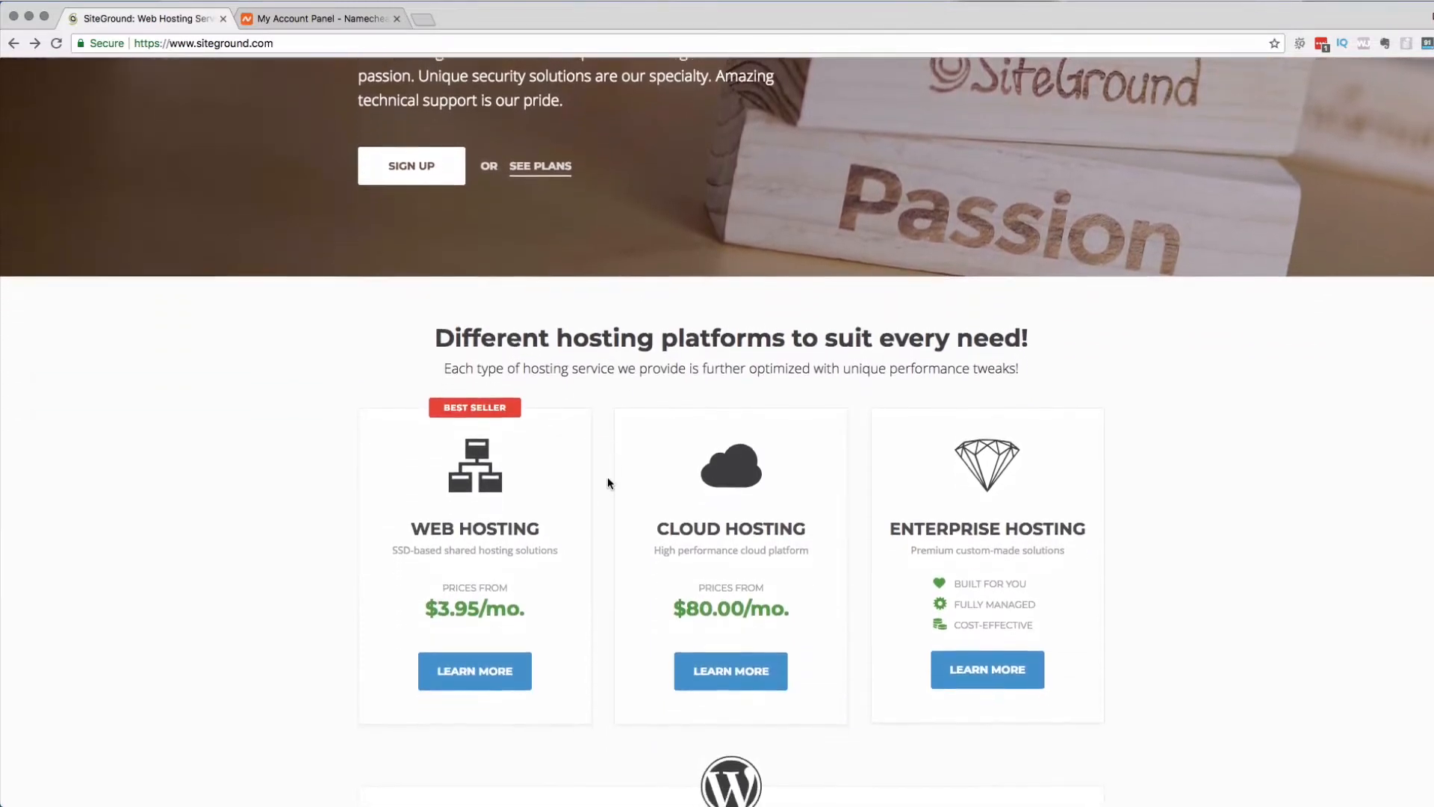
scroll("down", 3)
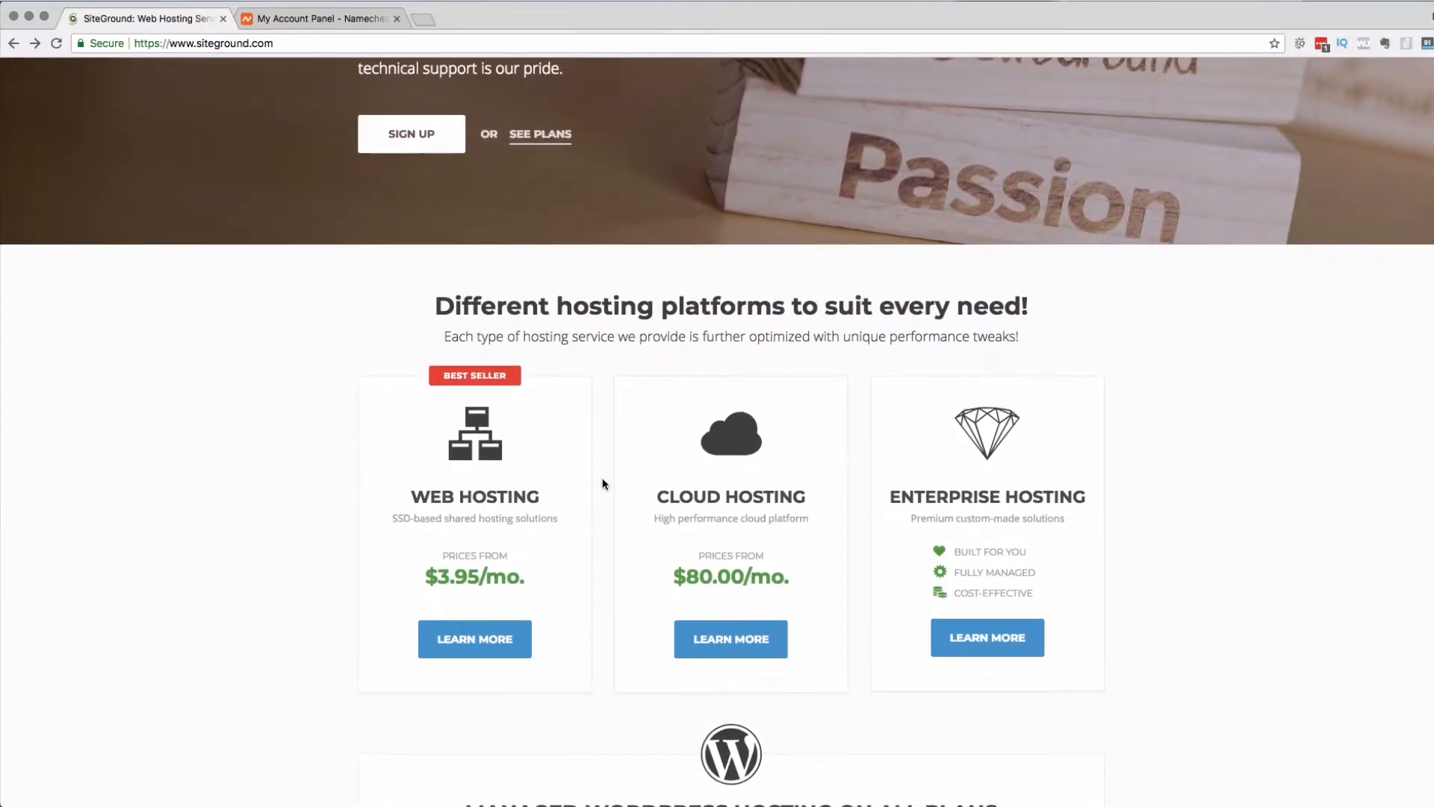
mouse_move(386, 481)
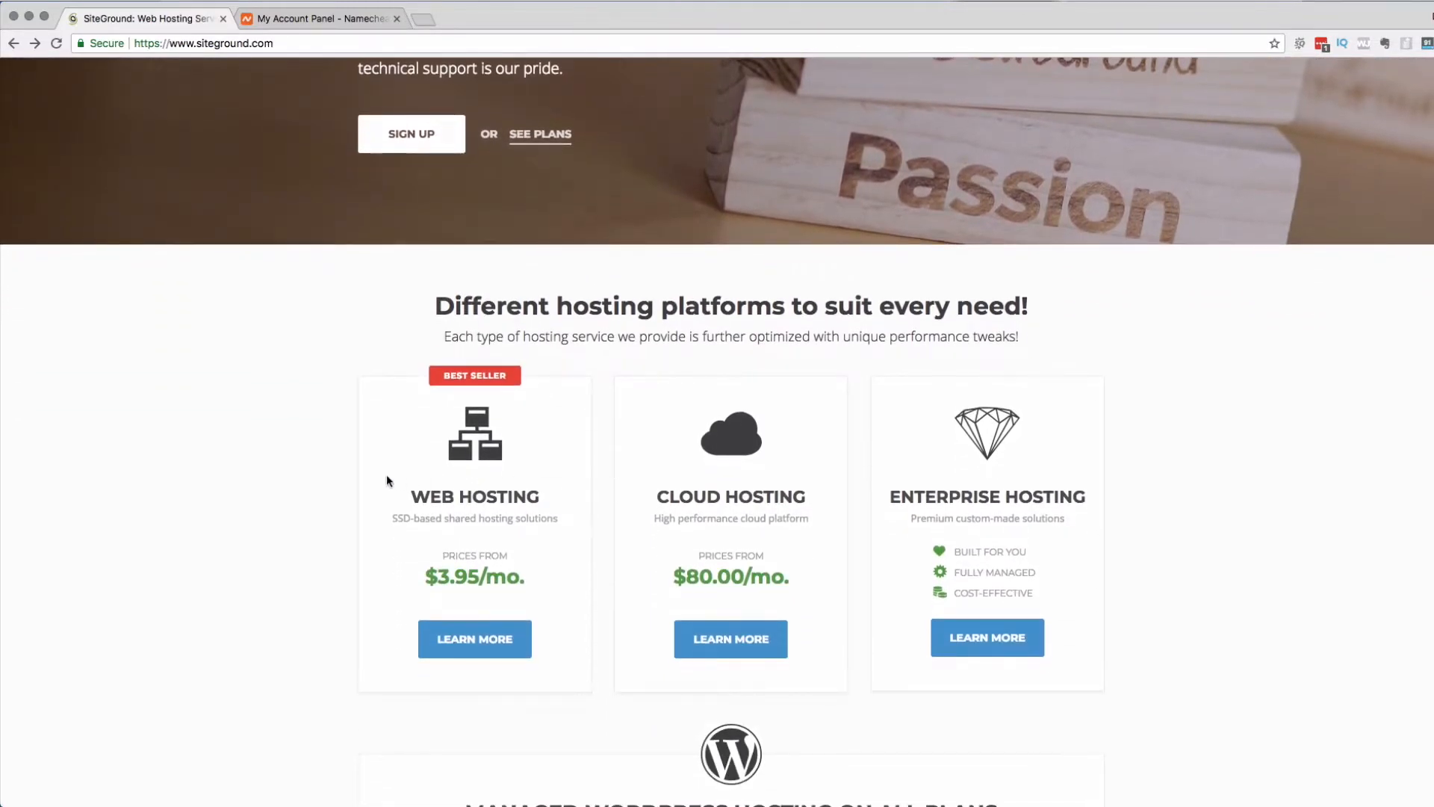
scroll("down", 3)
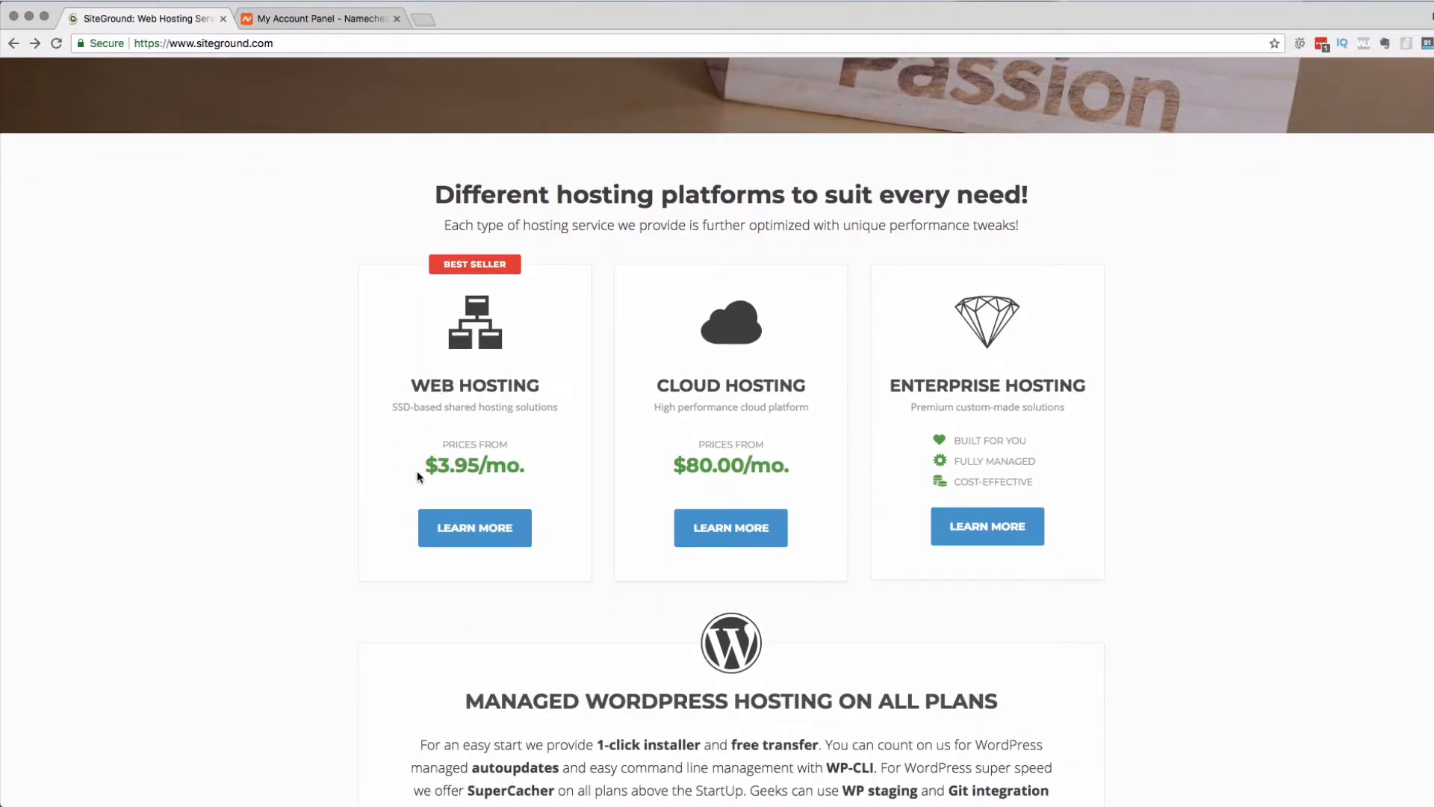
mouse_move(730, 528)
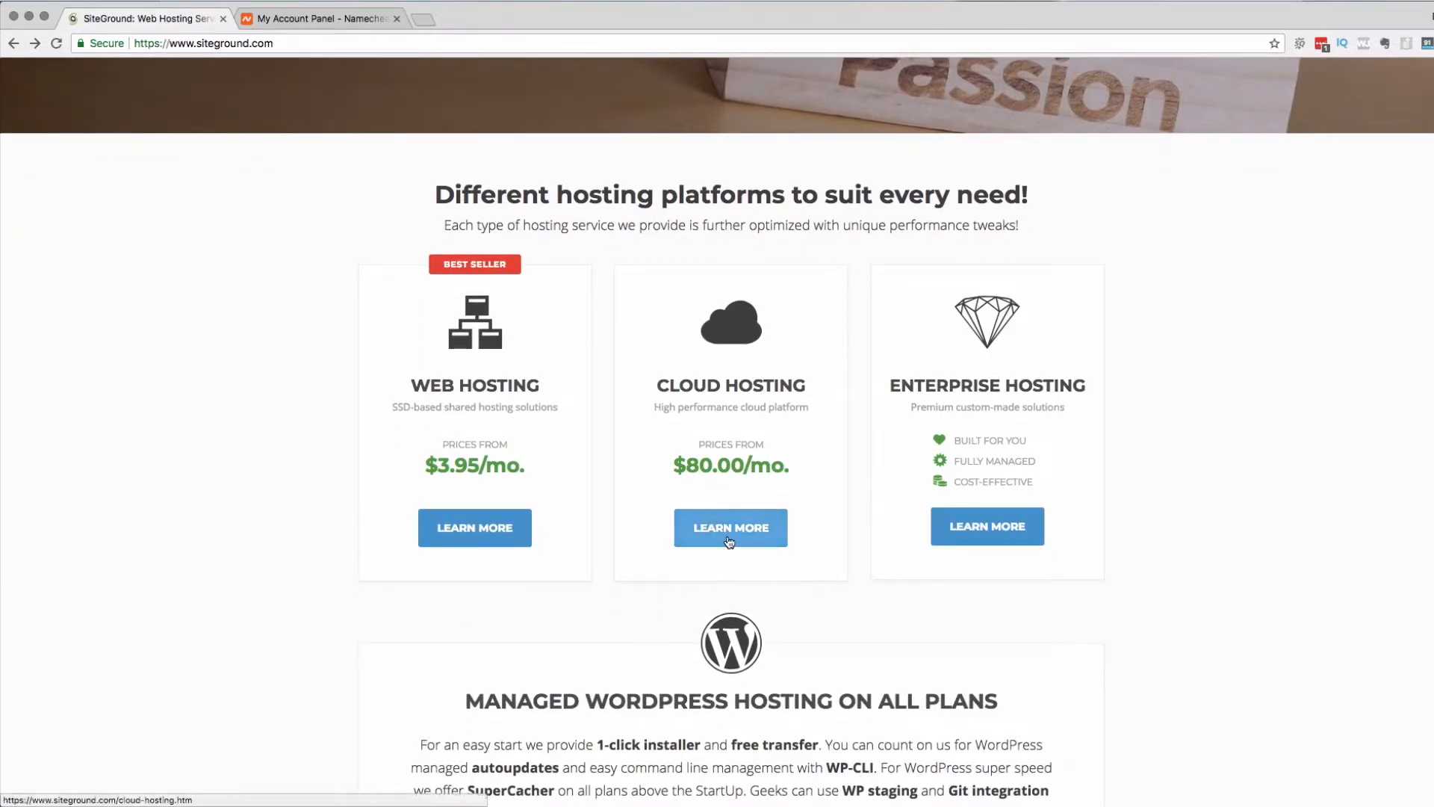
mouse_move(978, 435)
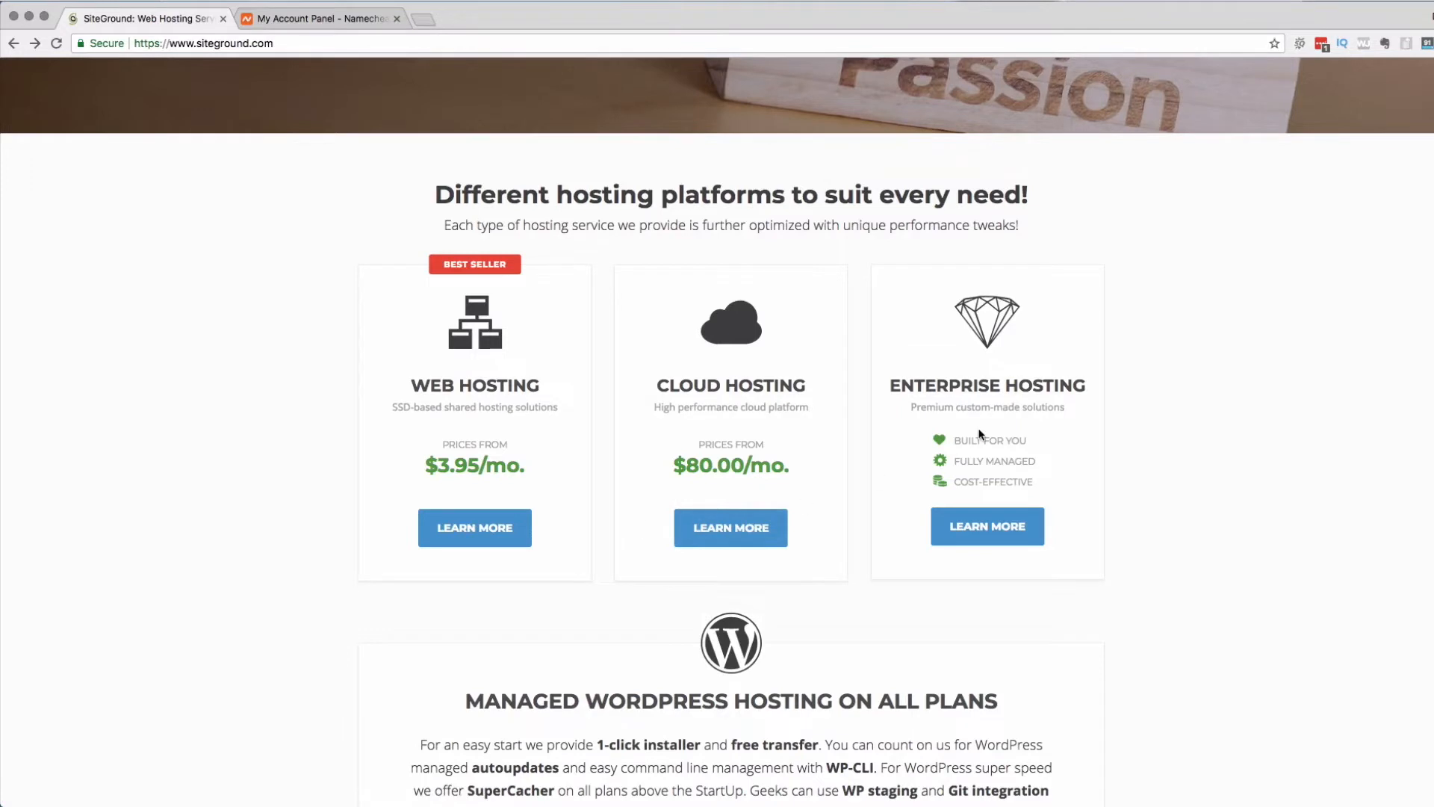
mouse_move(551, 521)
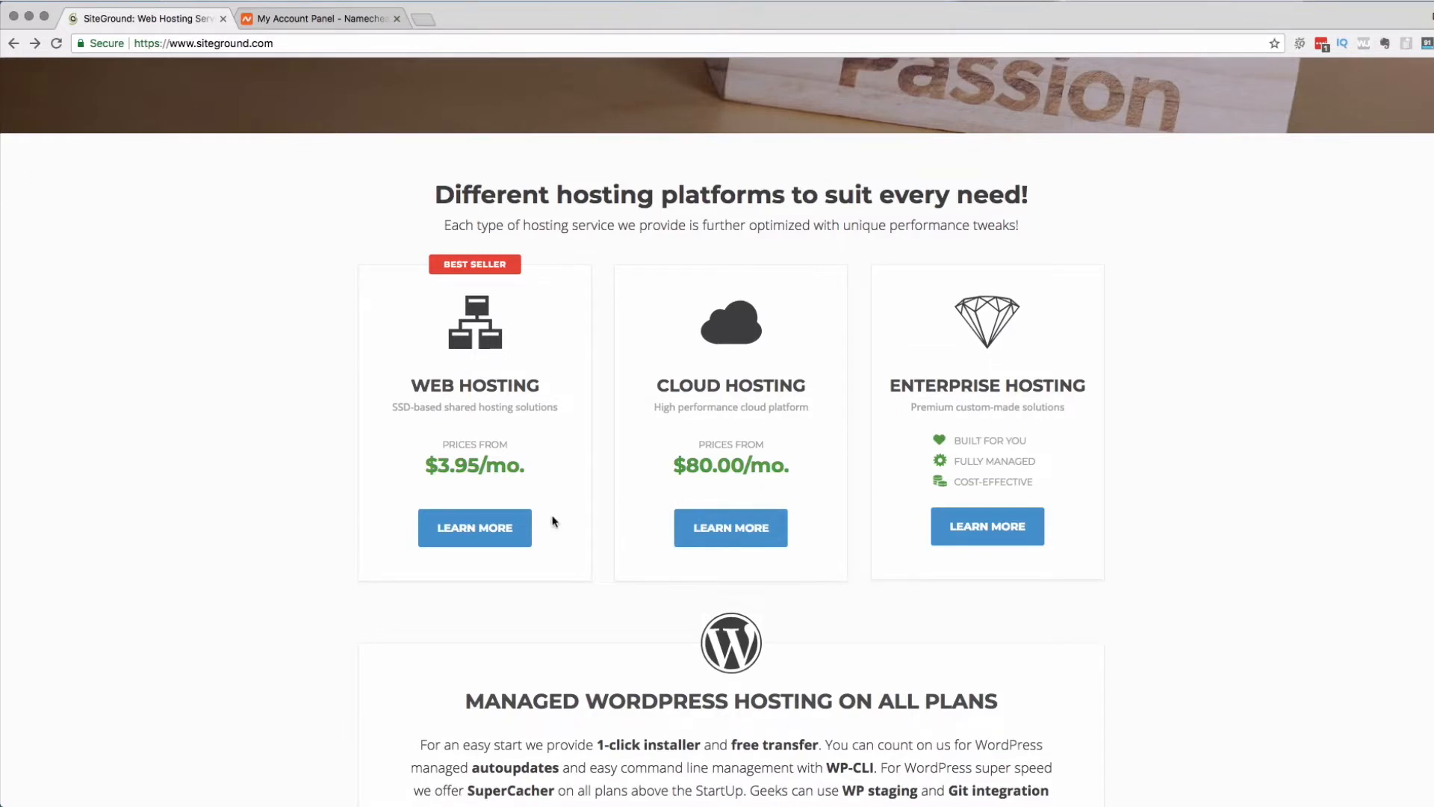
left_click(475, 527)
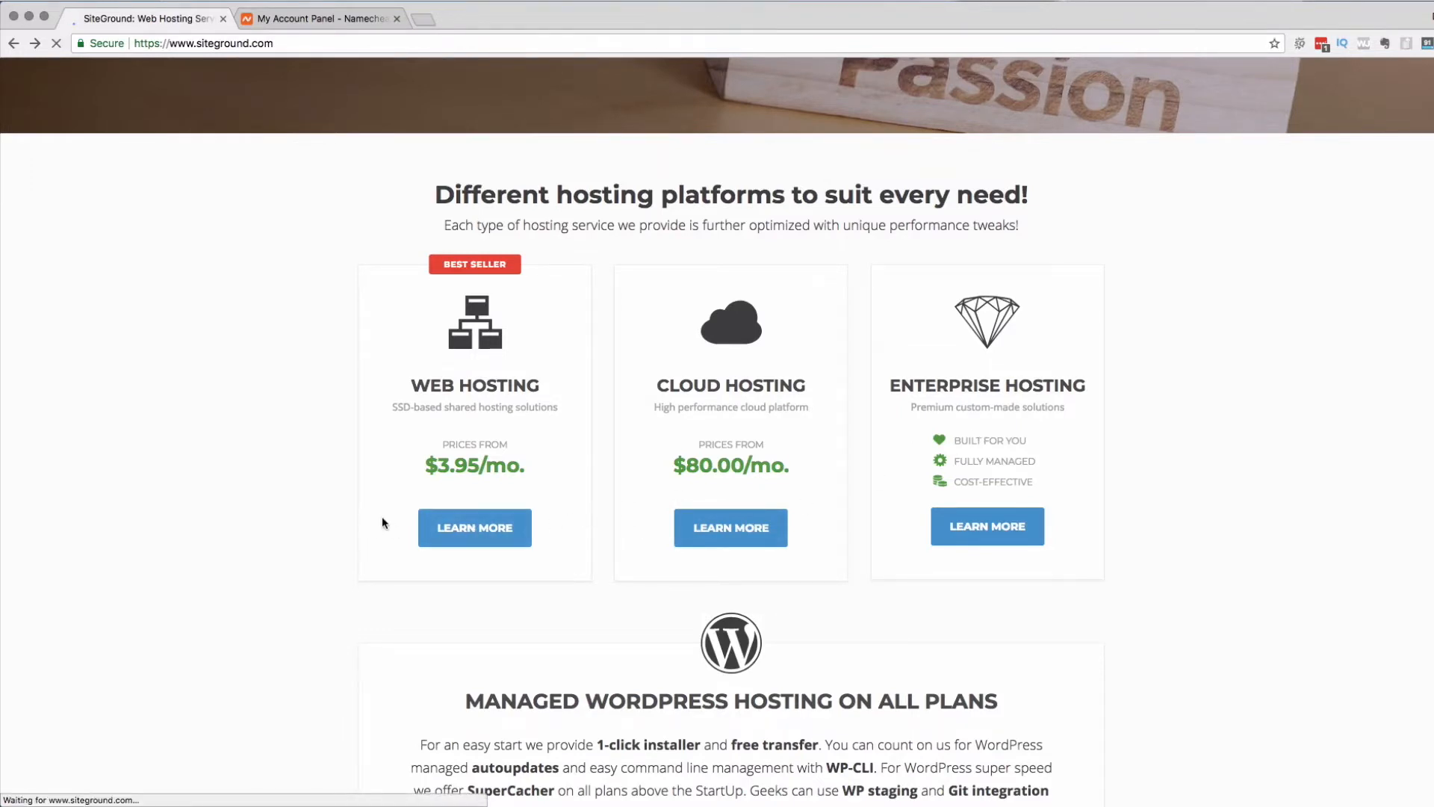
- Open the Web Hosting plans page comparing StartUp, GrowBig and GoGeek
left_click(475, 526)
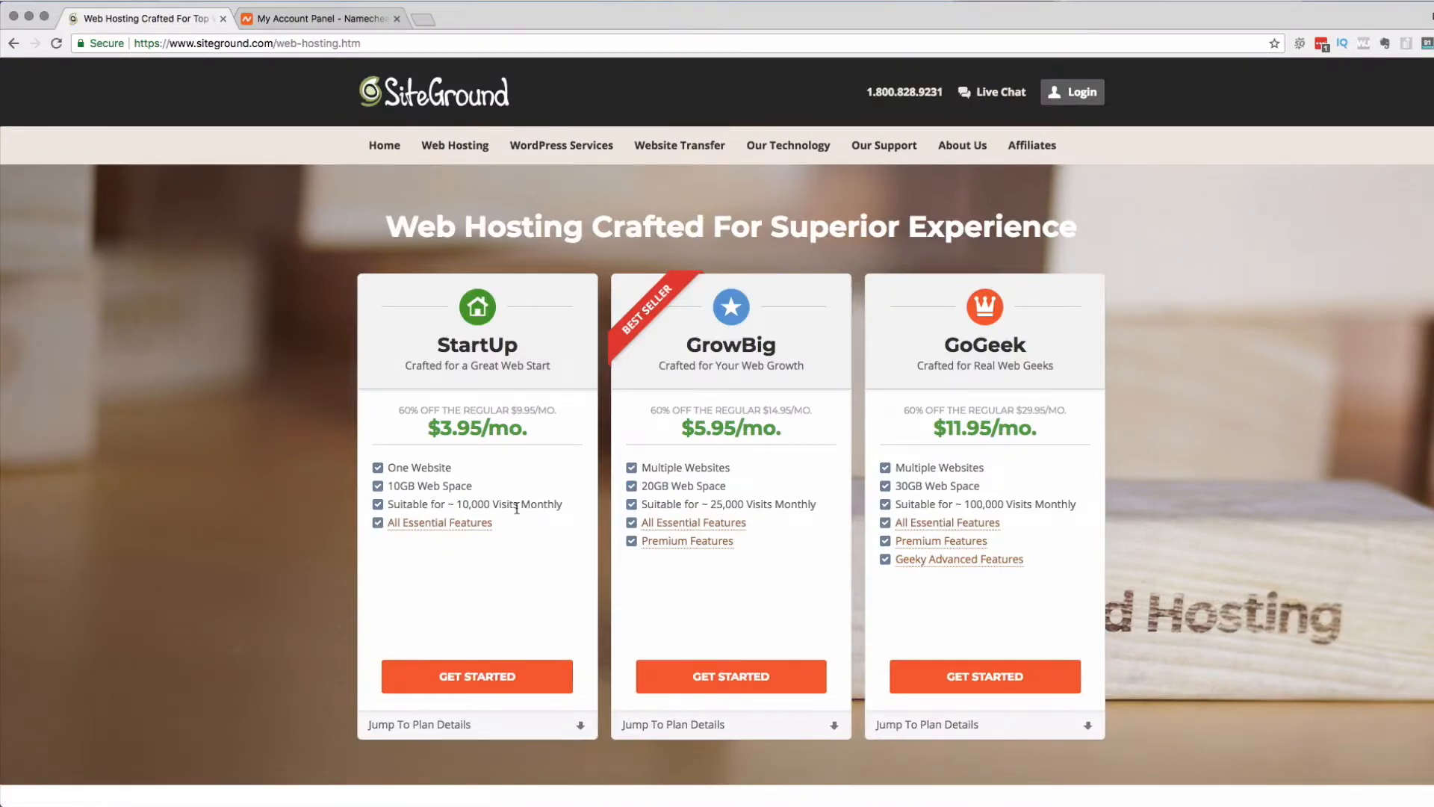
mouse_move(537, 517)
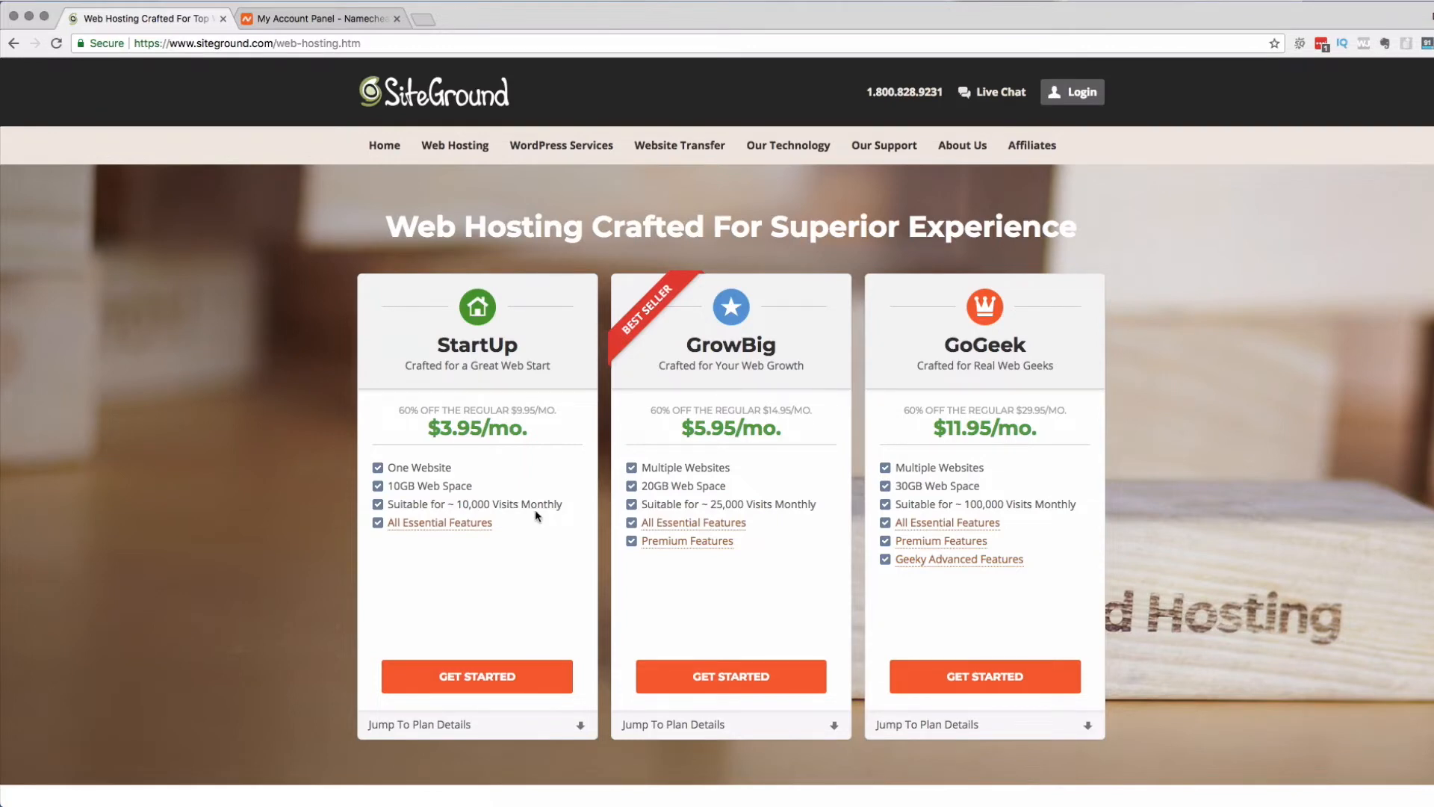
mouse_move(535, 542)
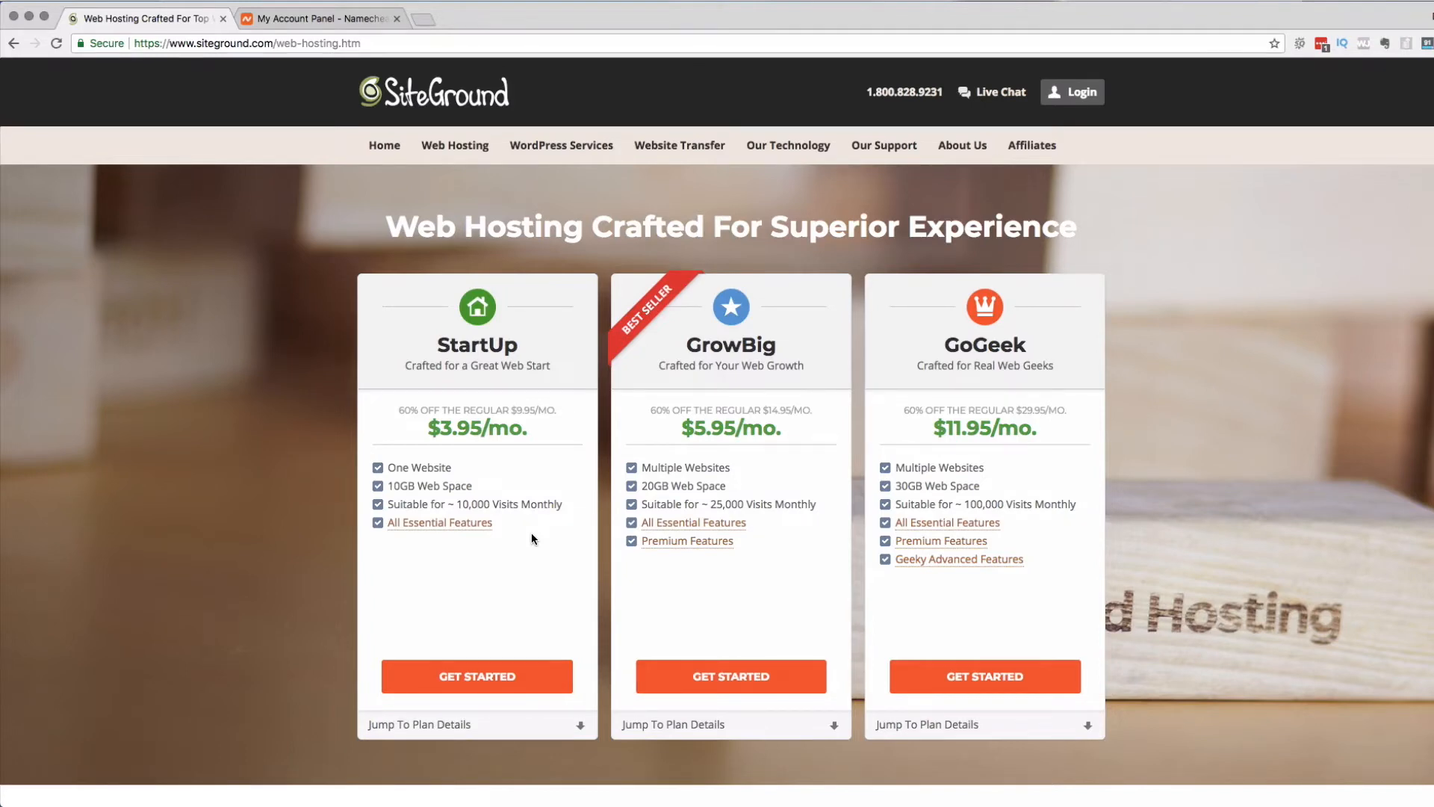
mouse_move(526, 539)
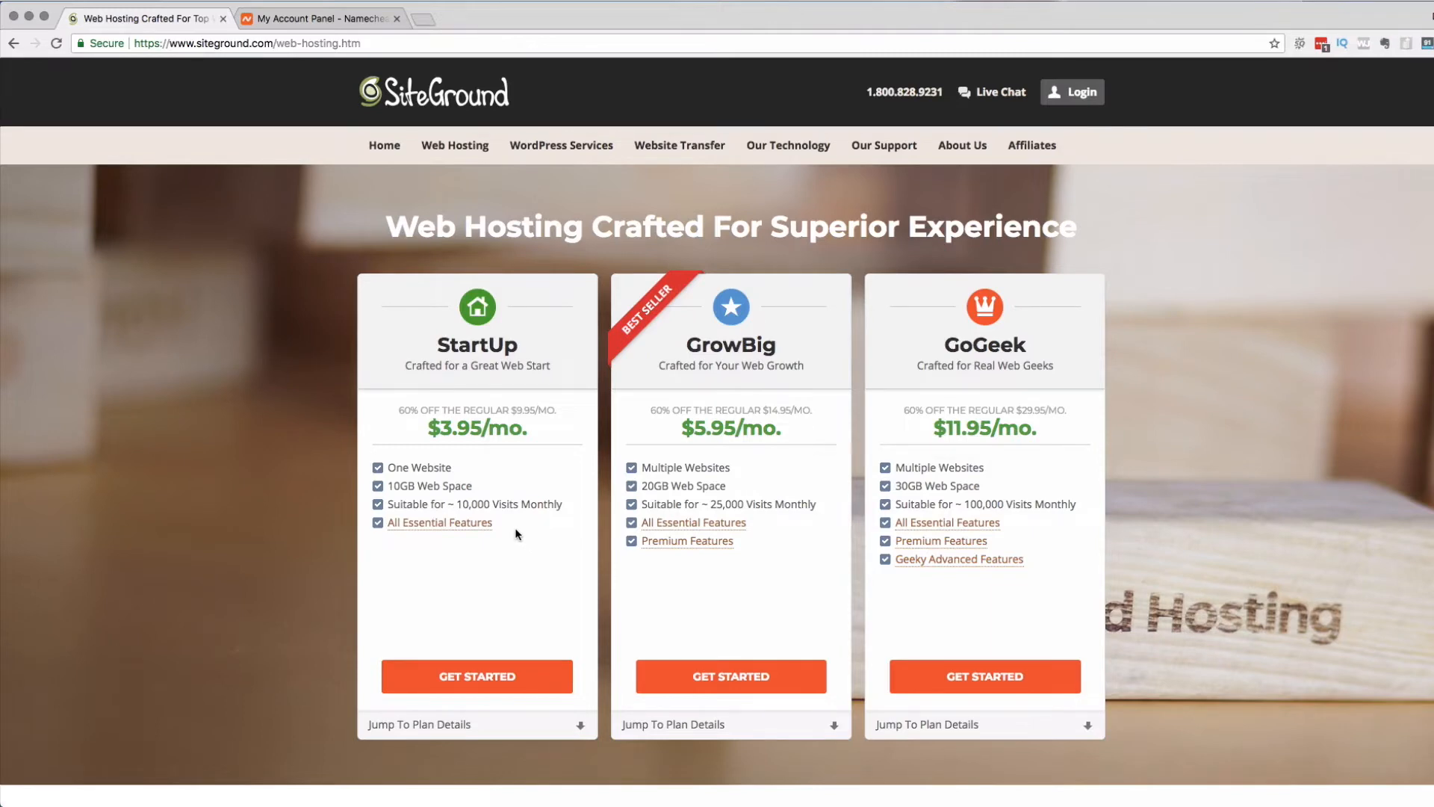
- Order the StartUp plan using the existing domain survivethe9to5.com
left_click(476, 676)
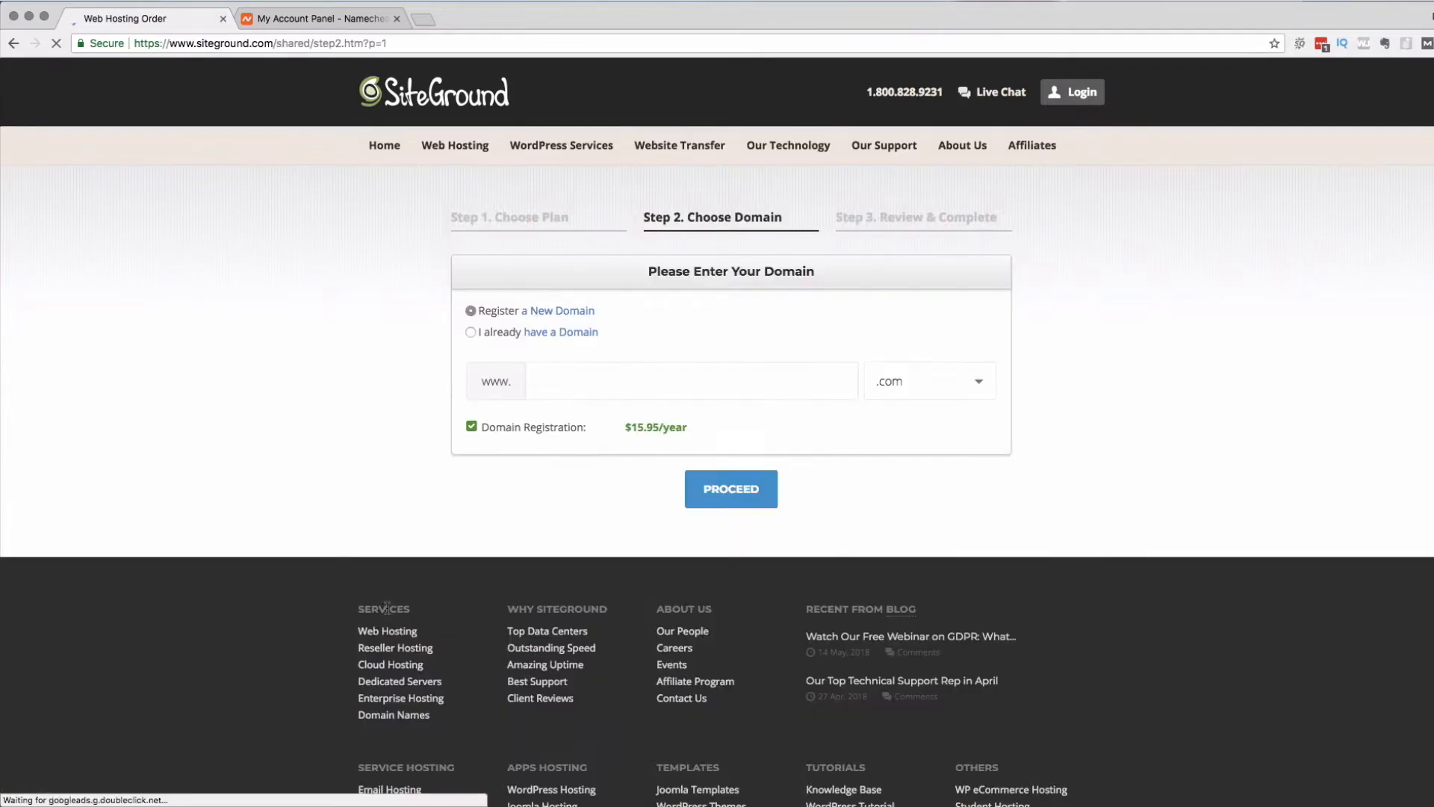
left_click(471, 331)
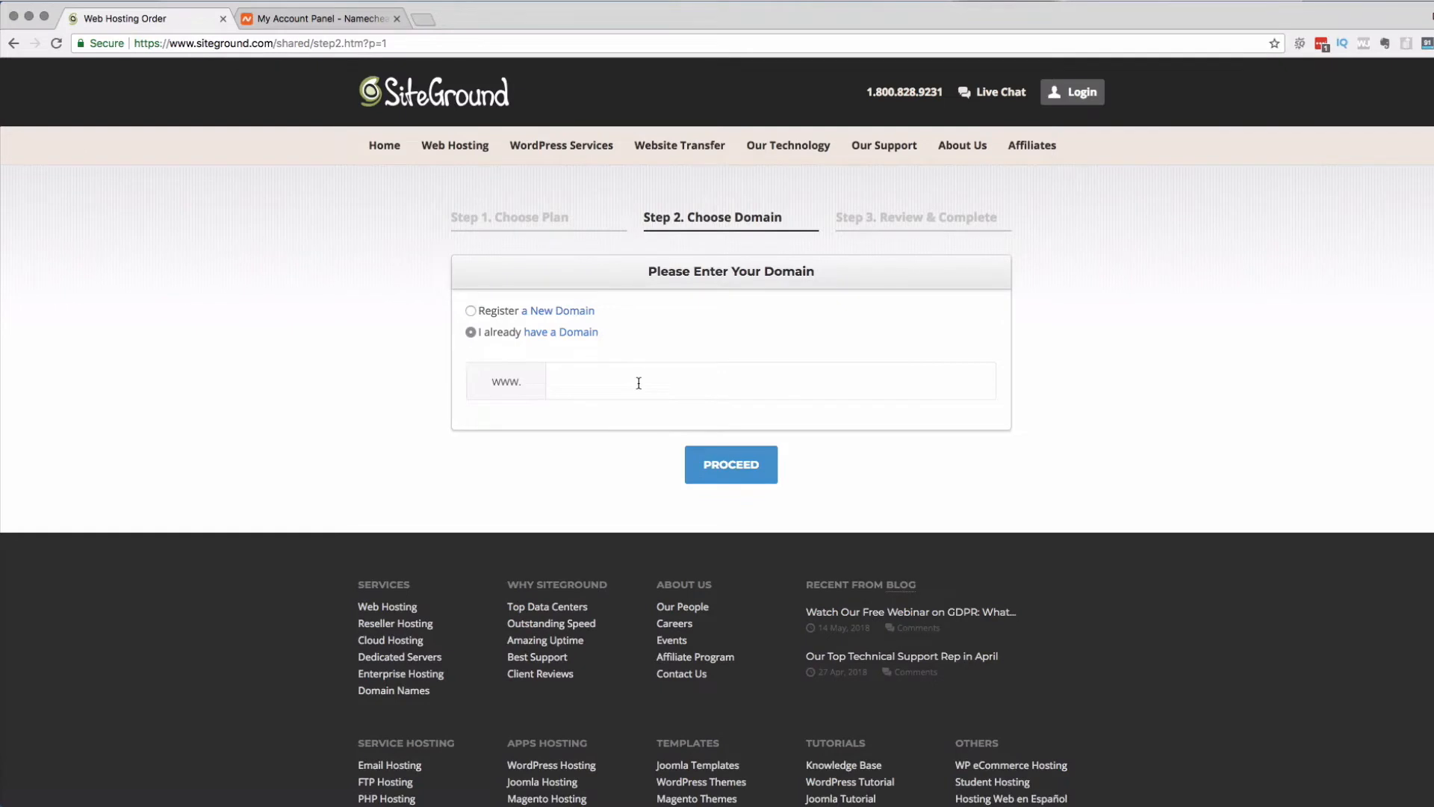
type("survivethe9to5.com")
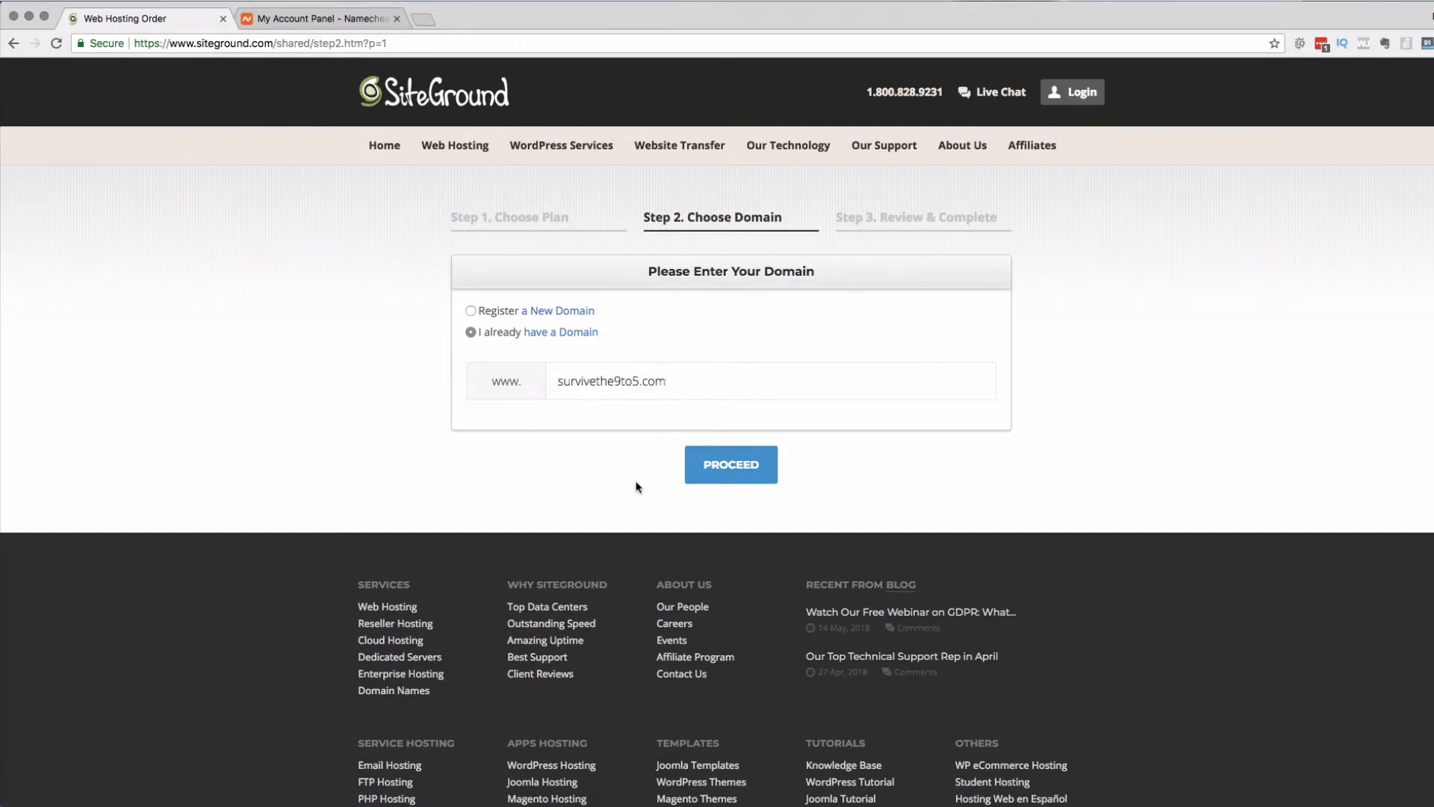
left_click(730, 464)
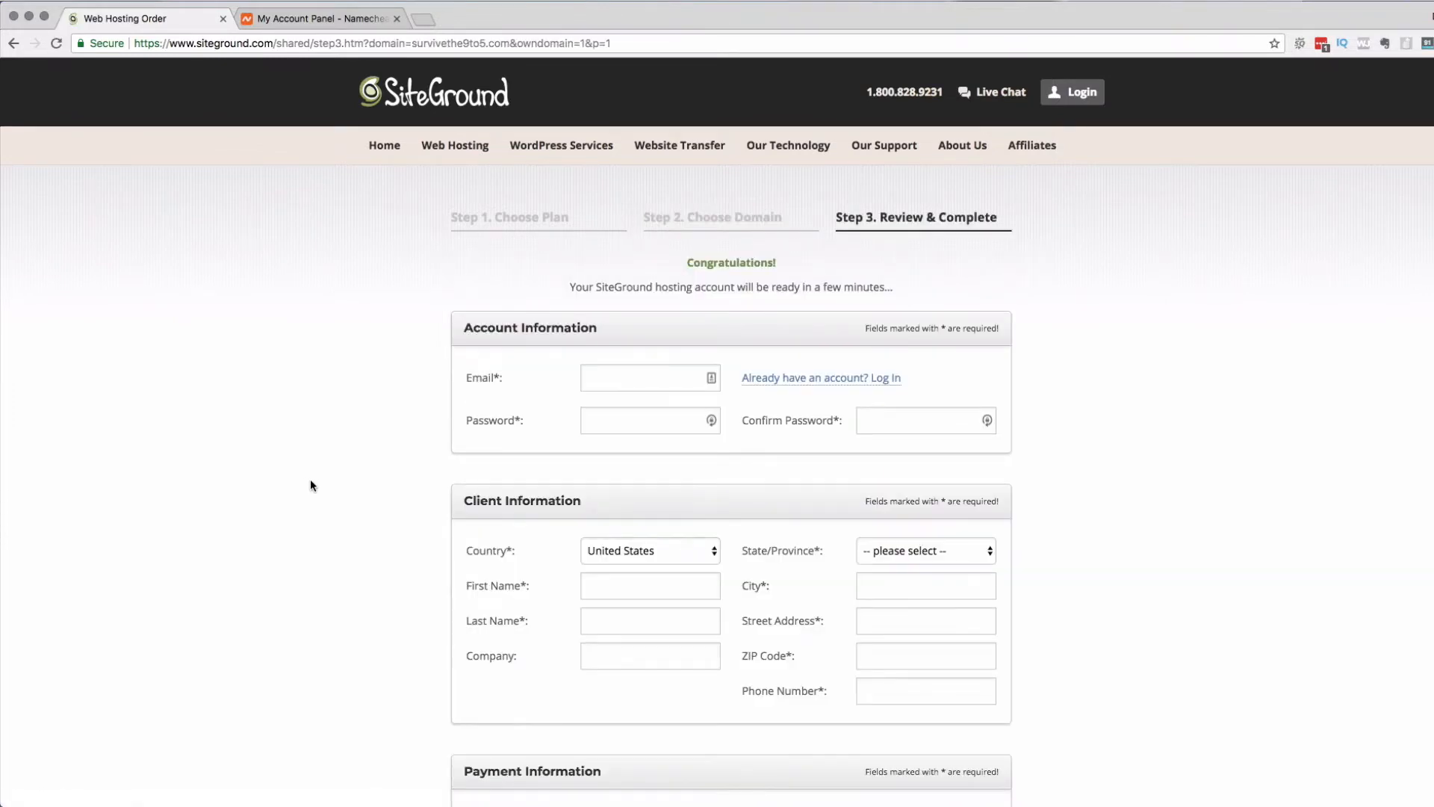
scroll("down", 3)
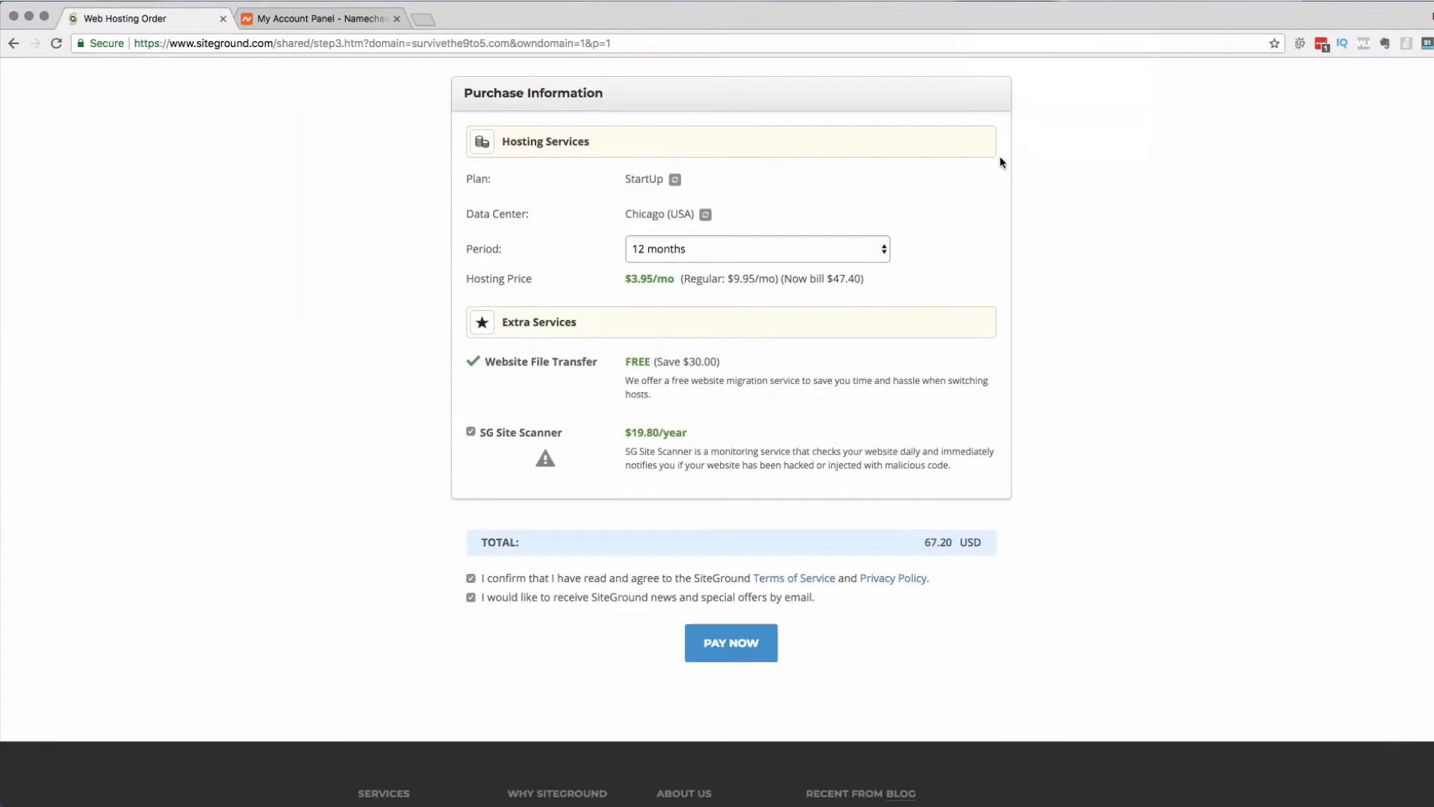
mouse_move(934, 177)
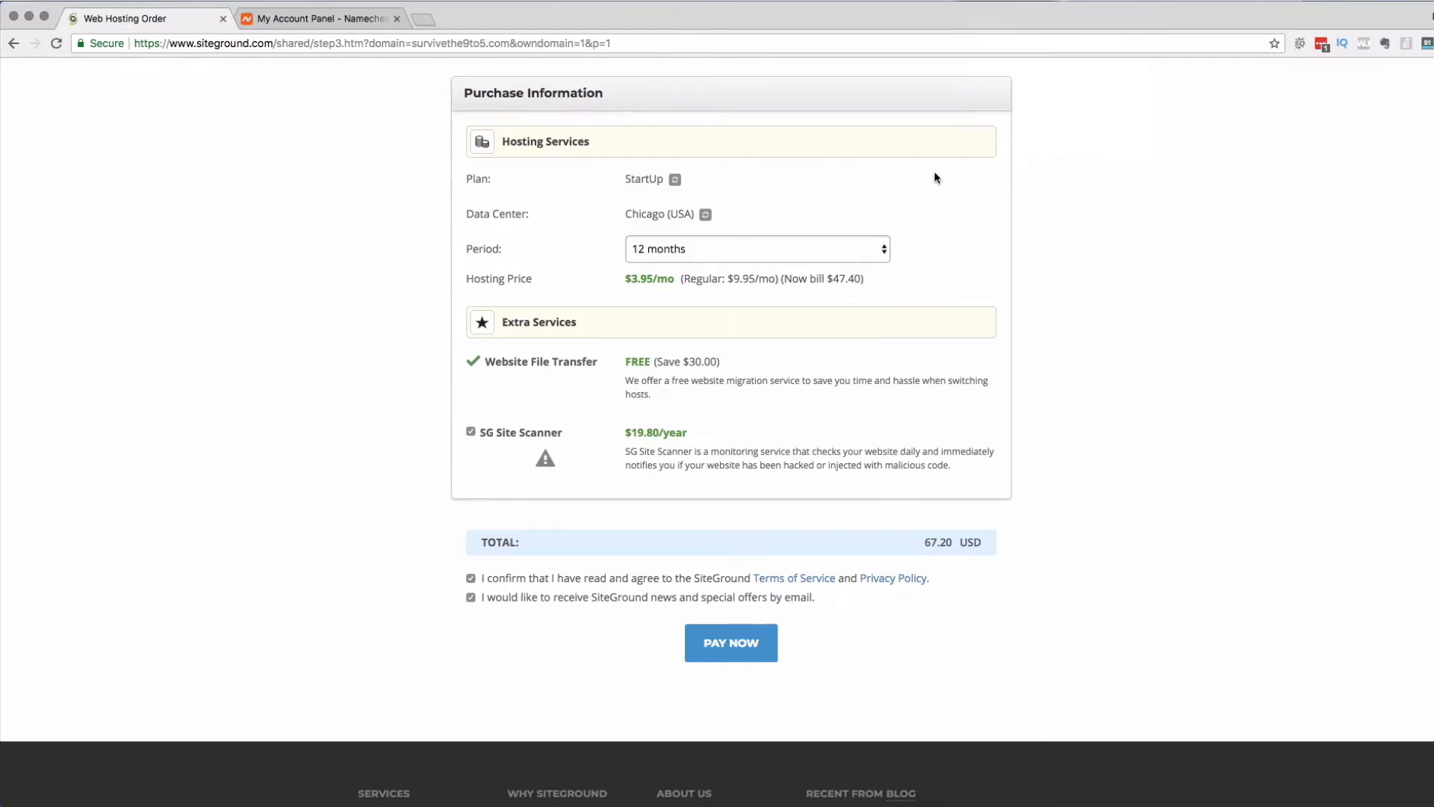
mouse_move(884, 246)
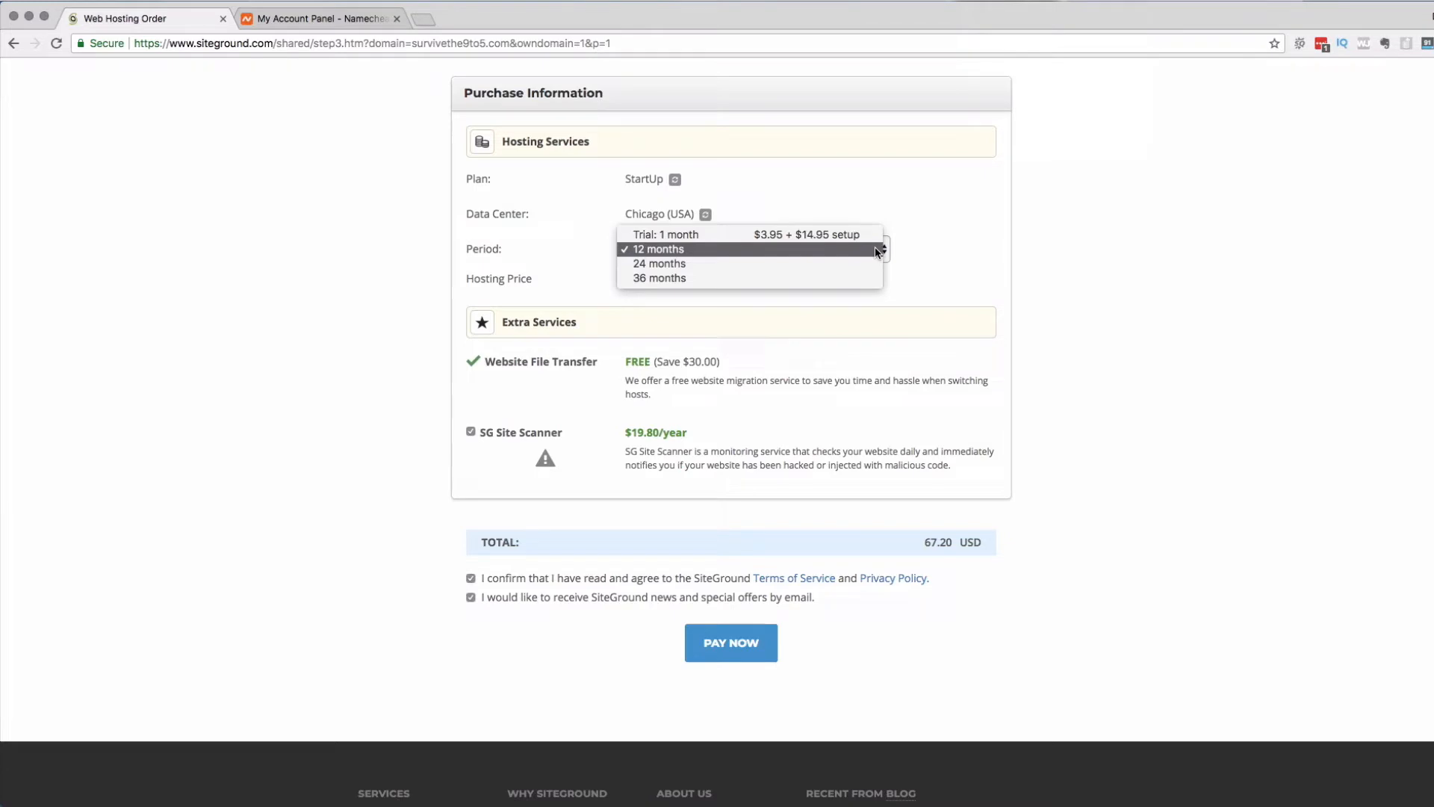
mouse_move(869, 256)
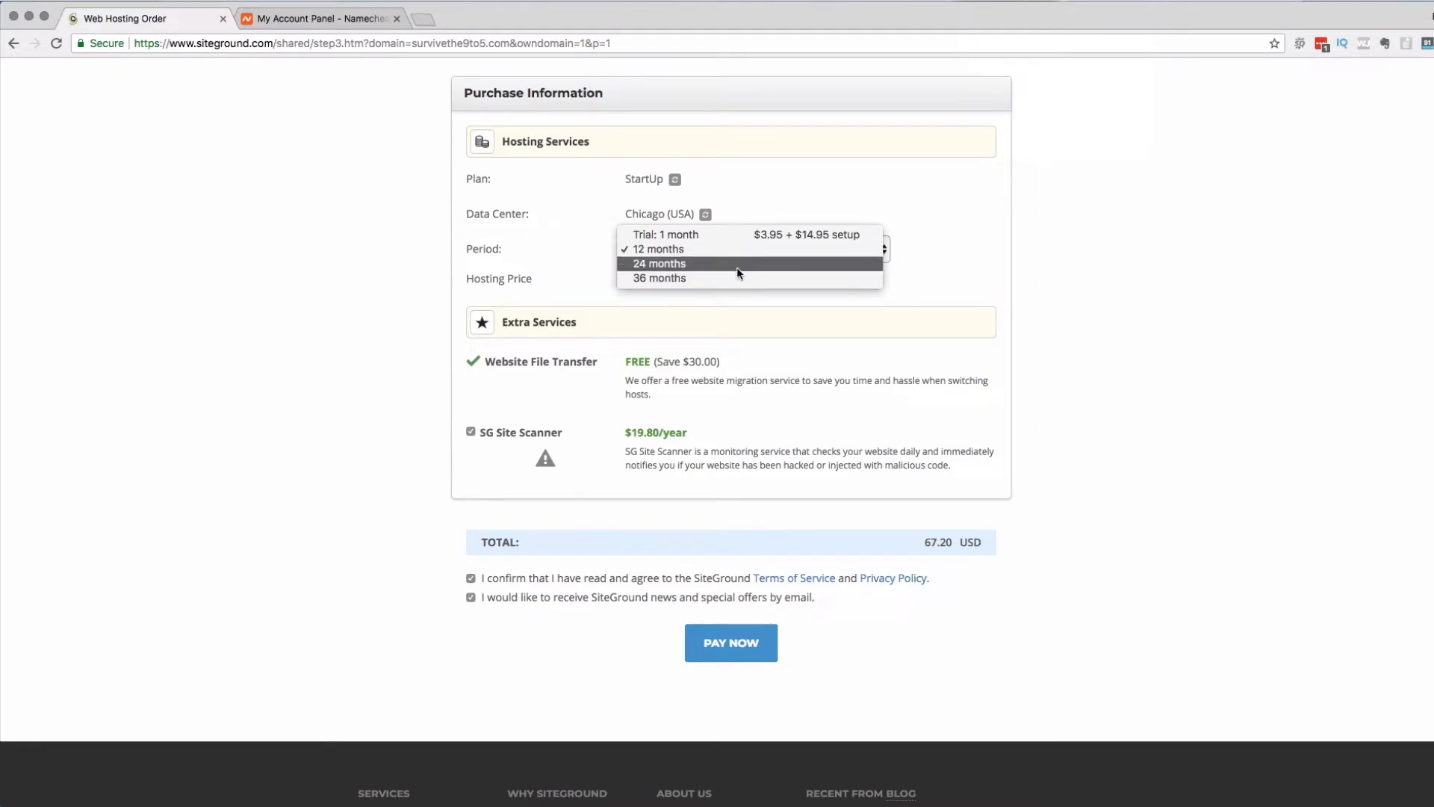
left_click(657, 264)
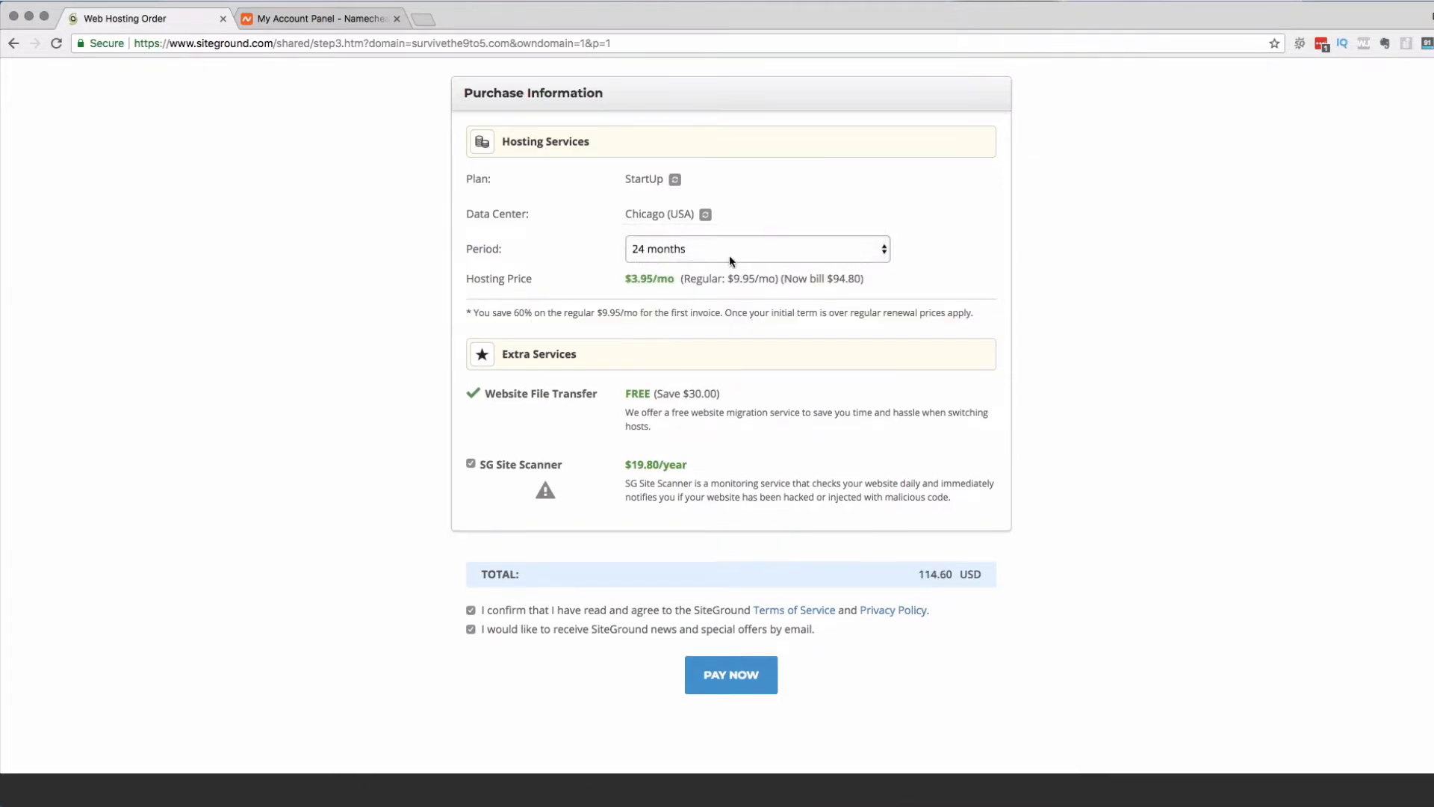
mouse_move(771, 263)
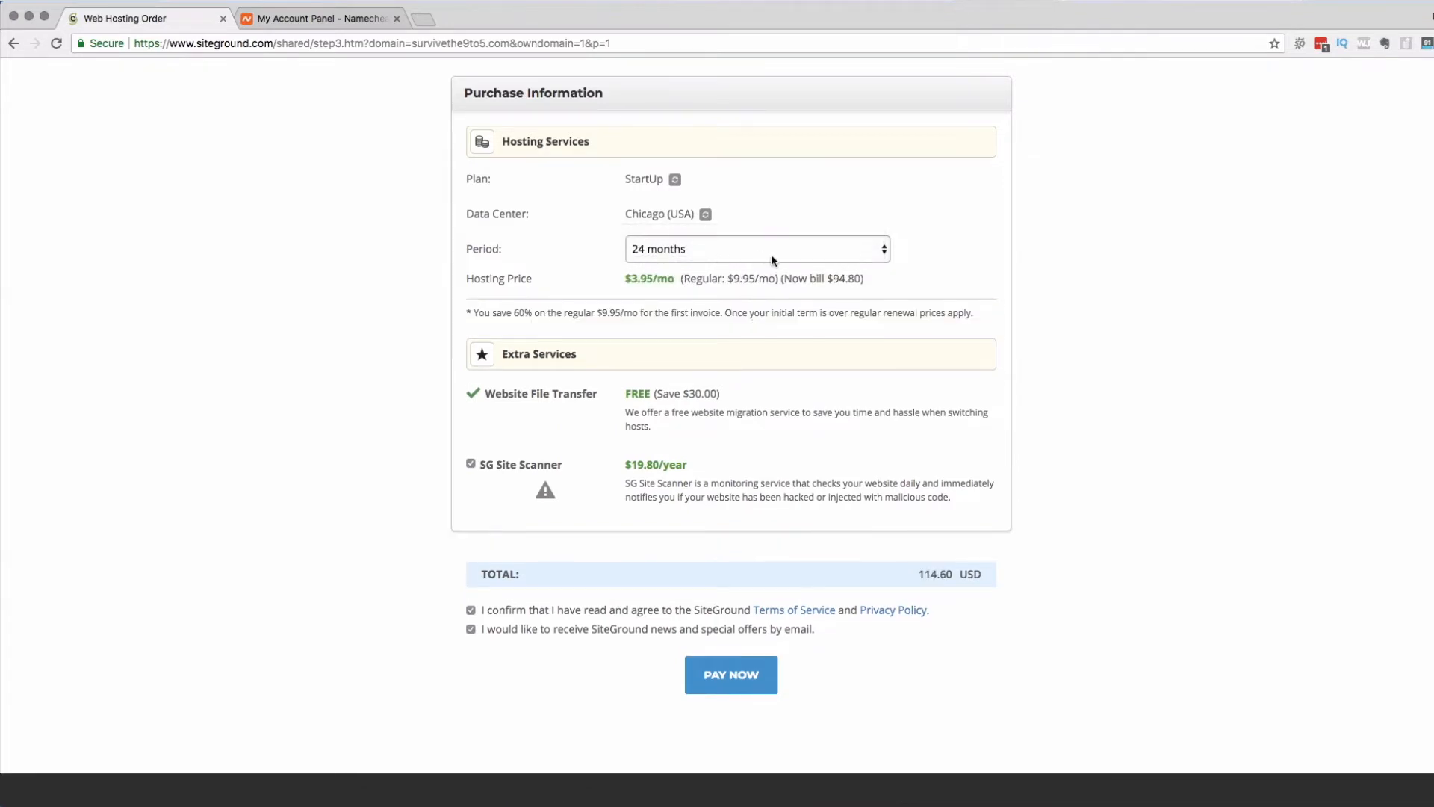
left_click(755, 248)
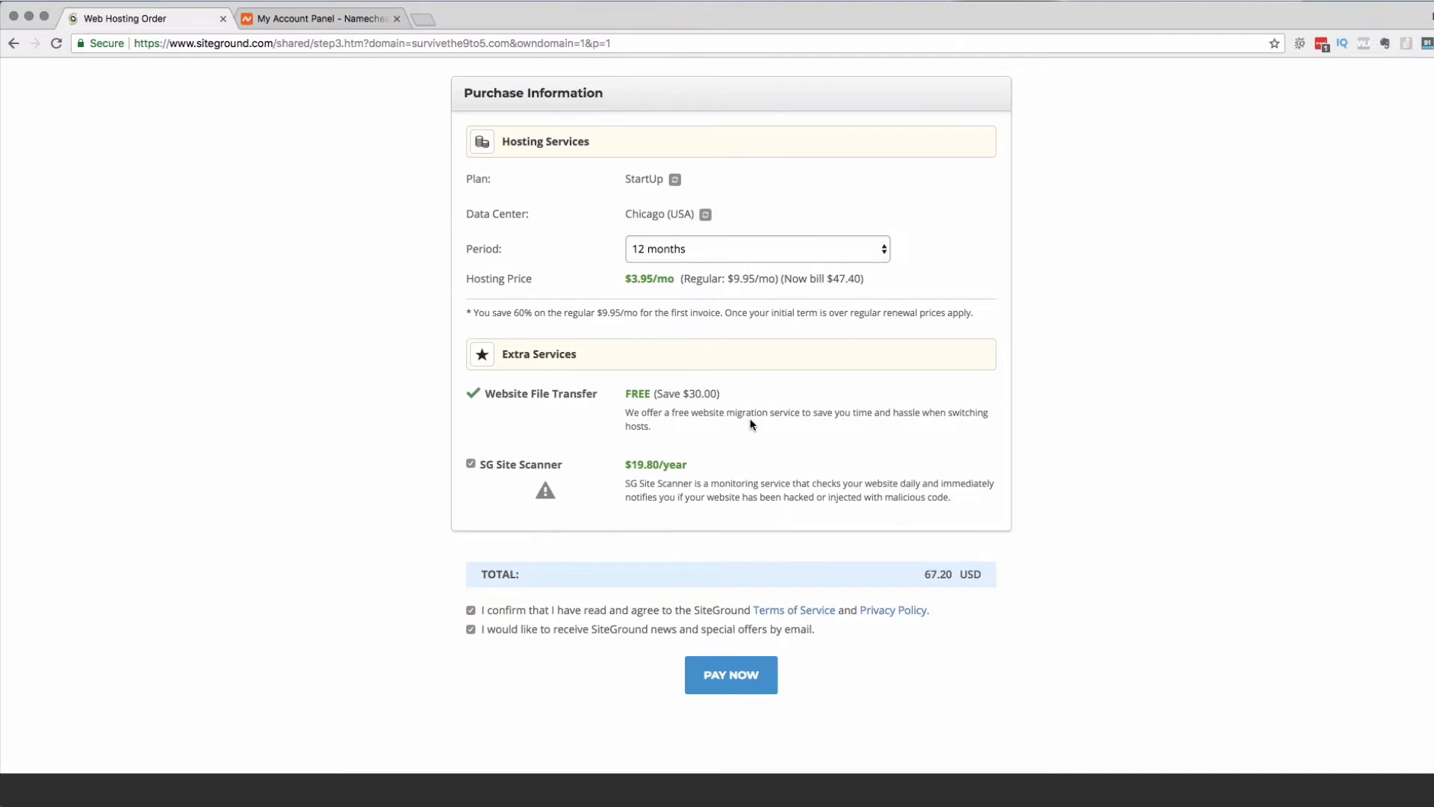
mouse_move(639, 356)
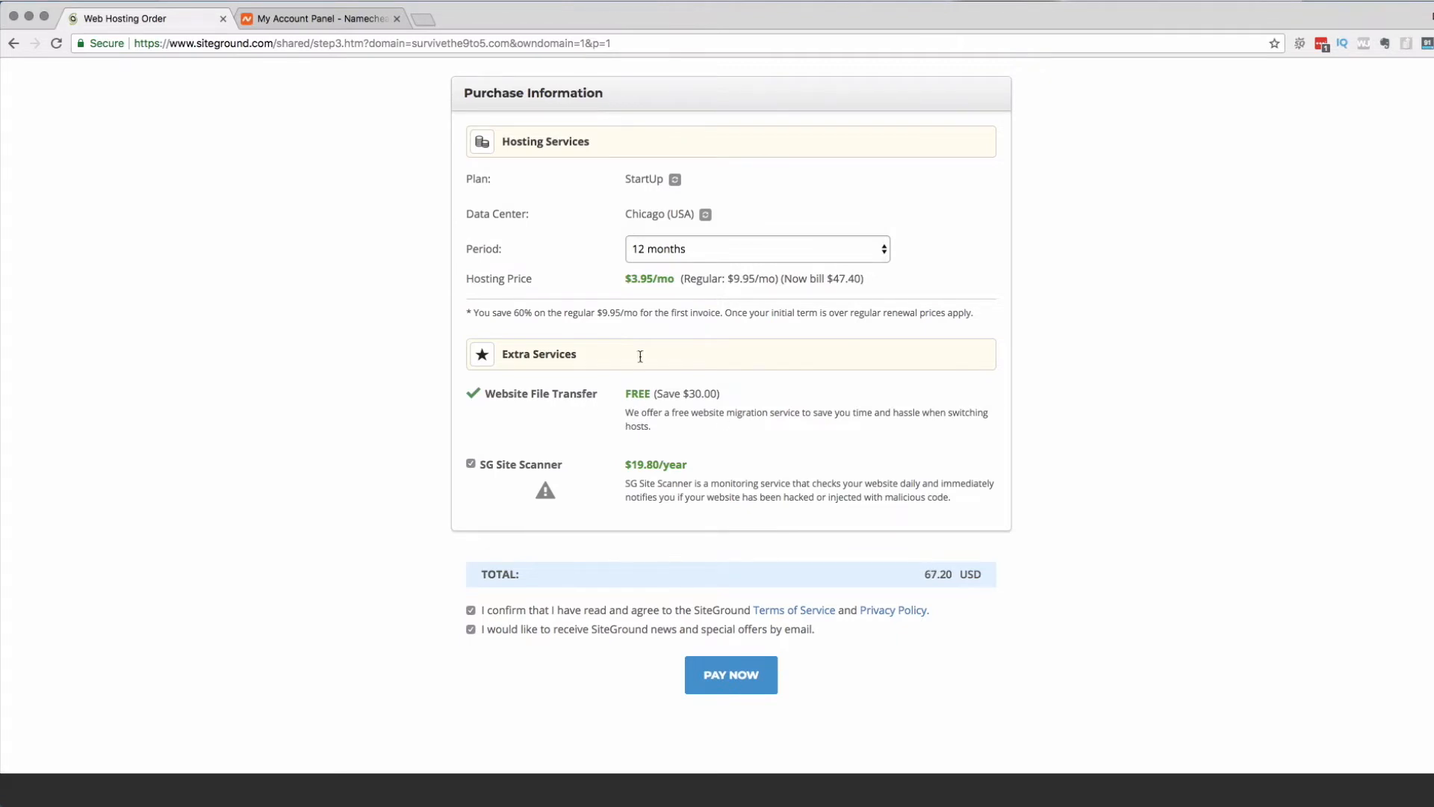
mouse_move(611, 488)
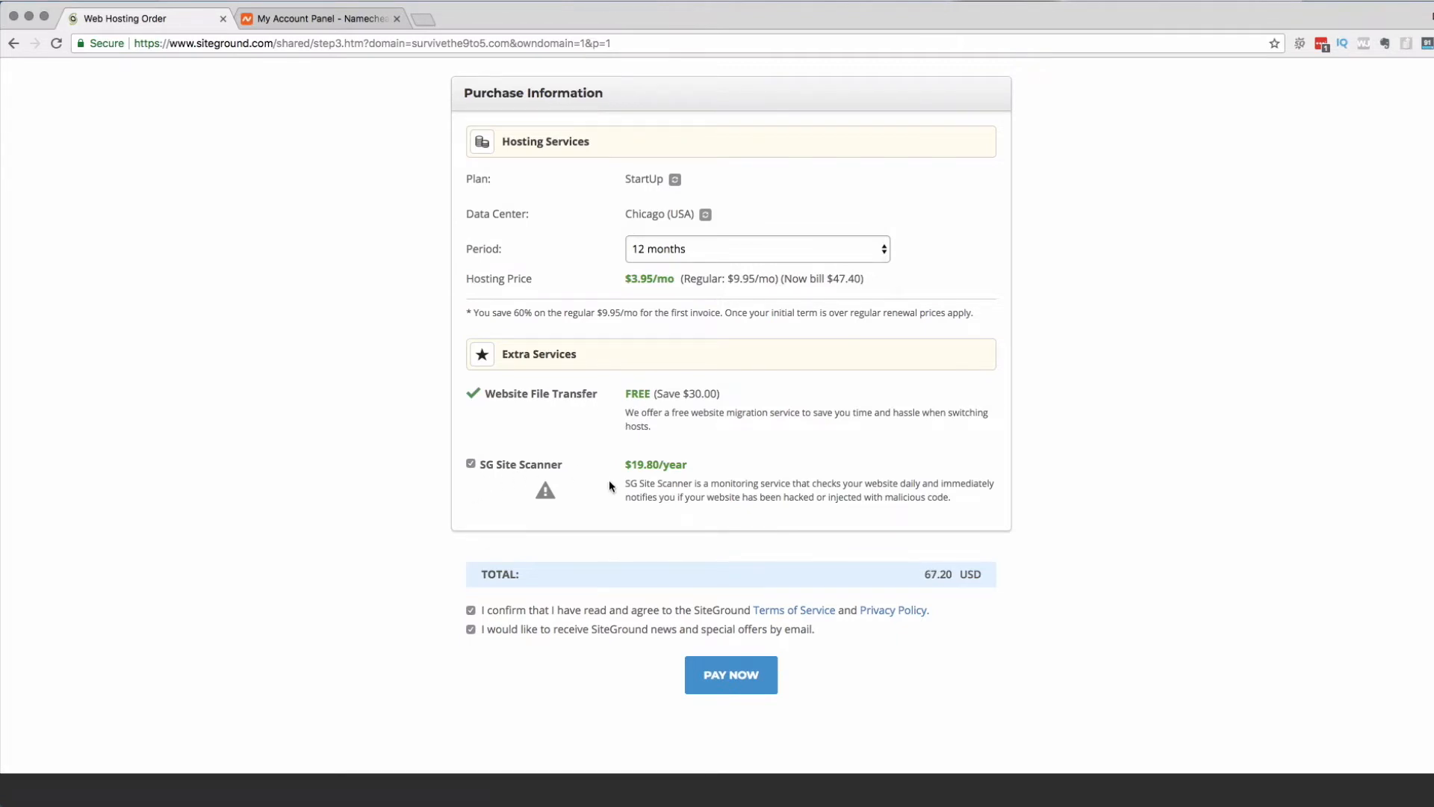
mouse_move(916, 496)
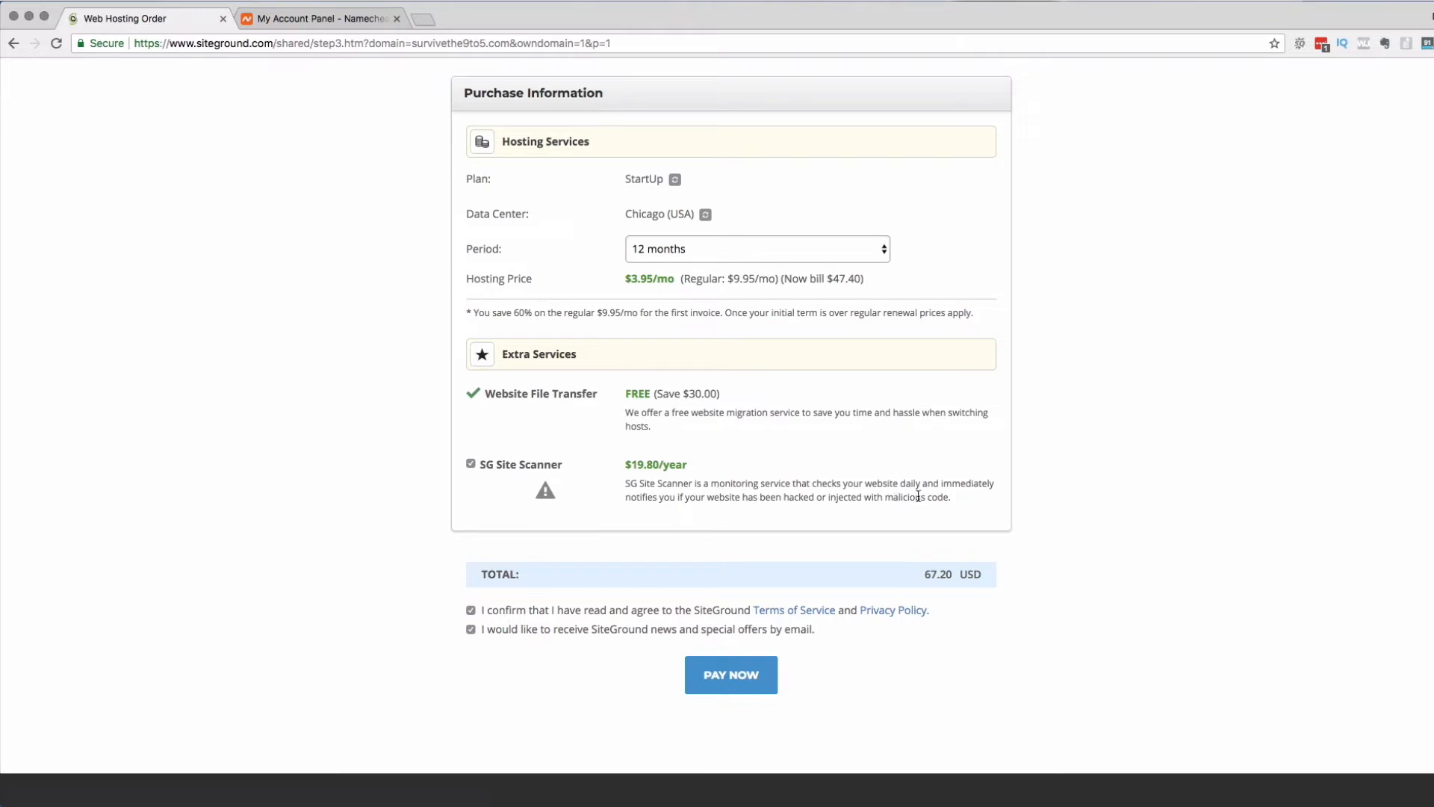
mouse_move(820, 519)
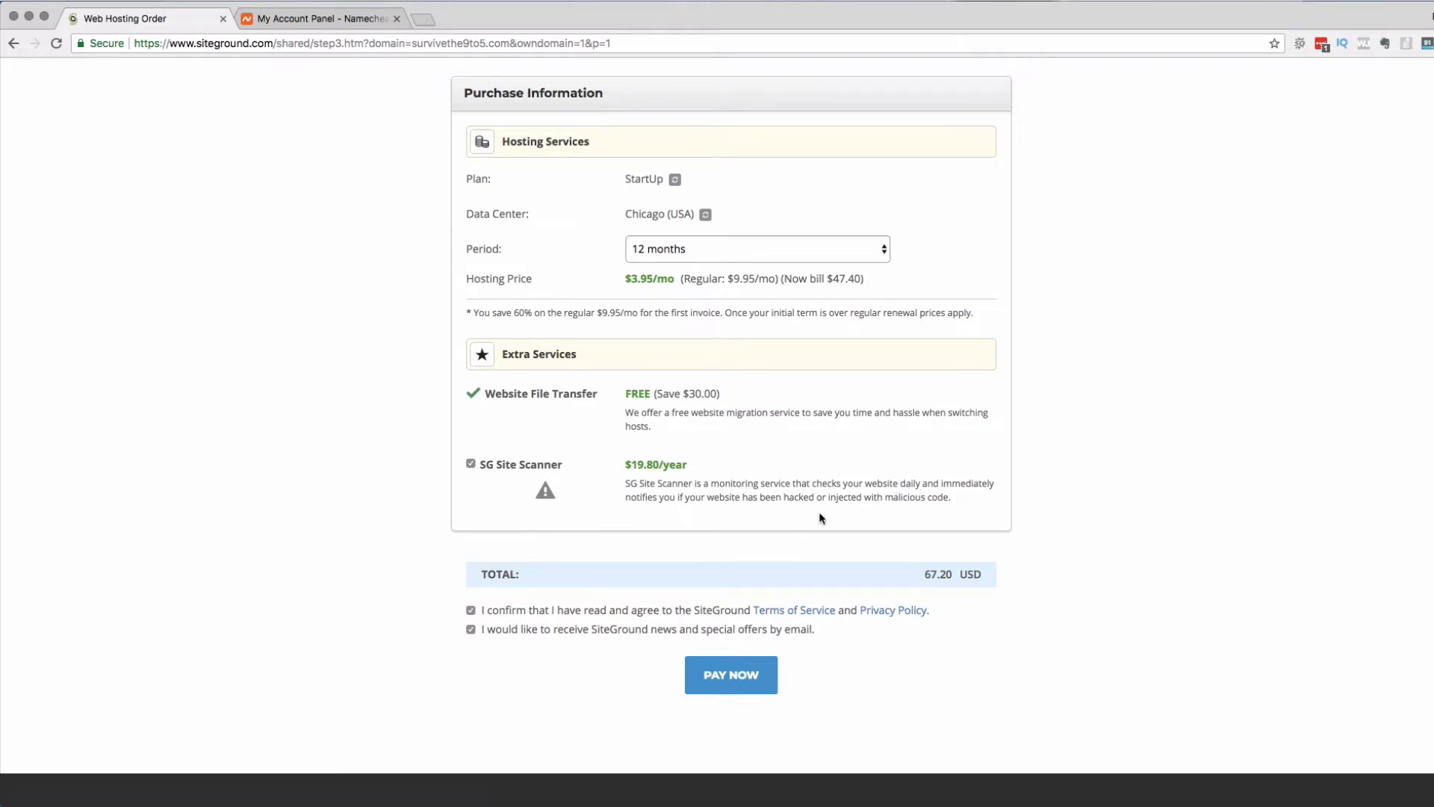
mouse_move(899, 521)
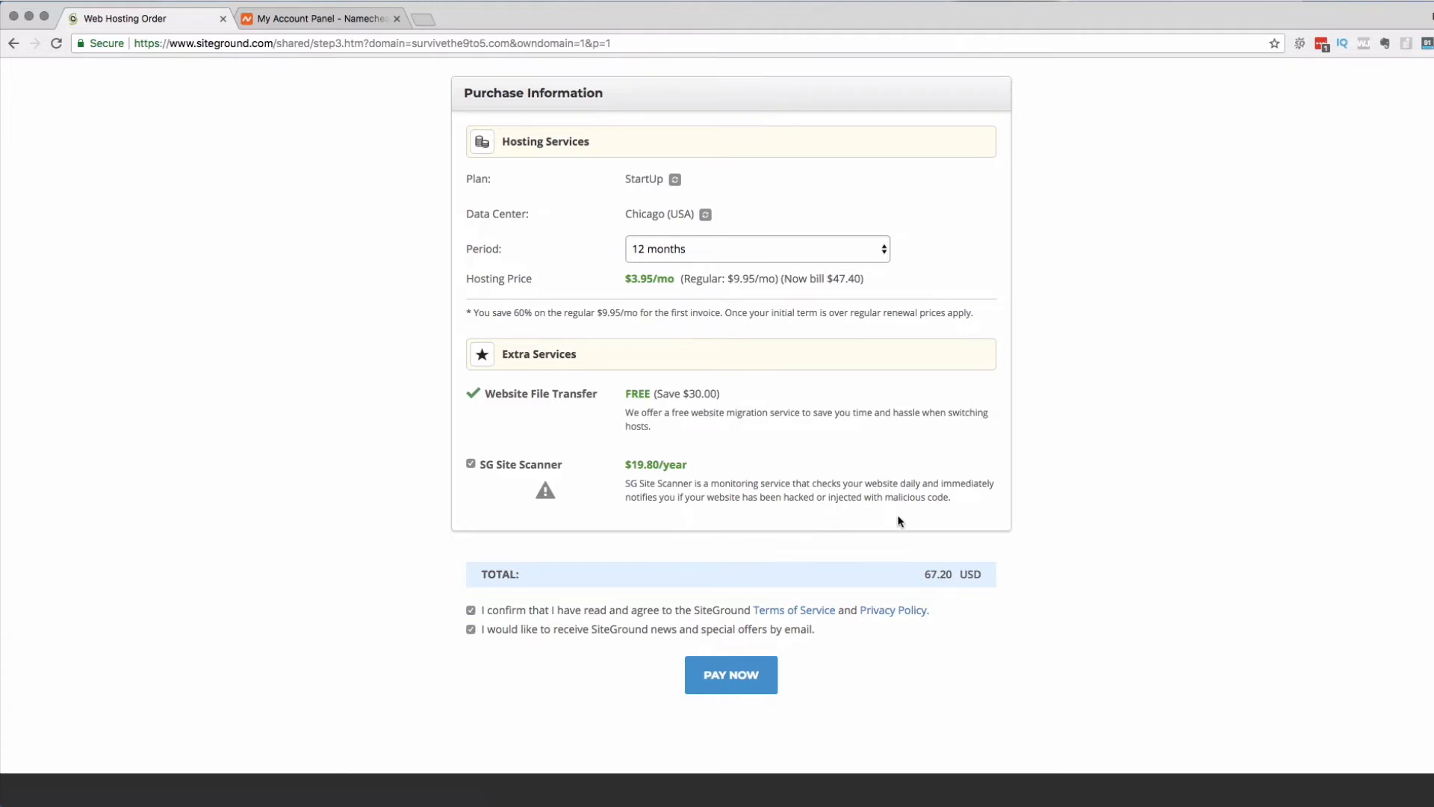
mouse_move(665, 478)
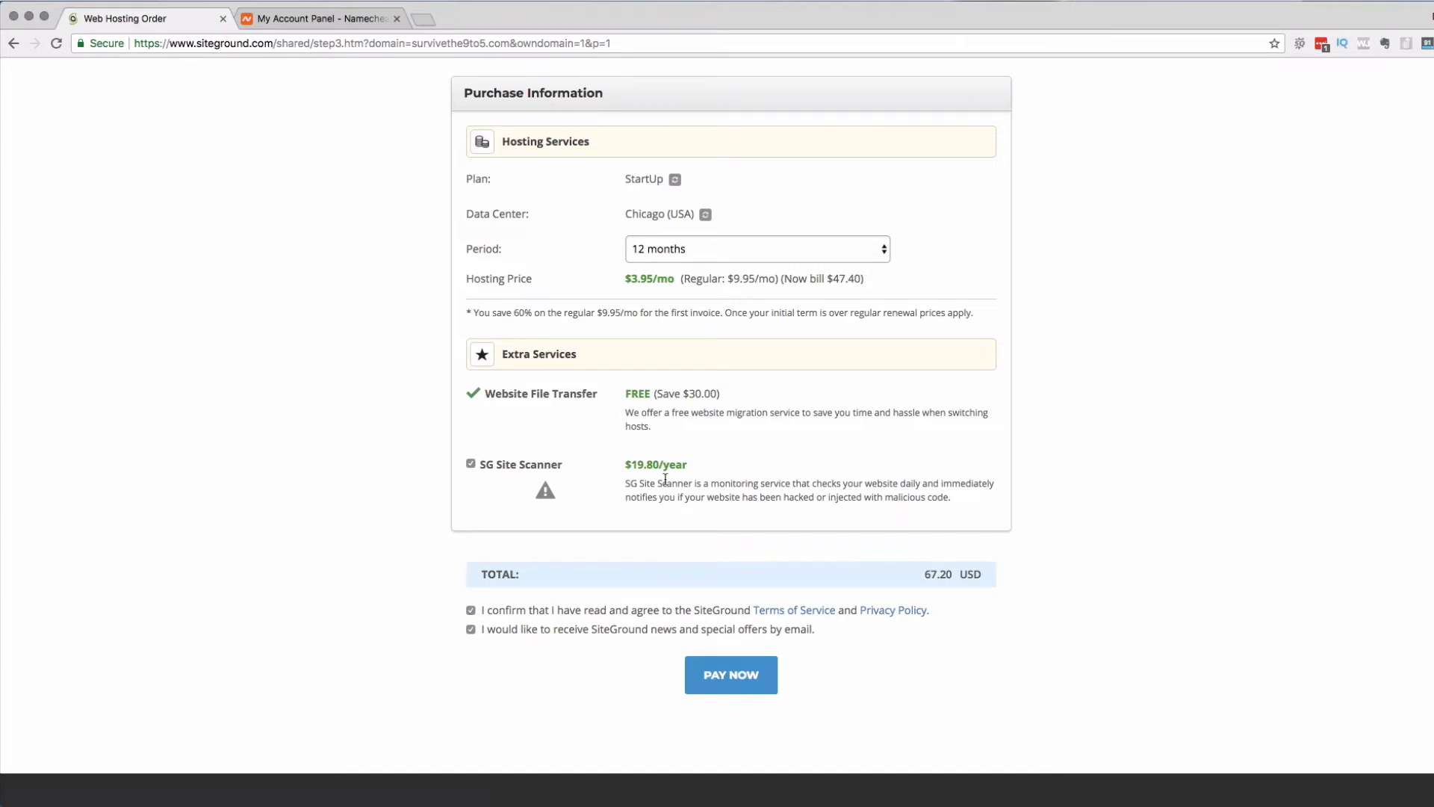
mouse_move(620, 501)
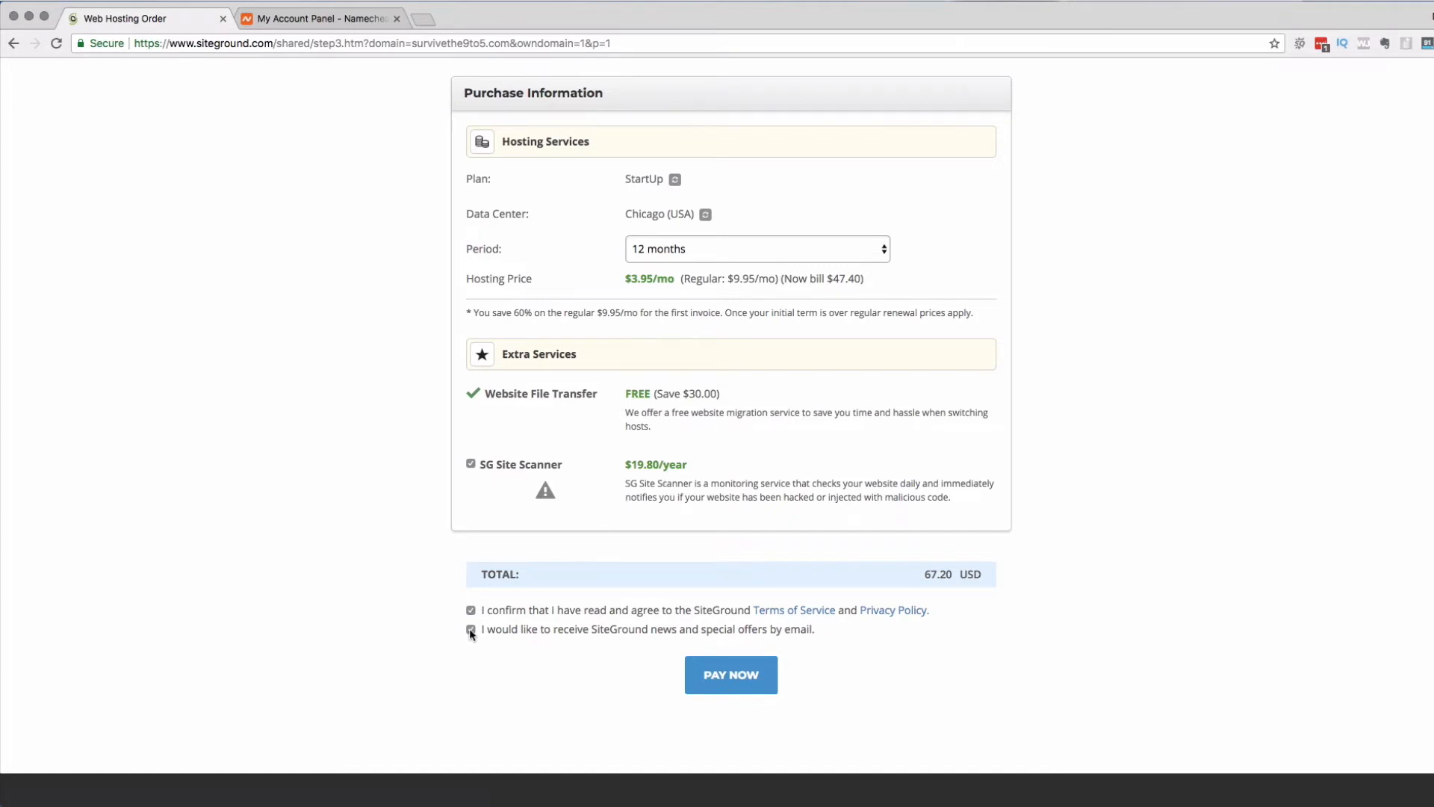
- Uncheck the option to receive SiteGround news and special offers by email
left_click(472, 632)
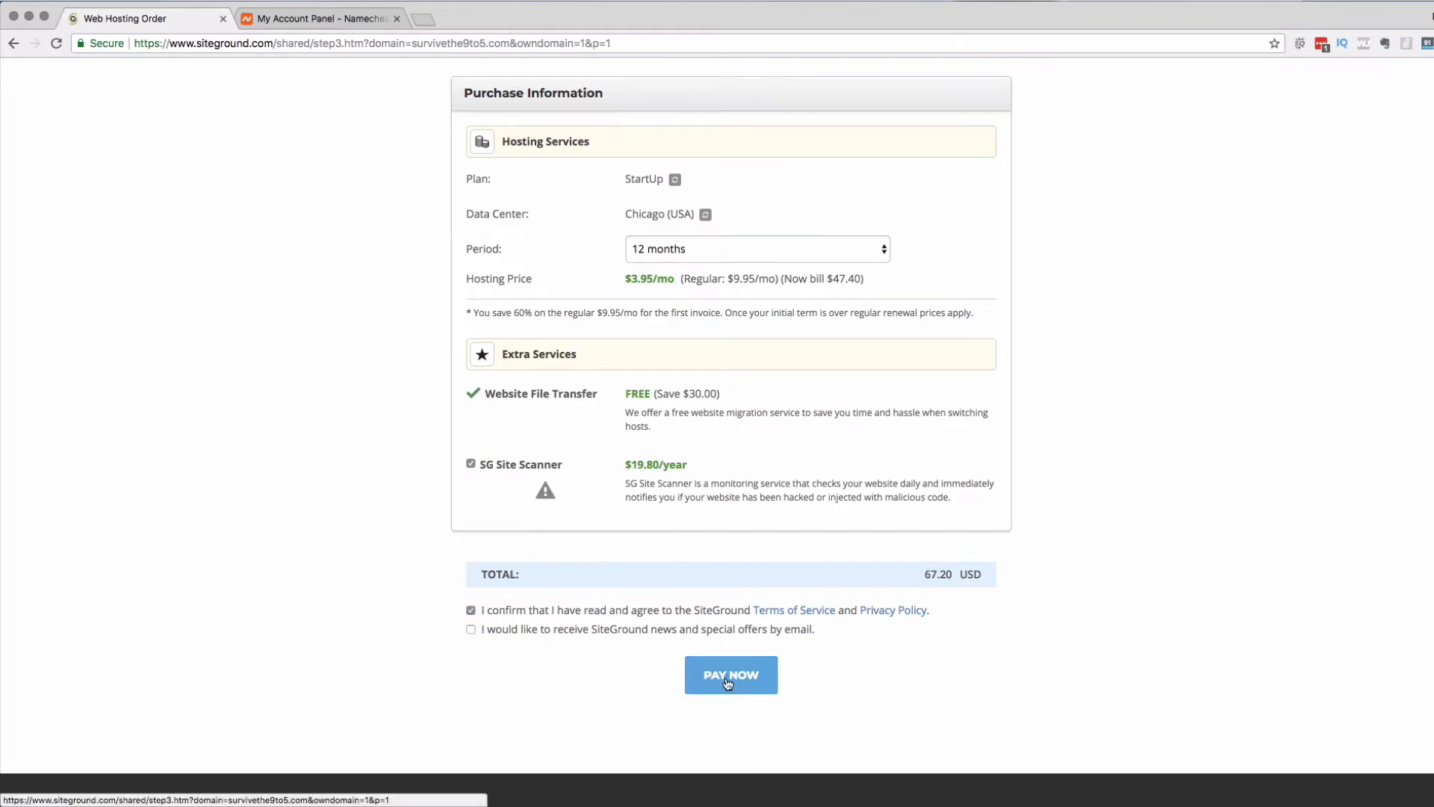
- Pay for the StartUp hosting order and proceed to the customer area
left_click(729, 673)
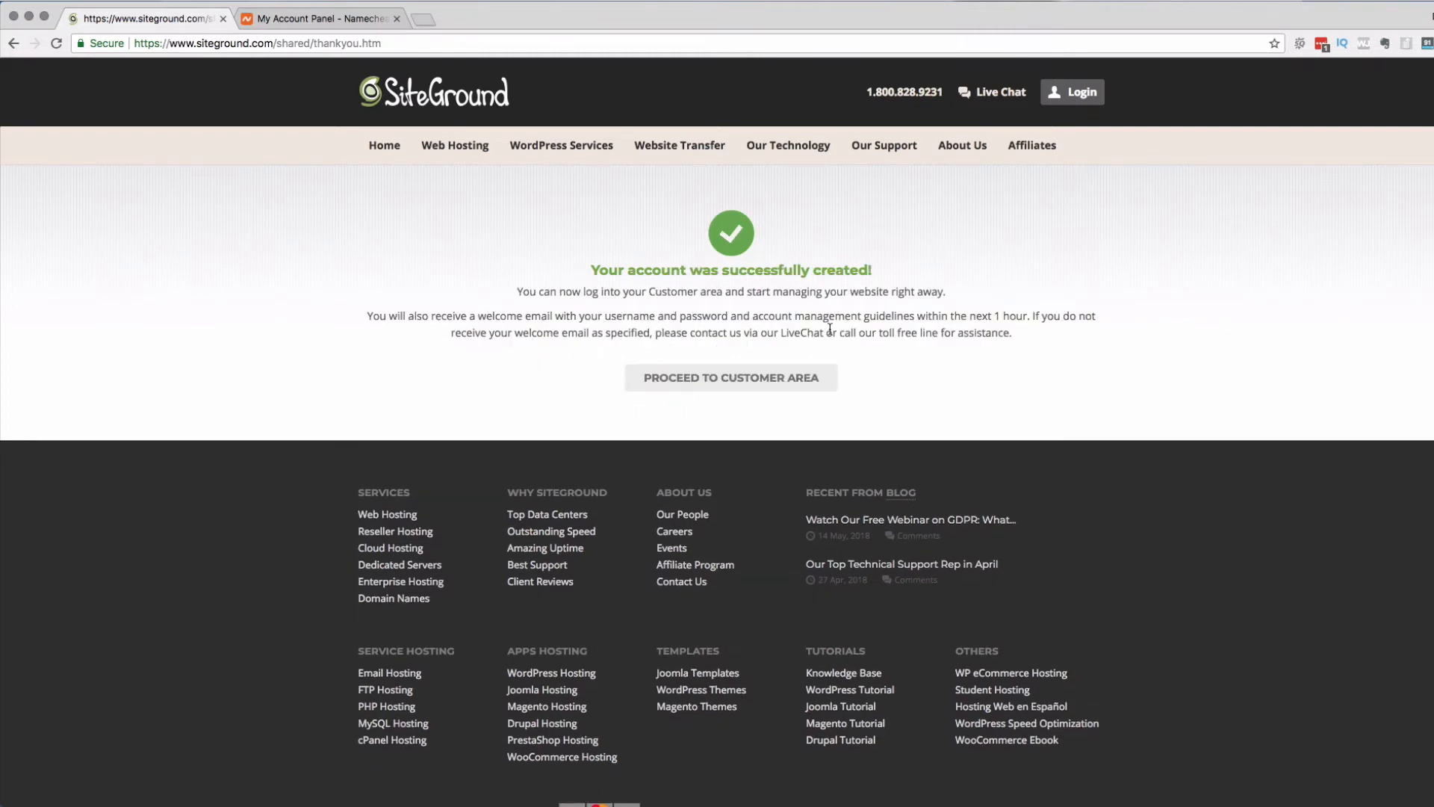
left_click(730, 376)
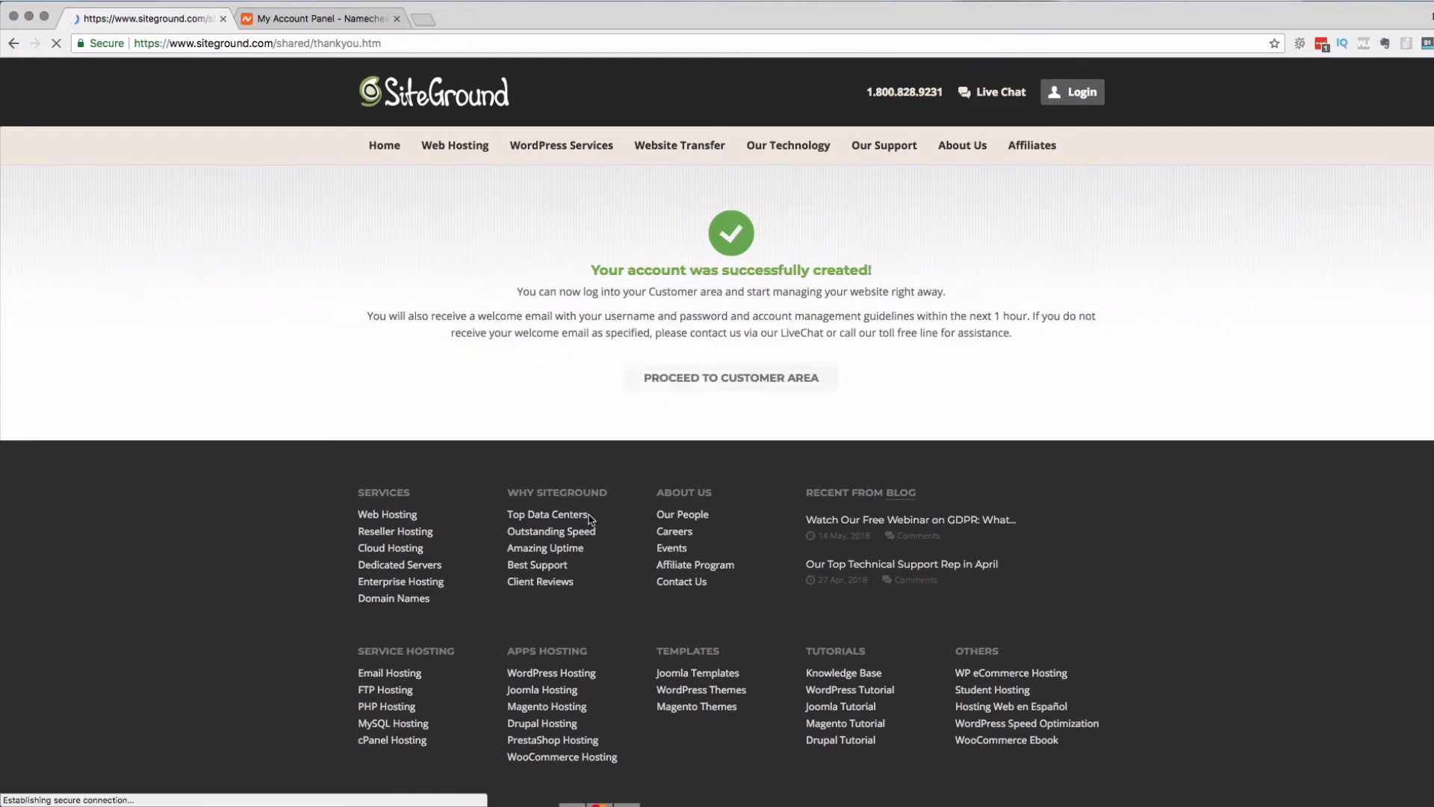
- Start a new website with WordPress and confirm the admin login details
left_click(730, 376)
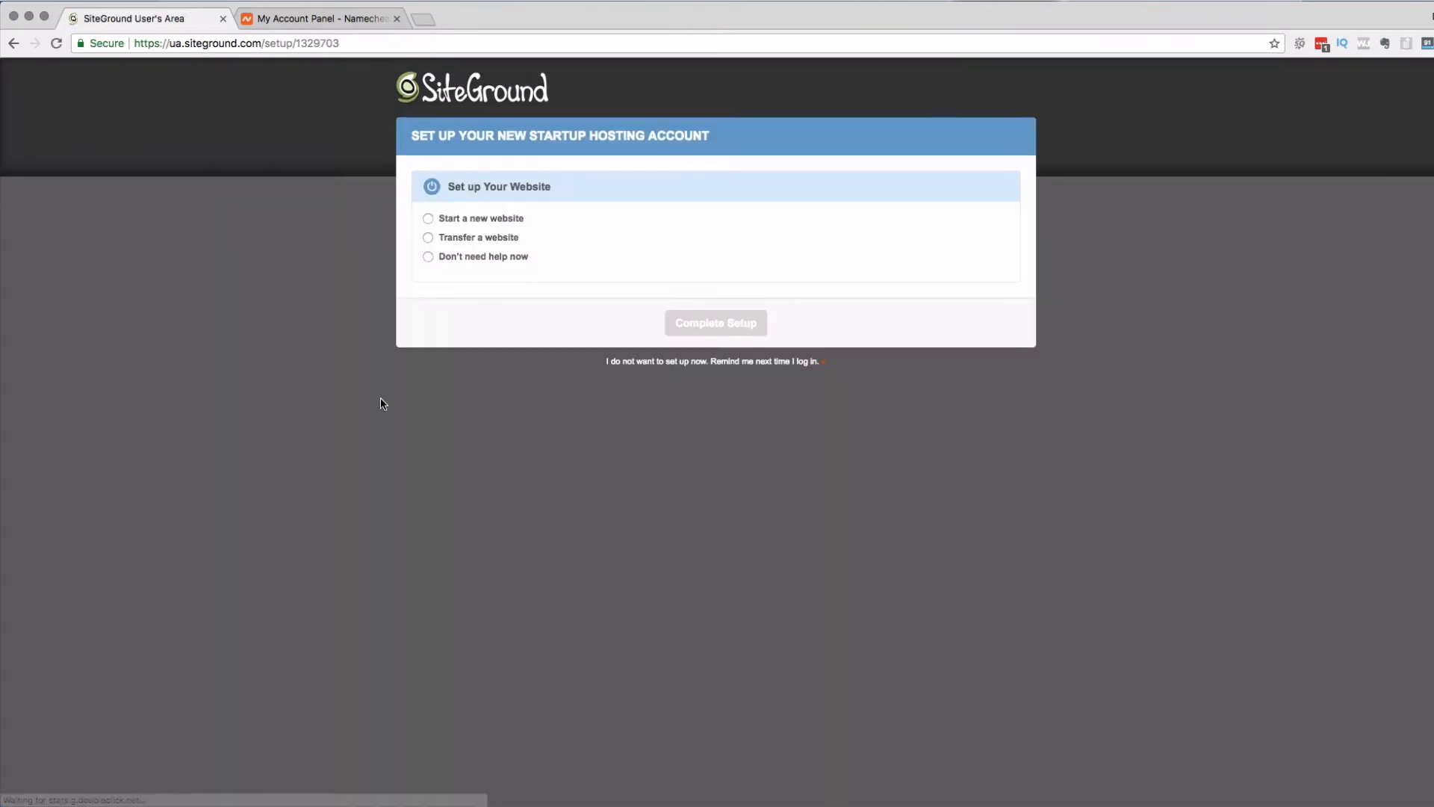
left_click(427, 217)
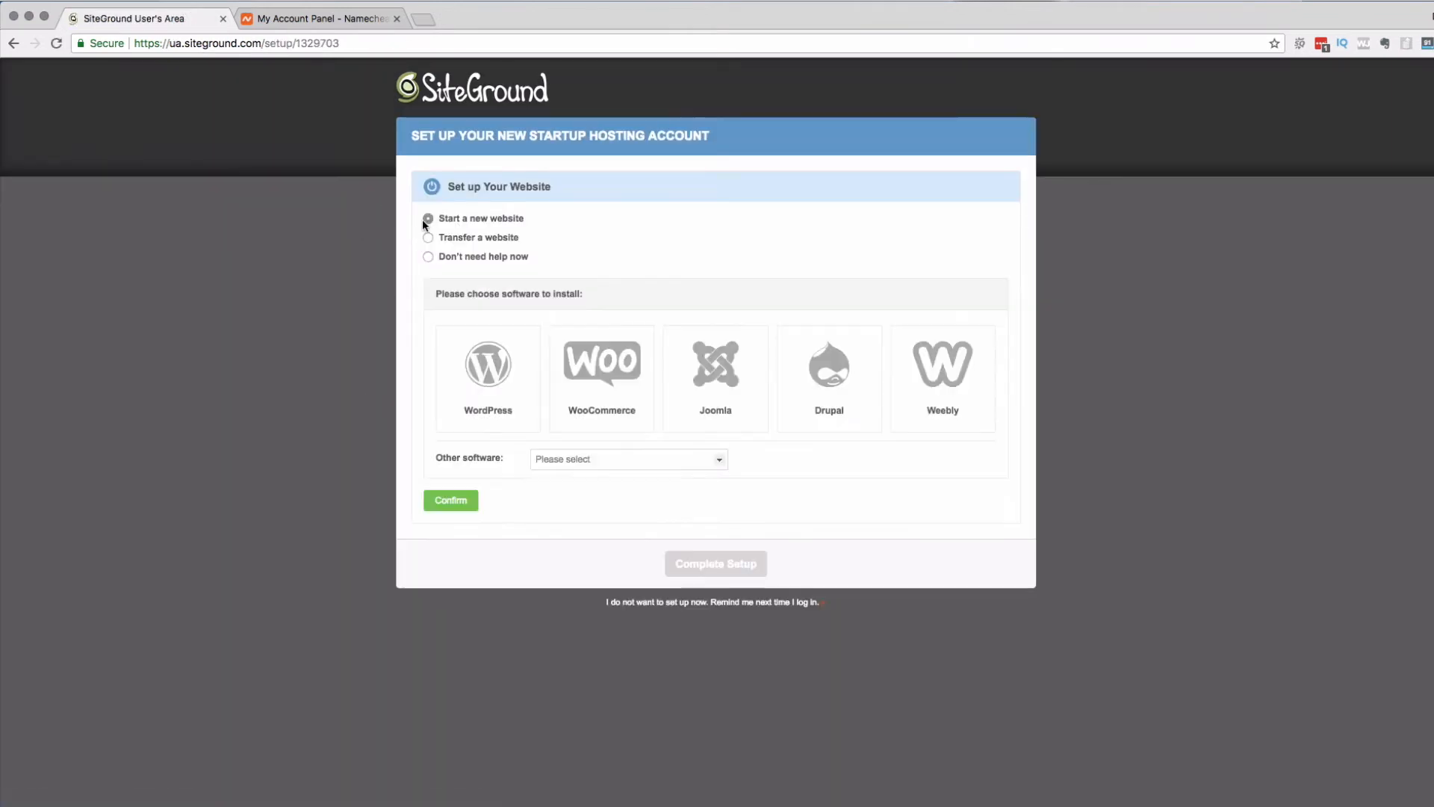
left_click(486, 366)
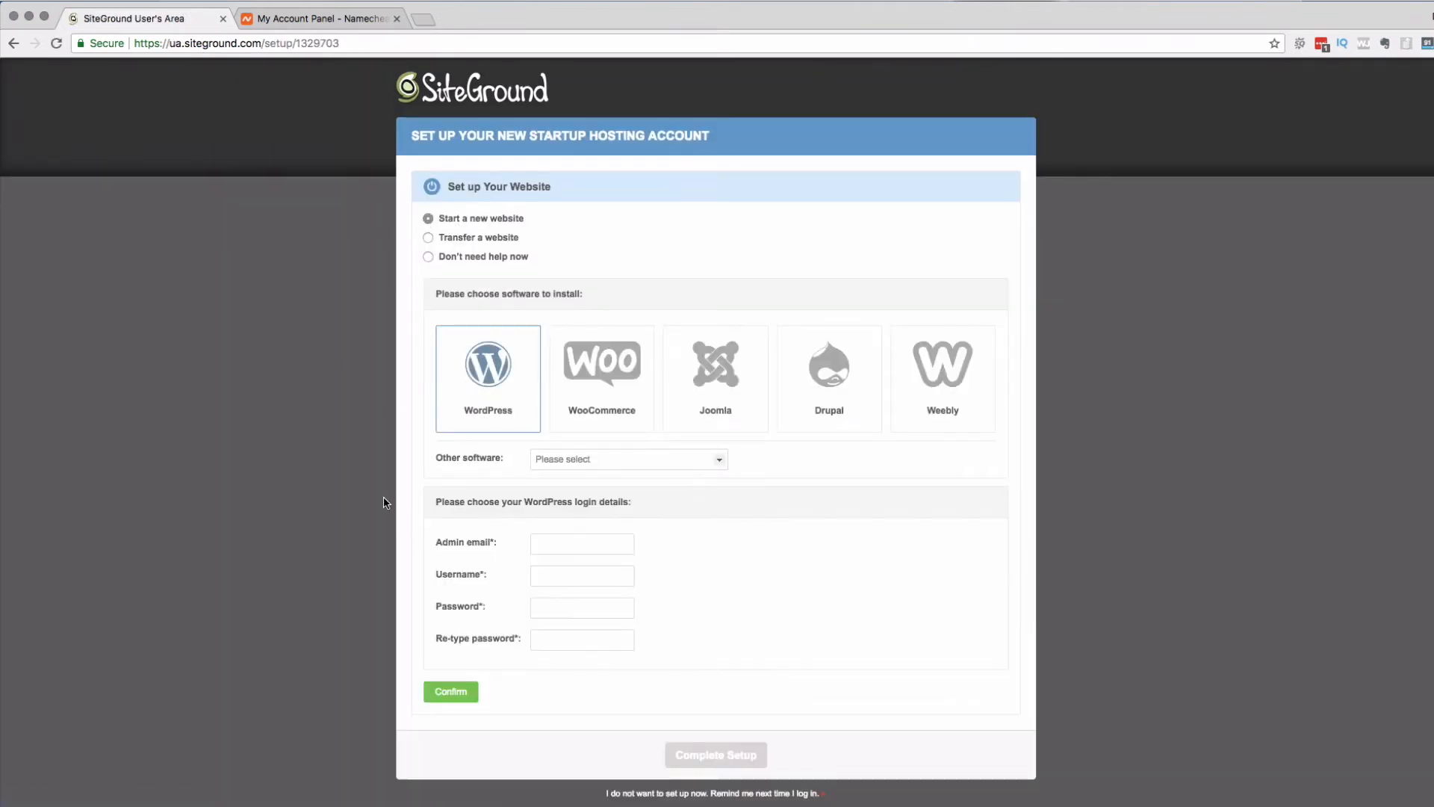
left_click(628, 458)
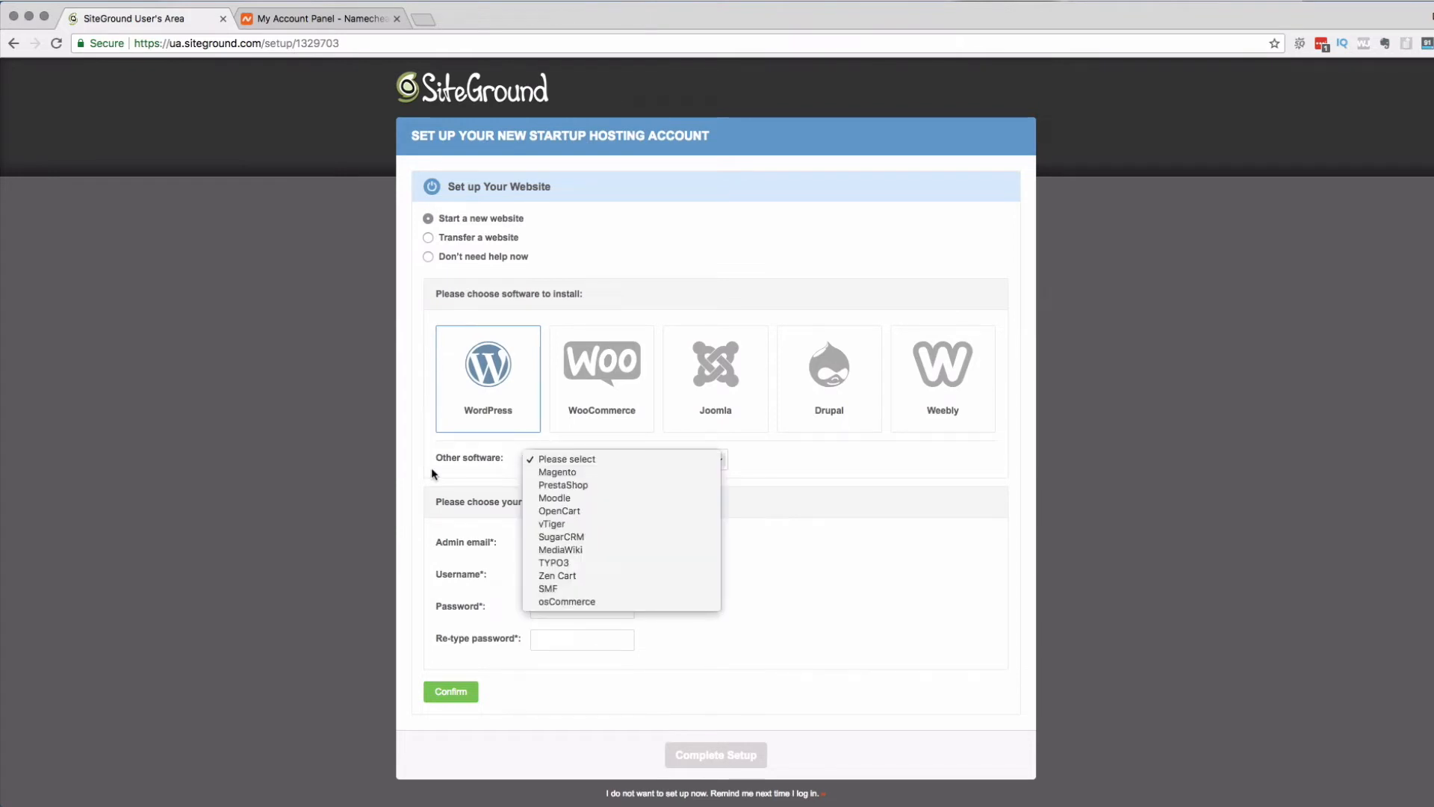
mouse_move(993, 466)
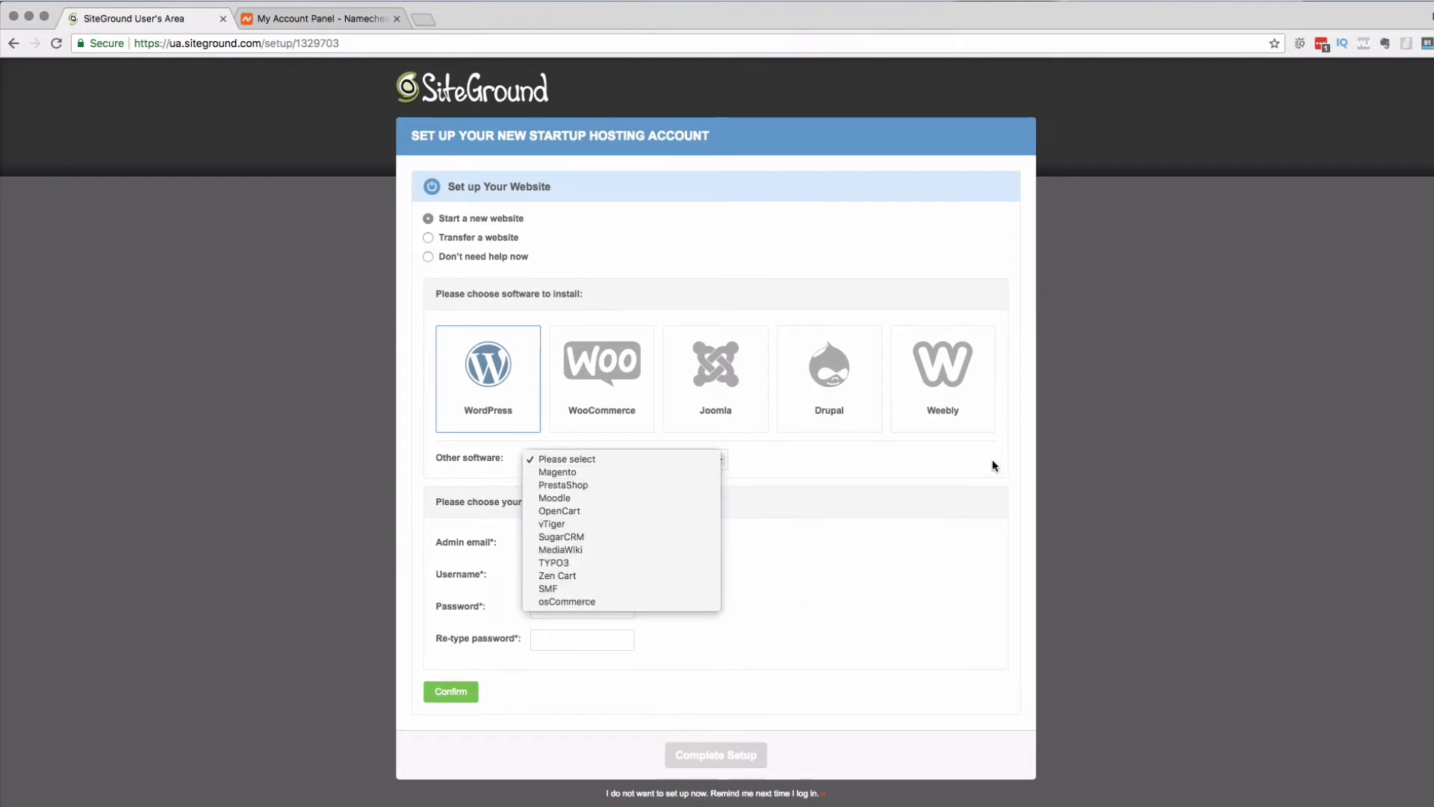
left_click(566, 458)
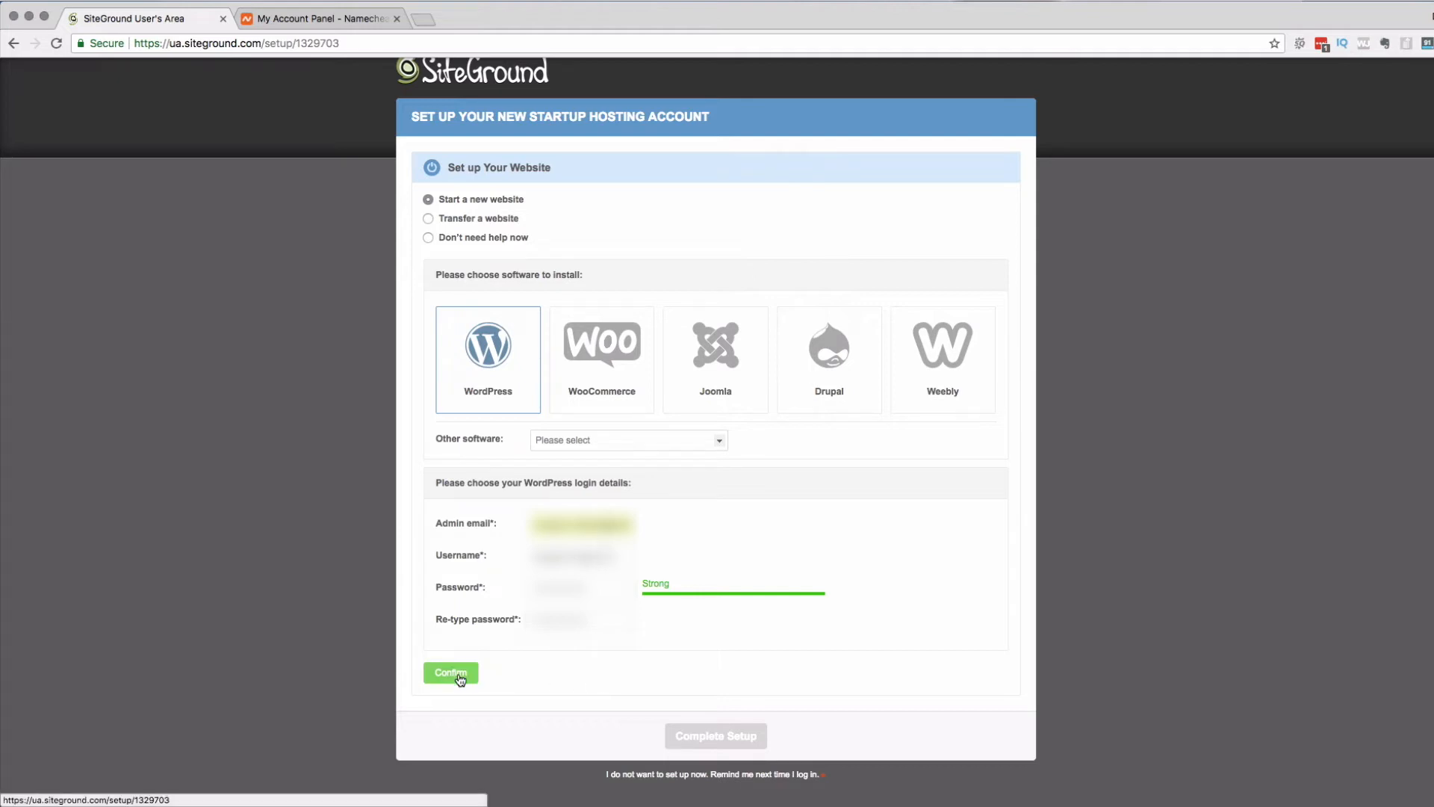
left_click(449, 672)
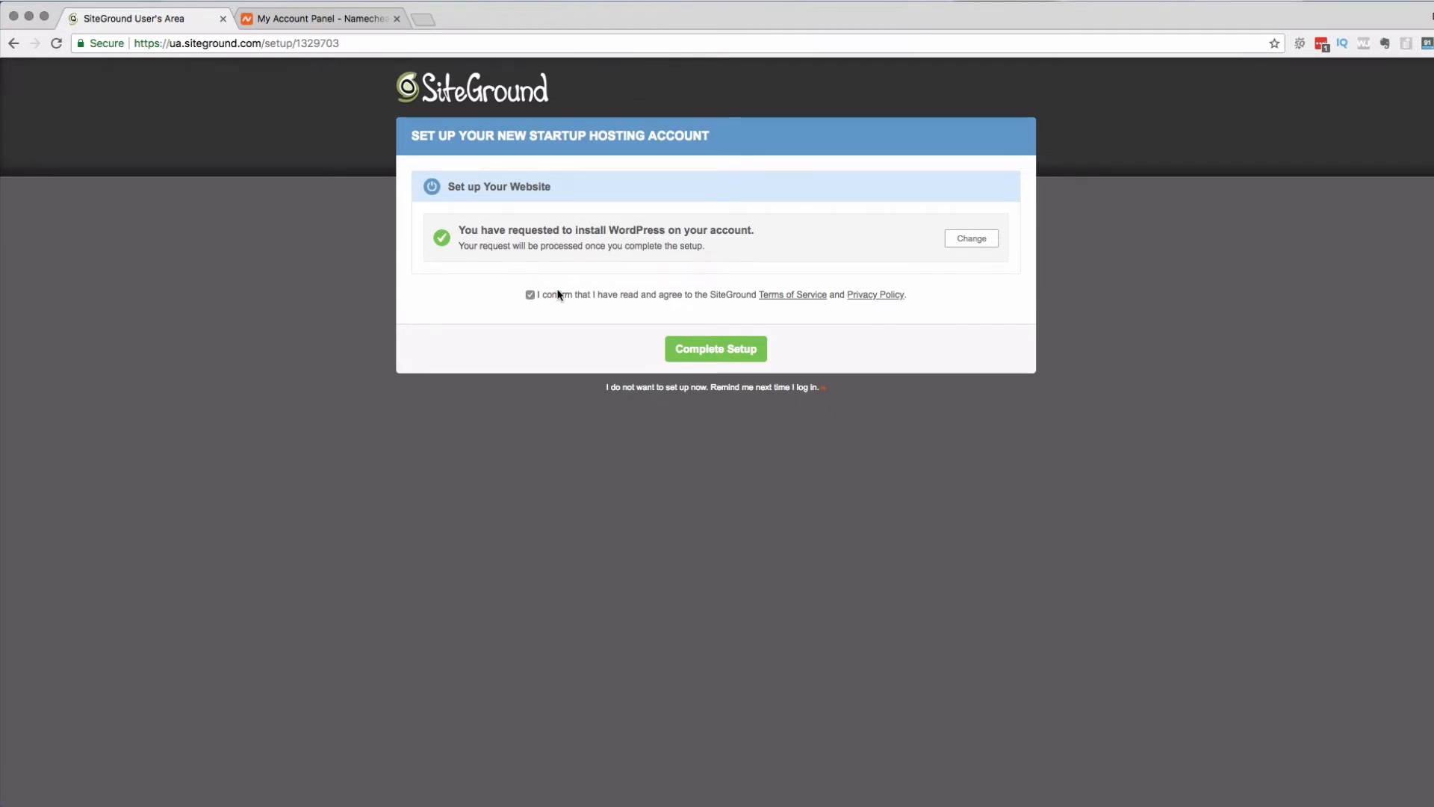
mouse_move(622, 245)
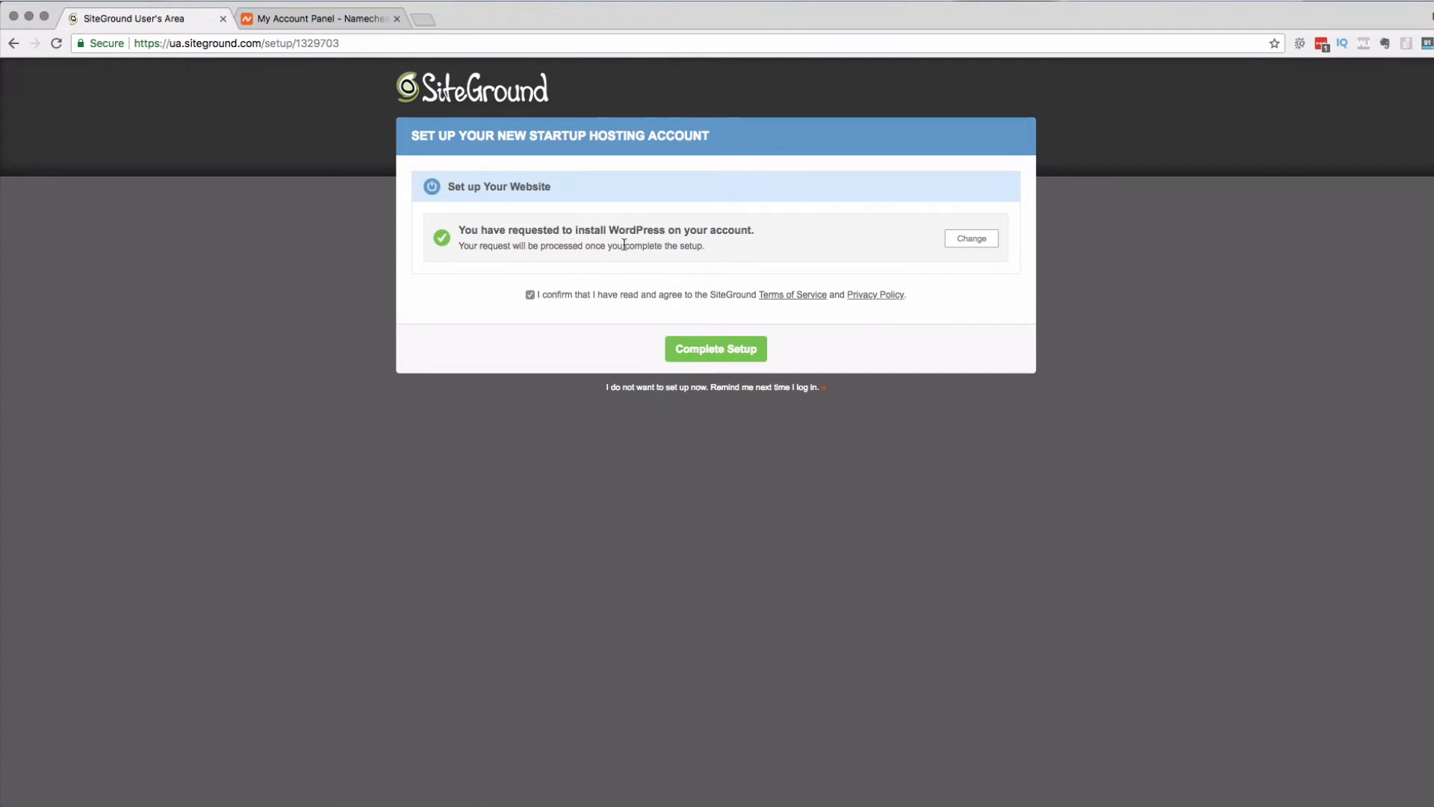
mouse_move(640, 266)
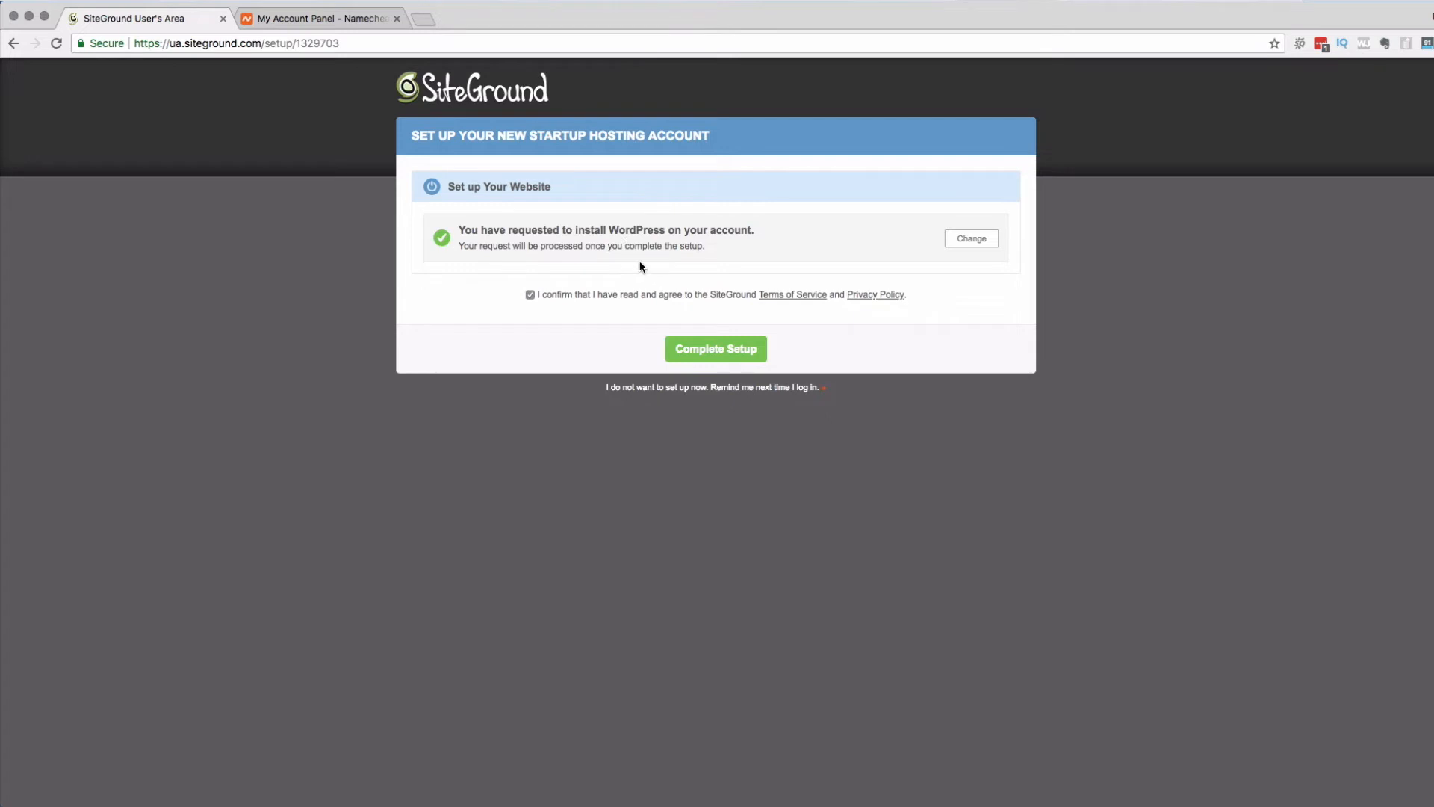
- Complete the account setup and continue to the hosting customer area
left_click(716, 349)
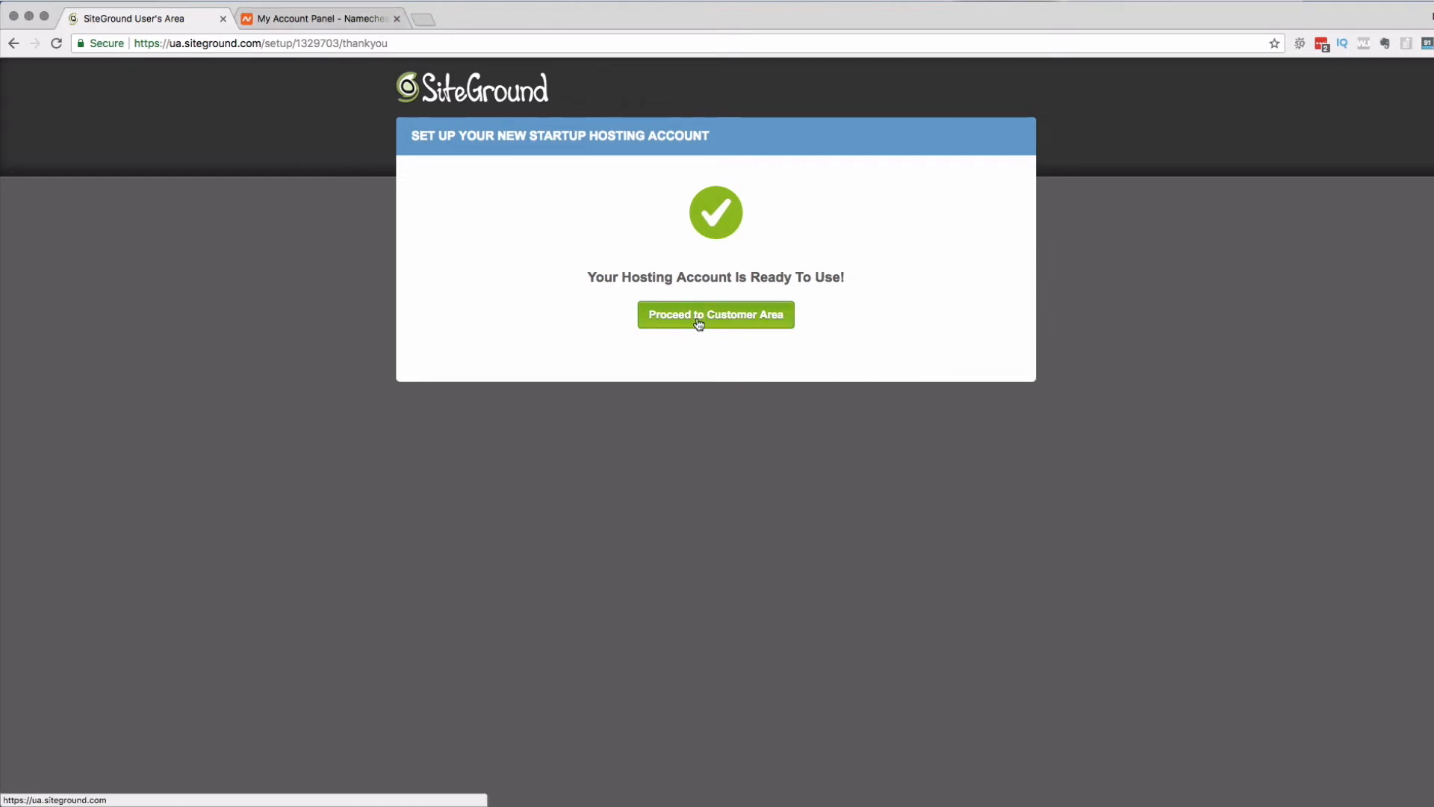
left_click(715, 313)
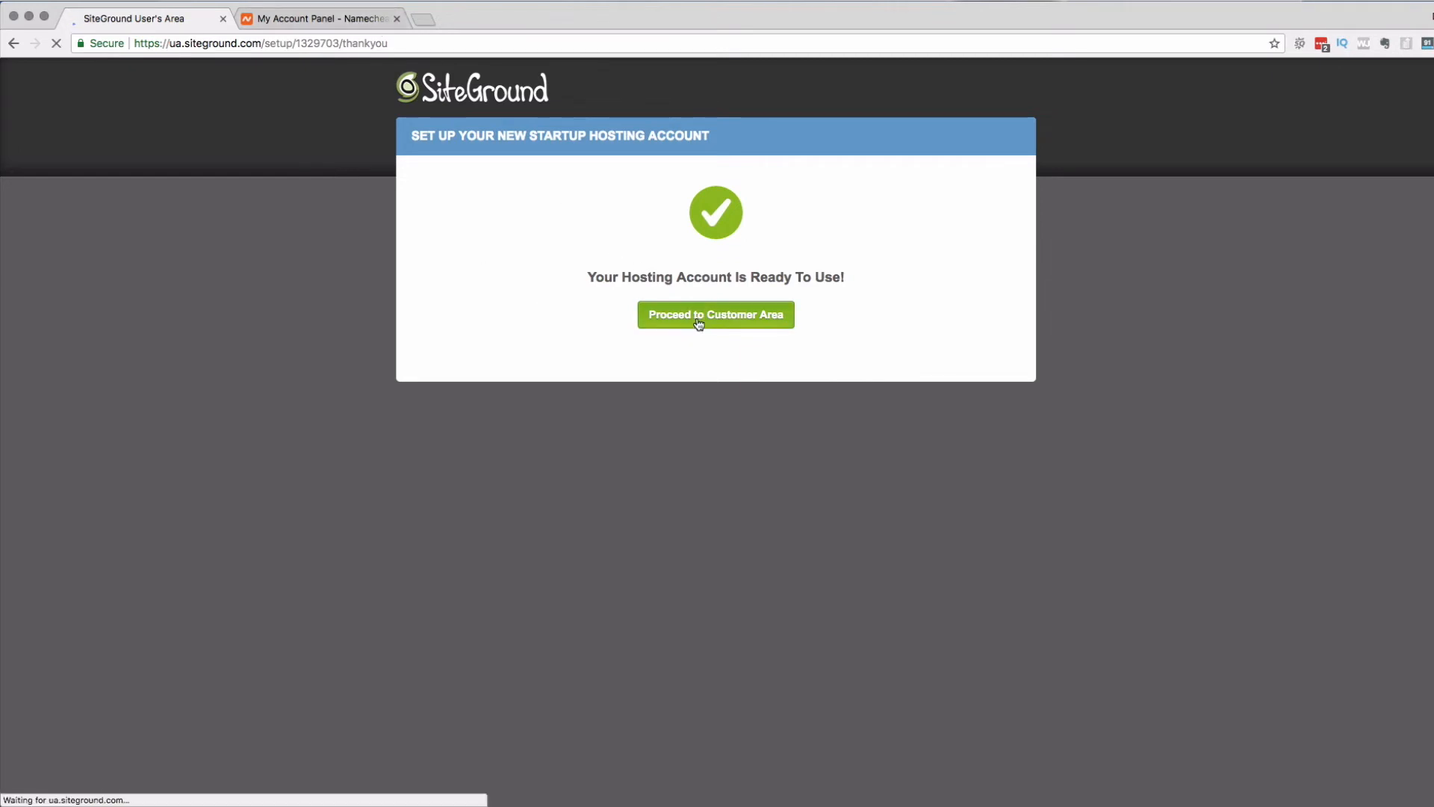
- Install a Let's Encrypt SSL certificate for survivethe9to5.com from cPanel Security
left_click(715, 315)
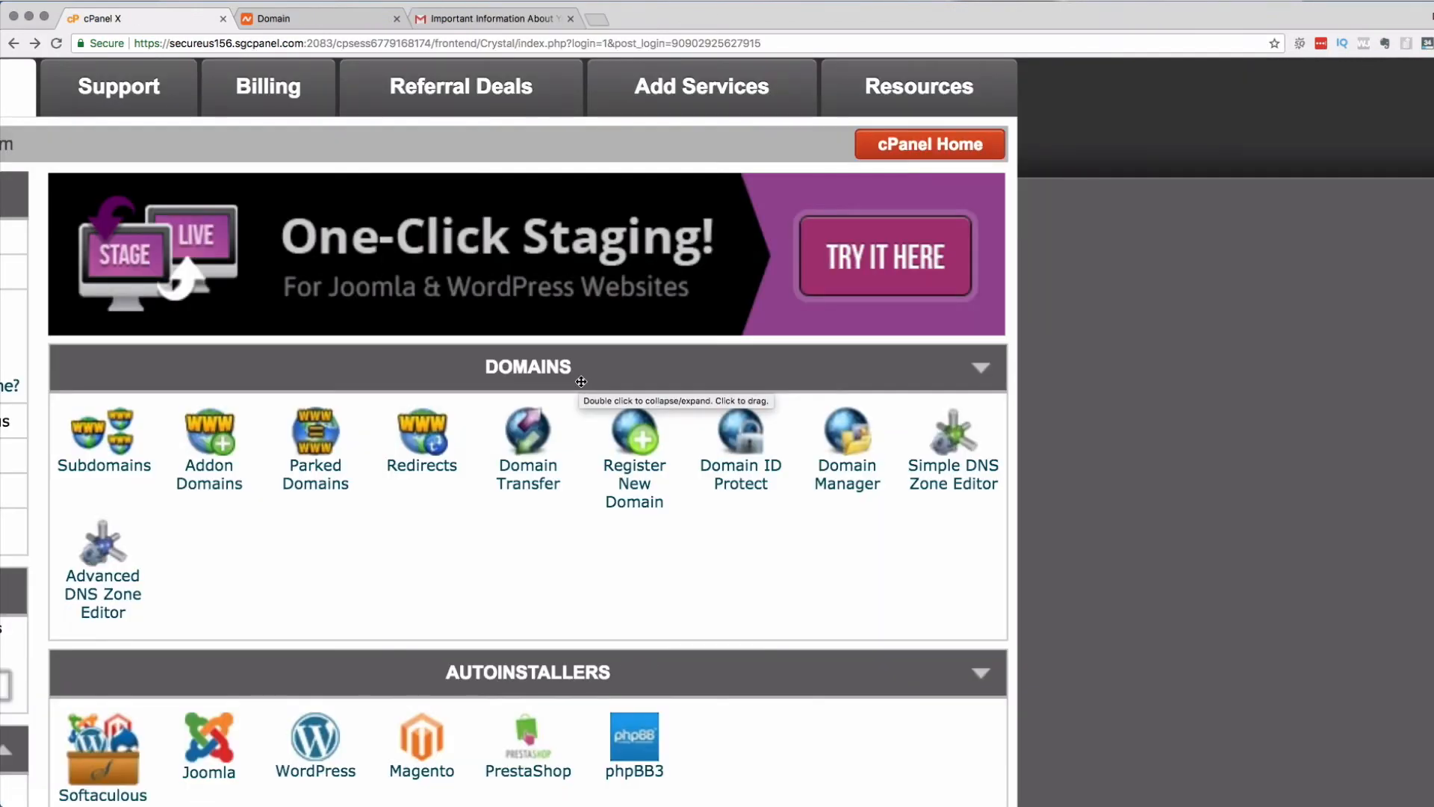
mouse_move(508, 563)
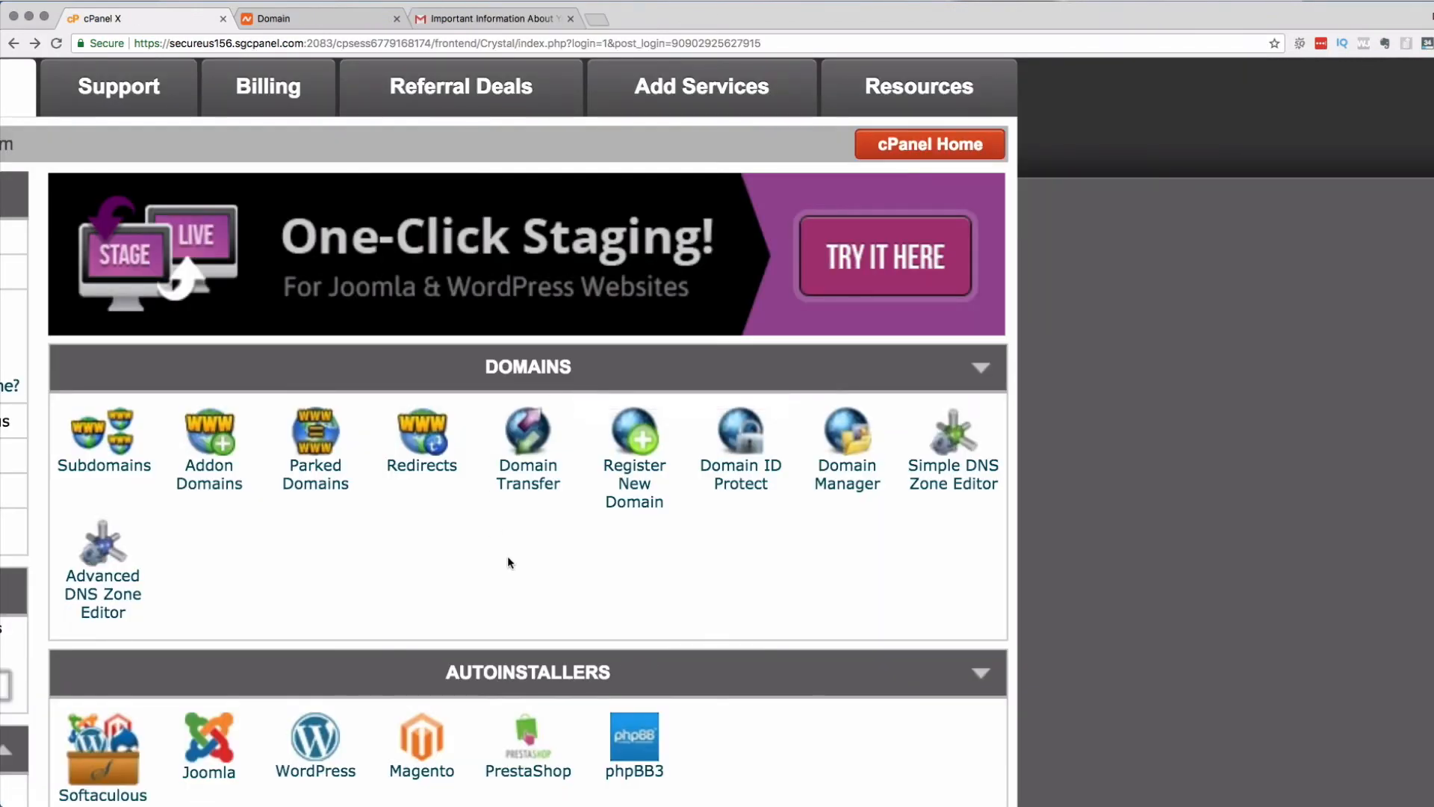
scroll("down", 3)
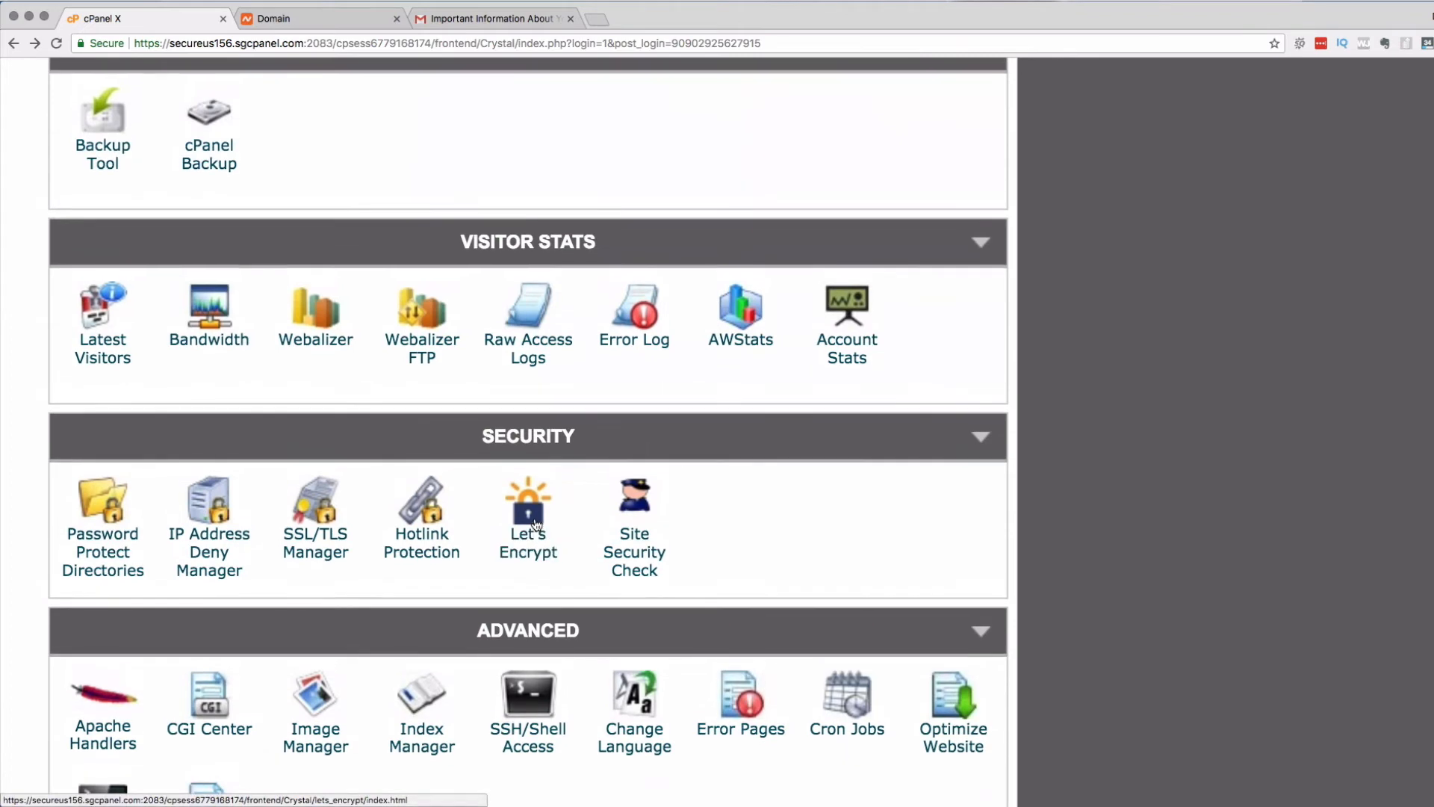
left_click(528, 501)
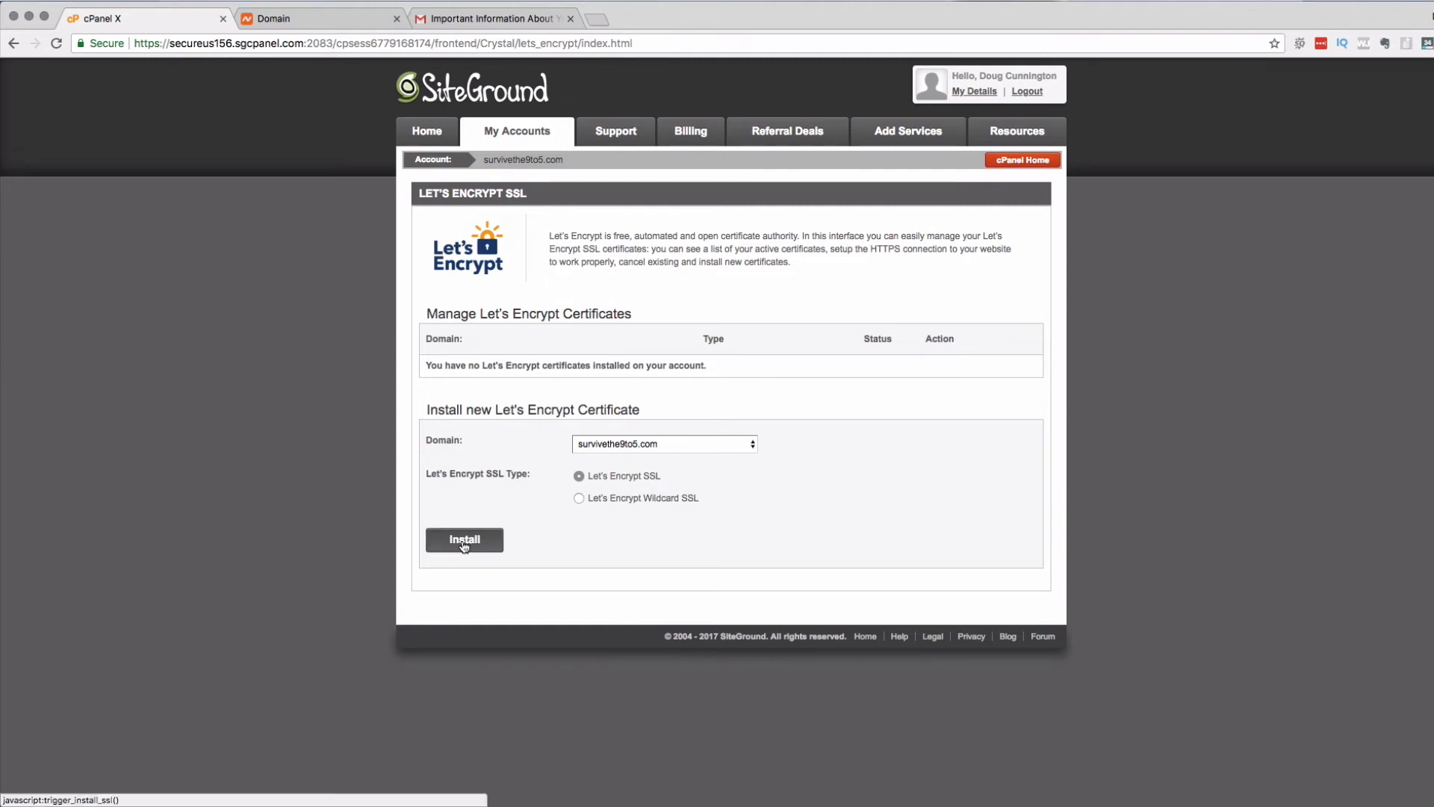
left_click(464, 539)
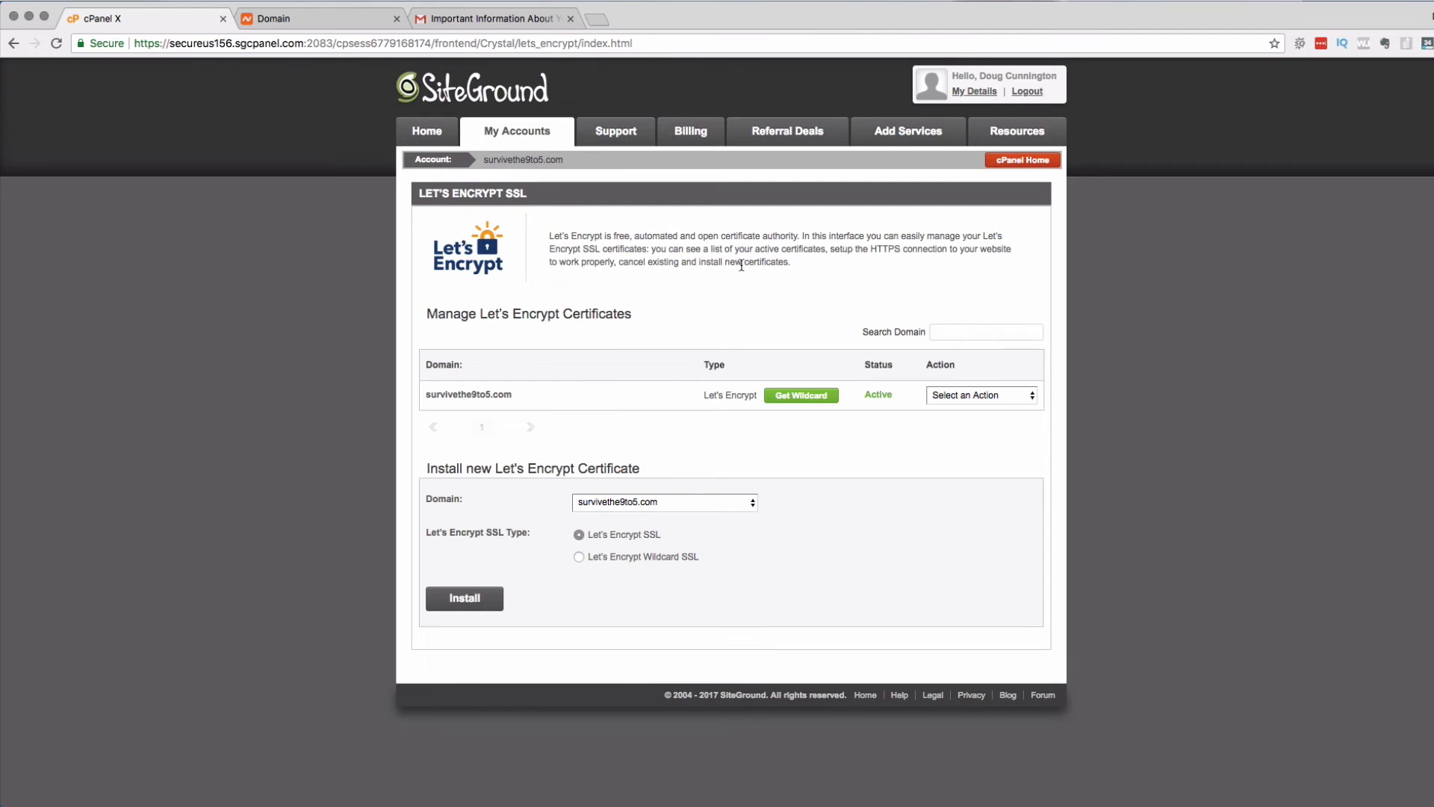
left_click(979, 394)
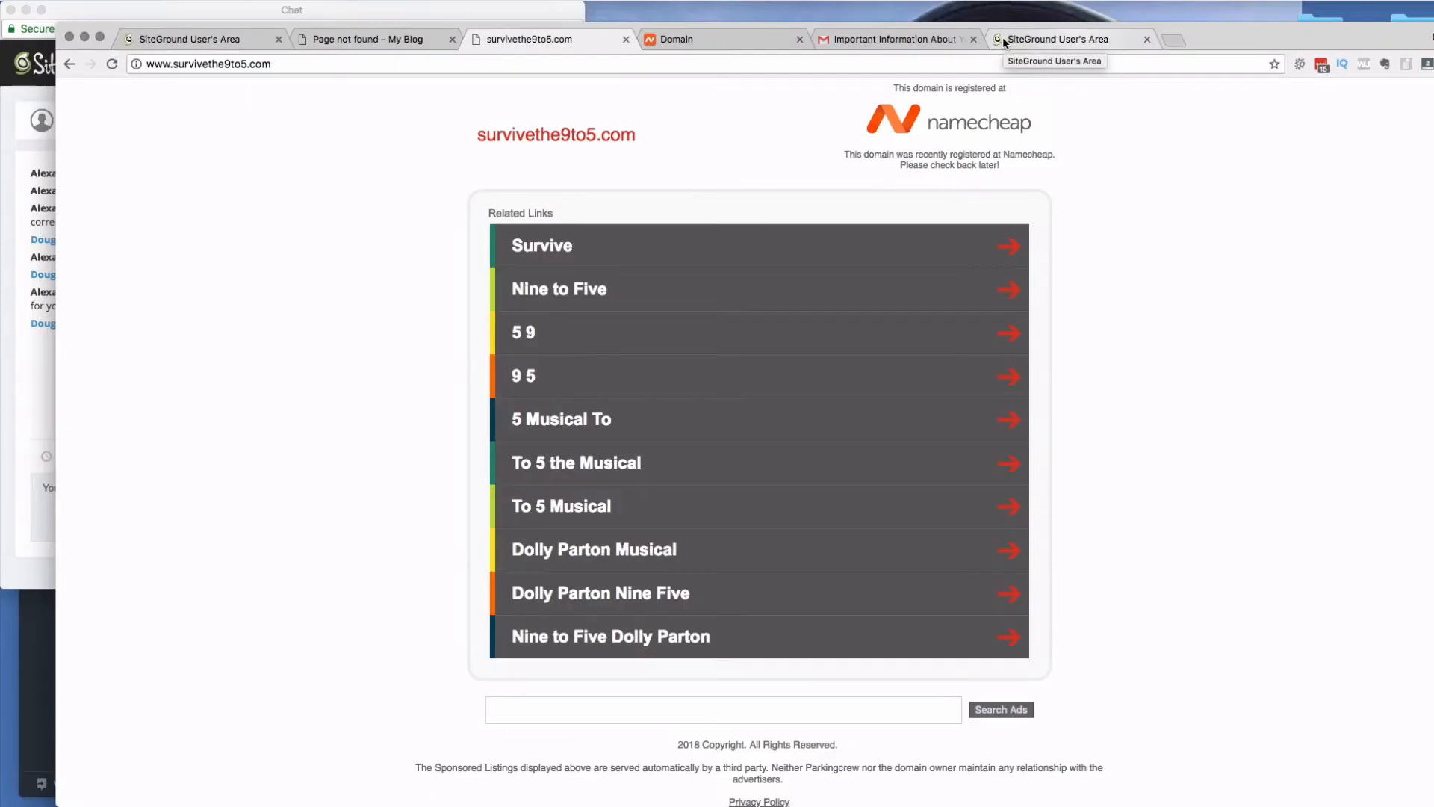
mouse_move(226, 211)
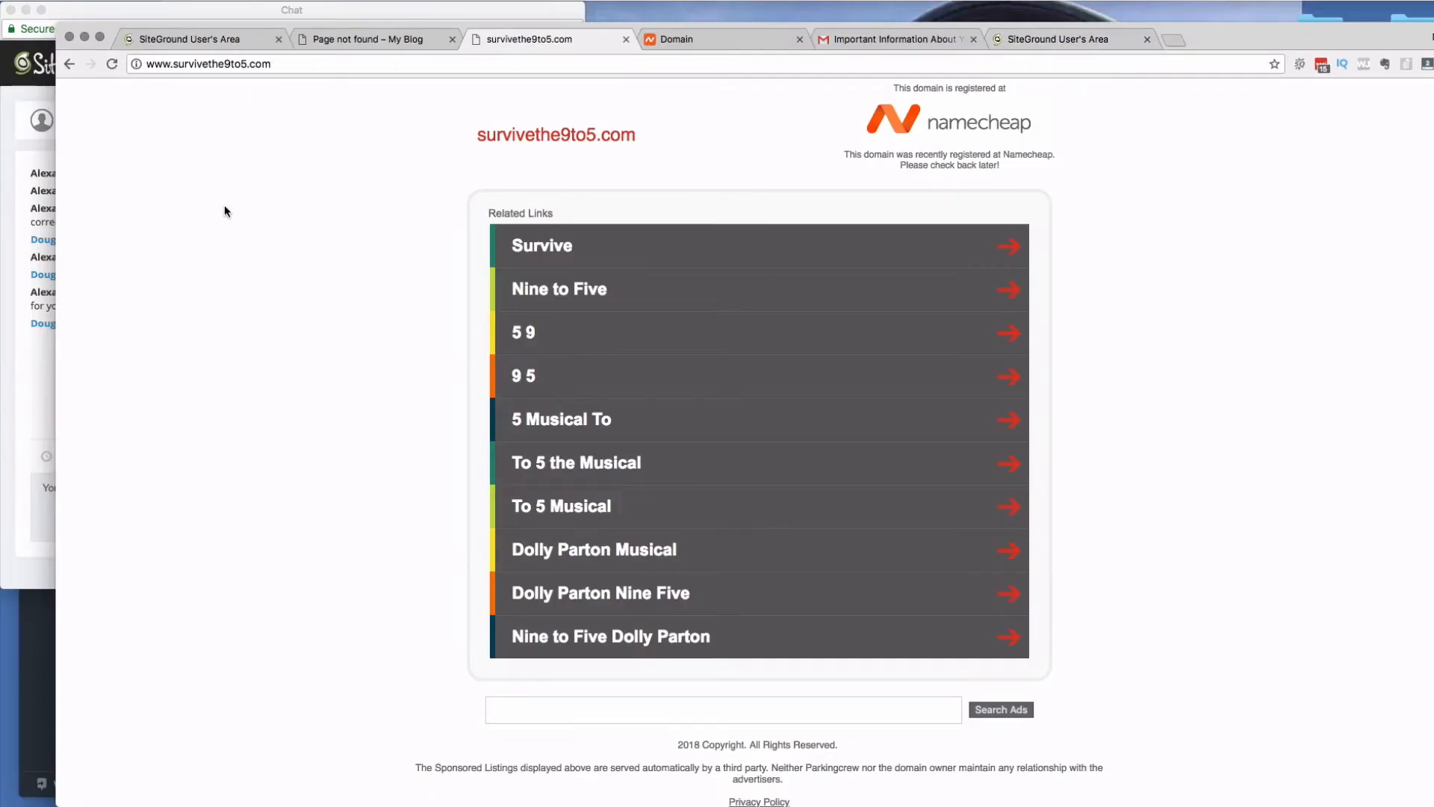
mouse_move(368, 176)
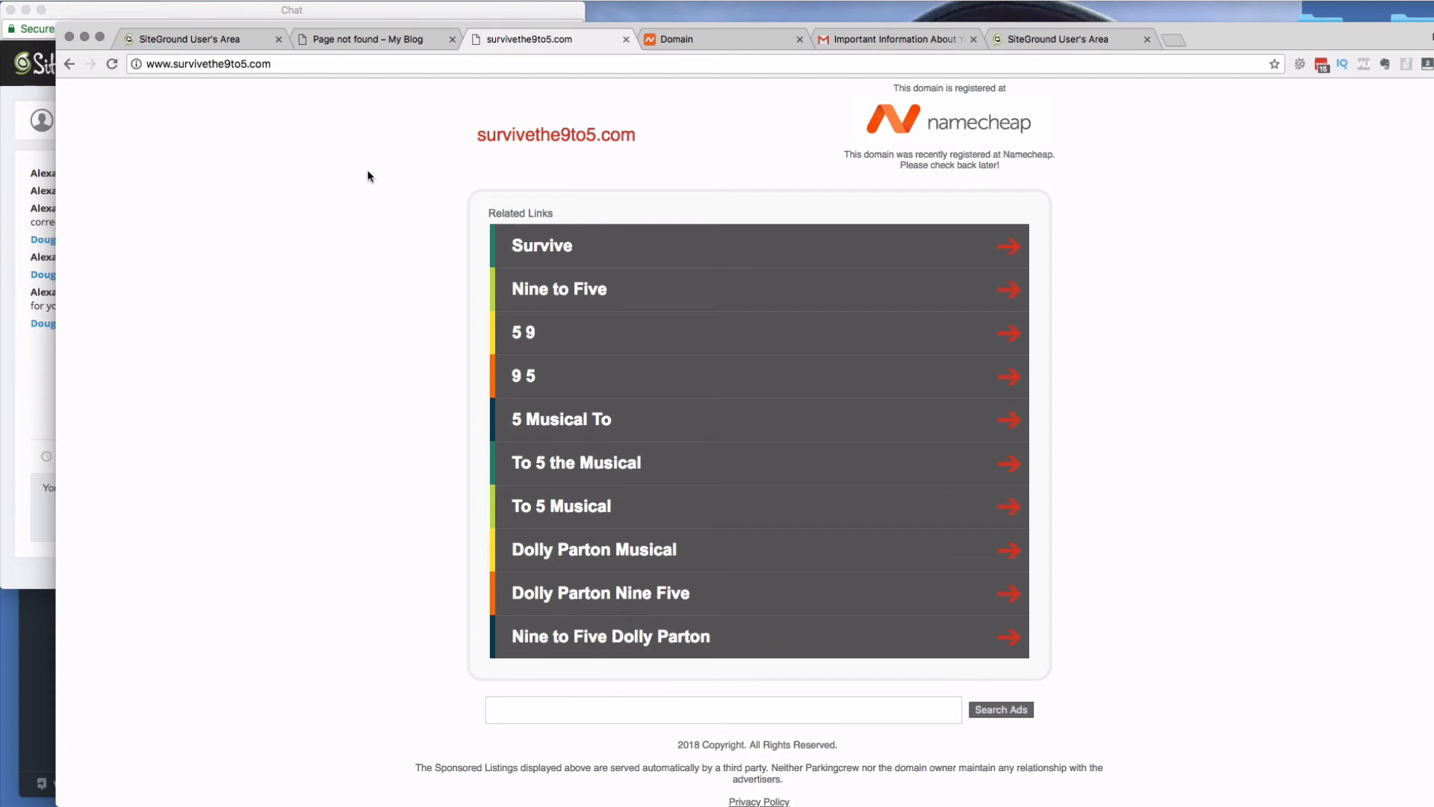
mouse_move(332, 174)
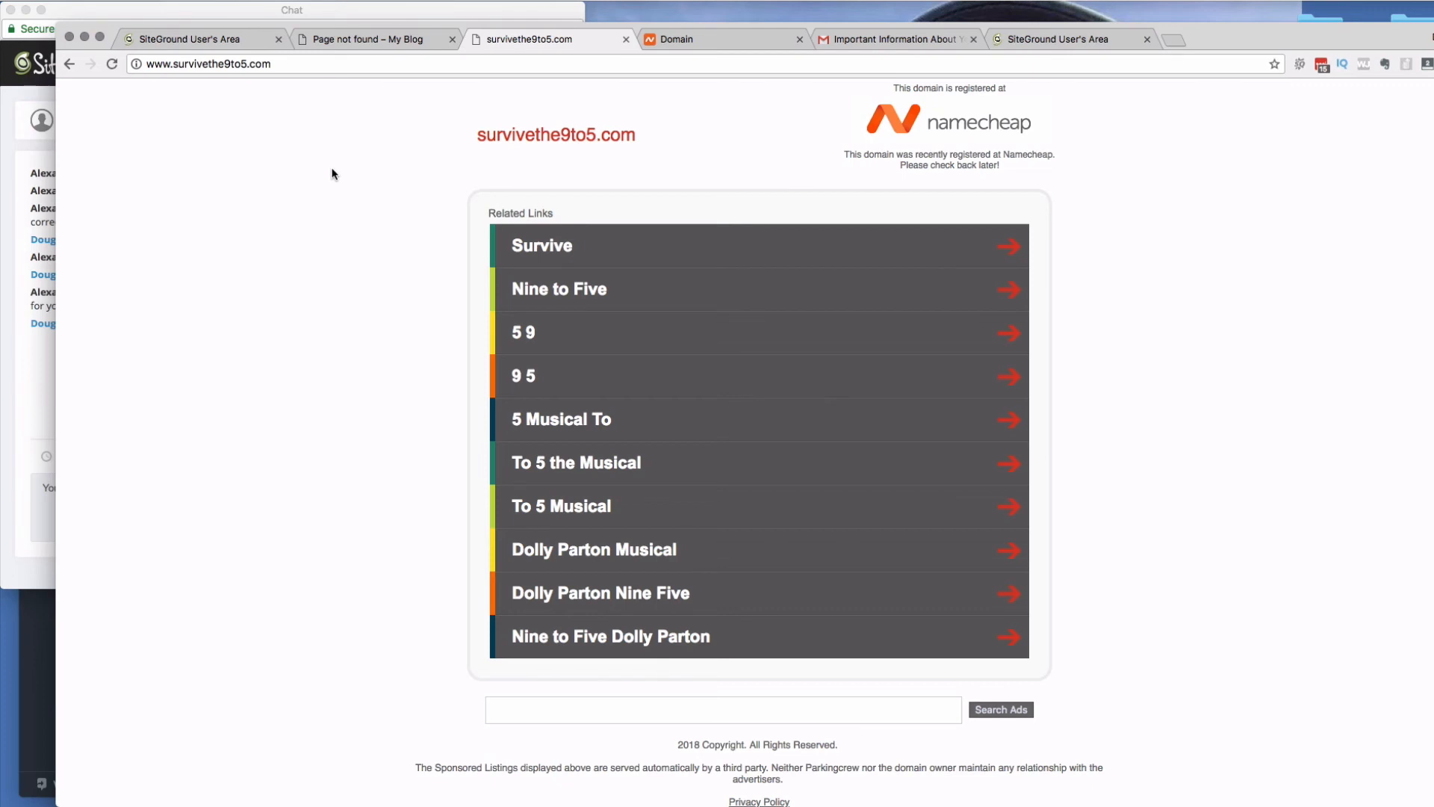
mouse_move(172, 180)
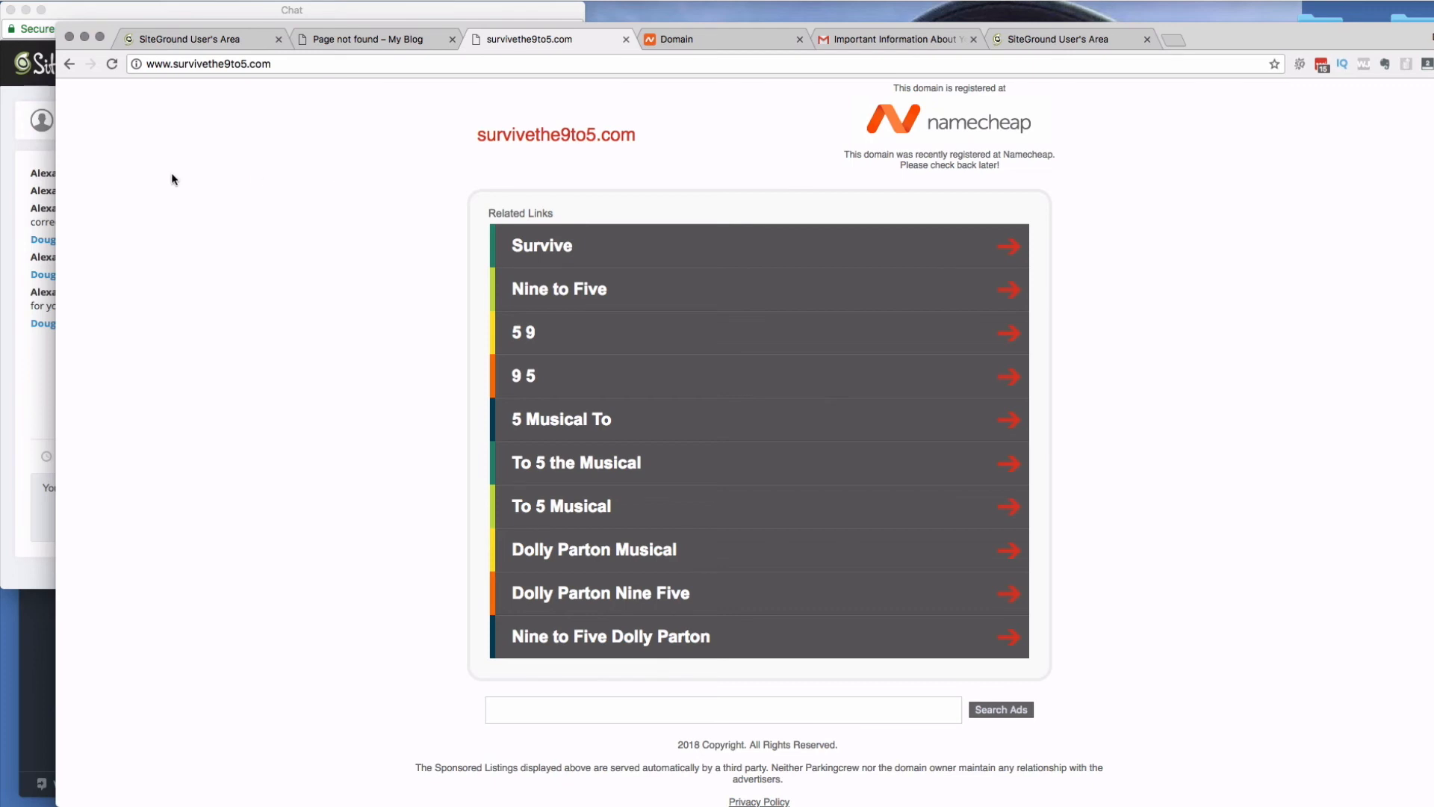
mouse_move(43, 143)
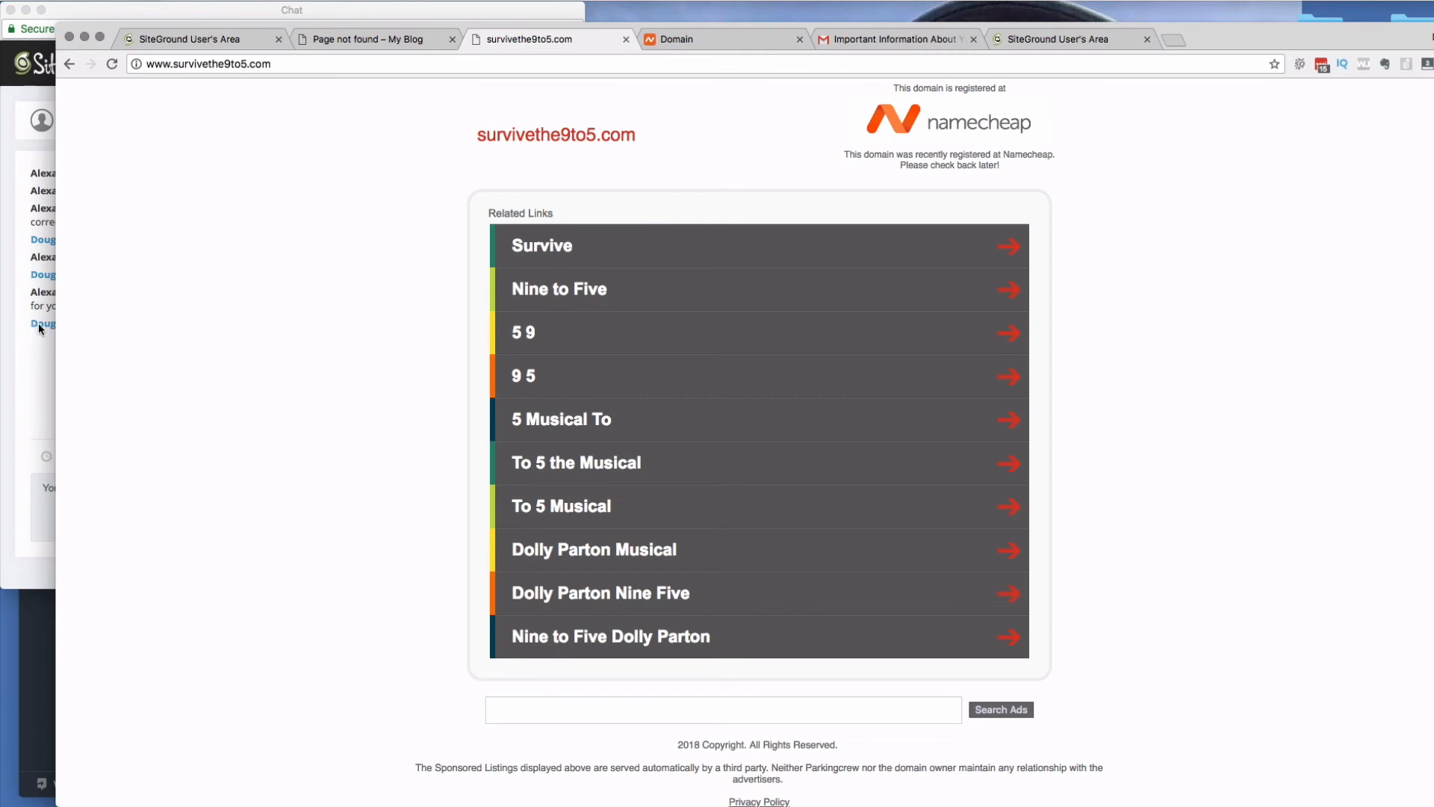
mouse_move(180, 313)
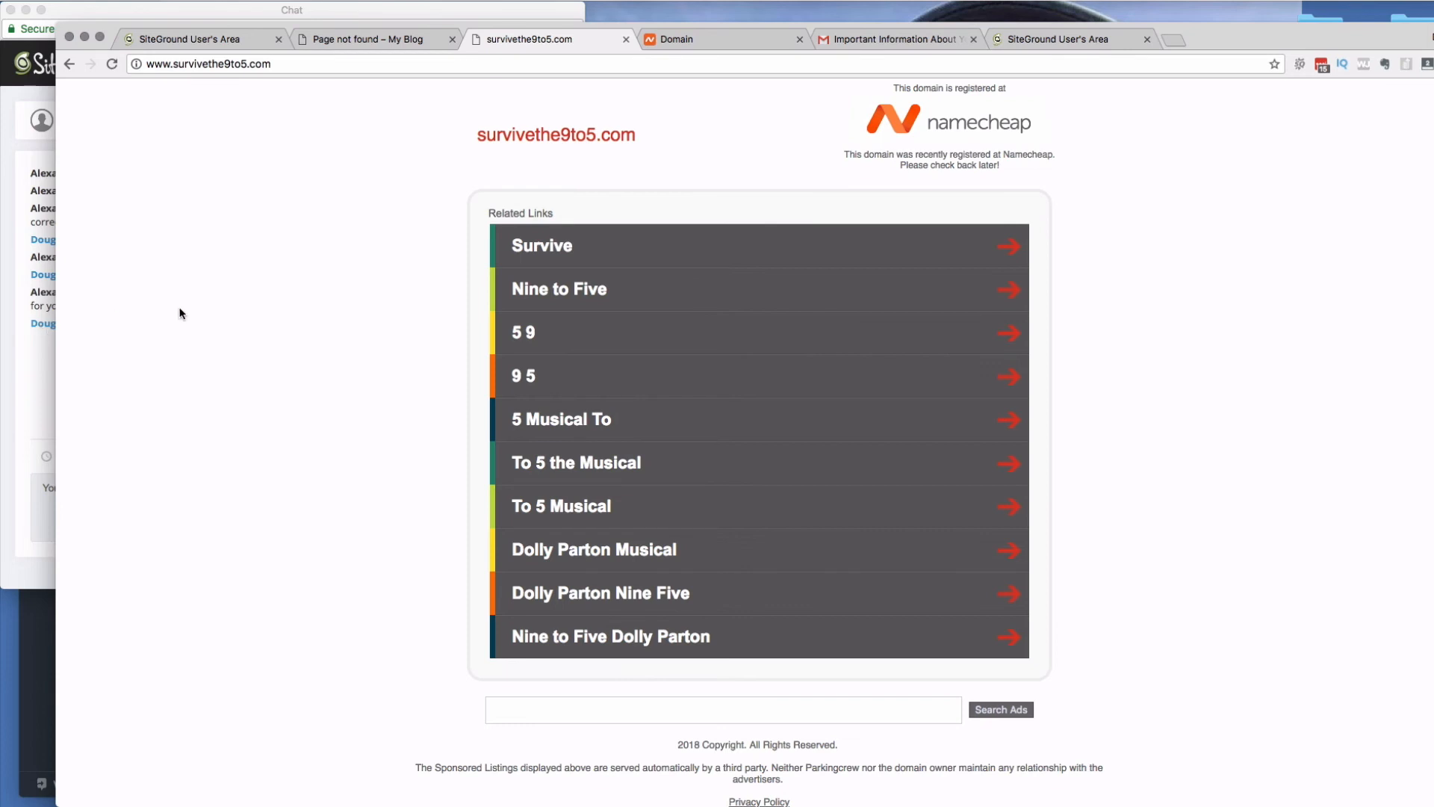
mouse_move(1082, 163)
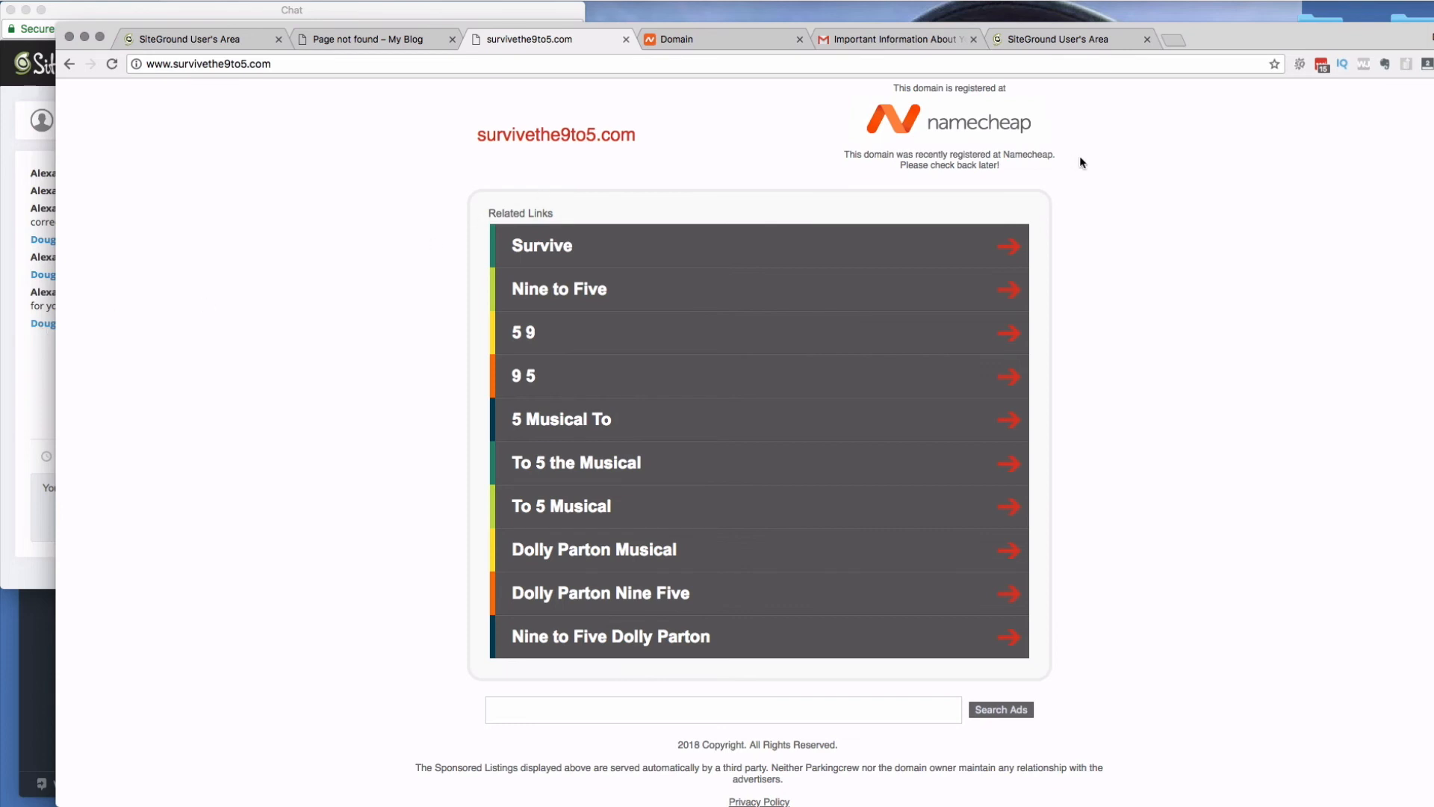
left_click(375, 18)
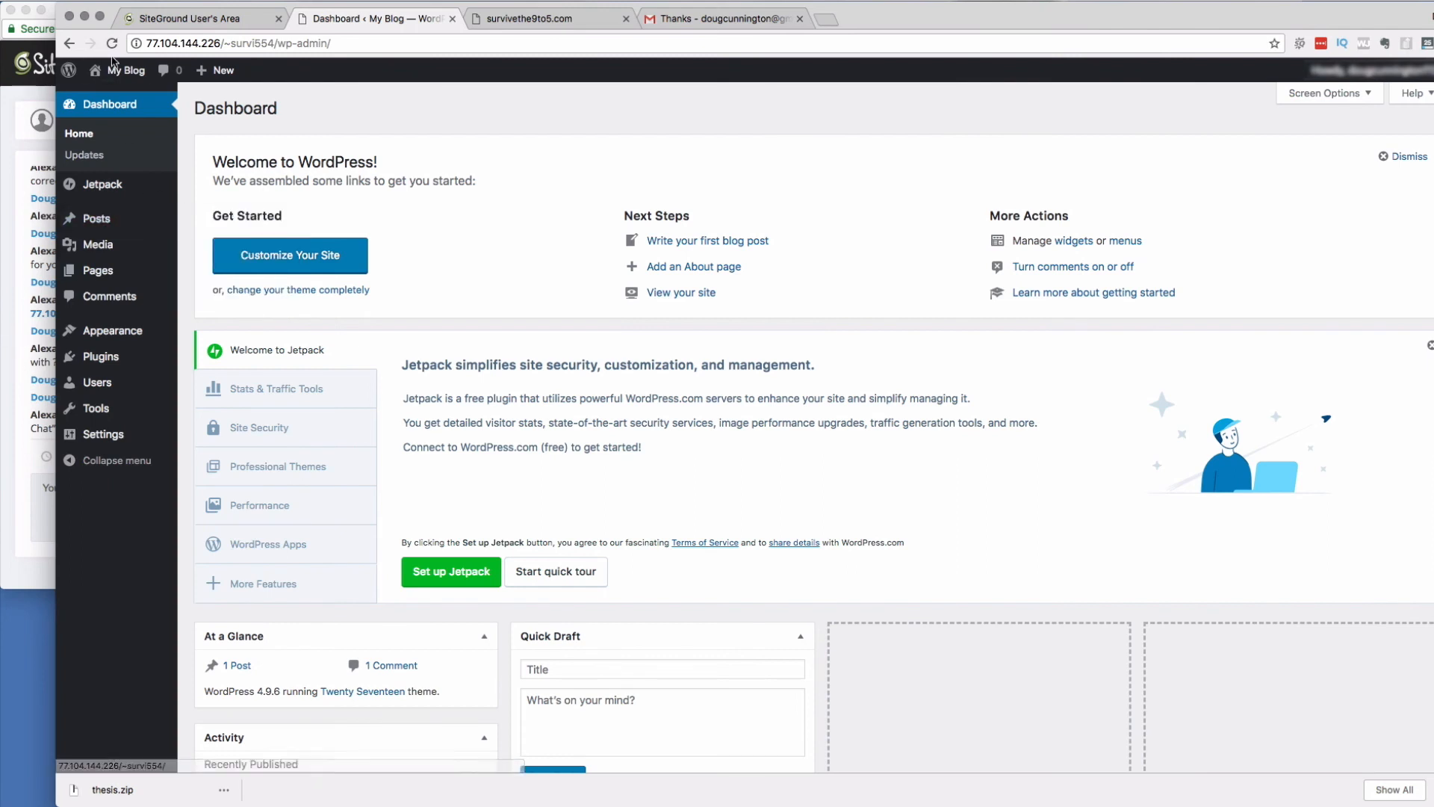
mouse_move(313, 155)
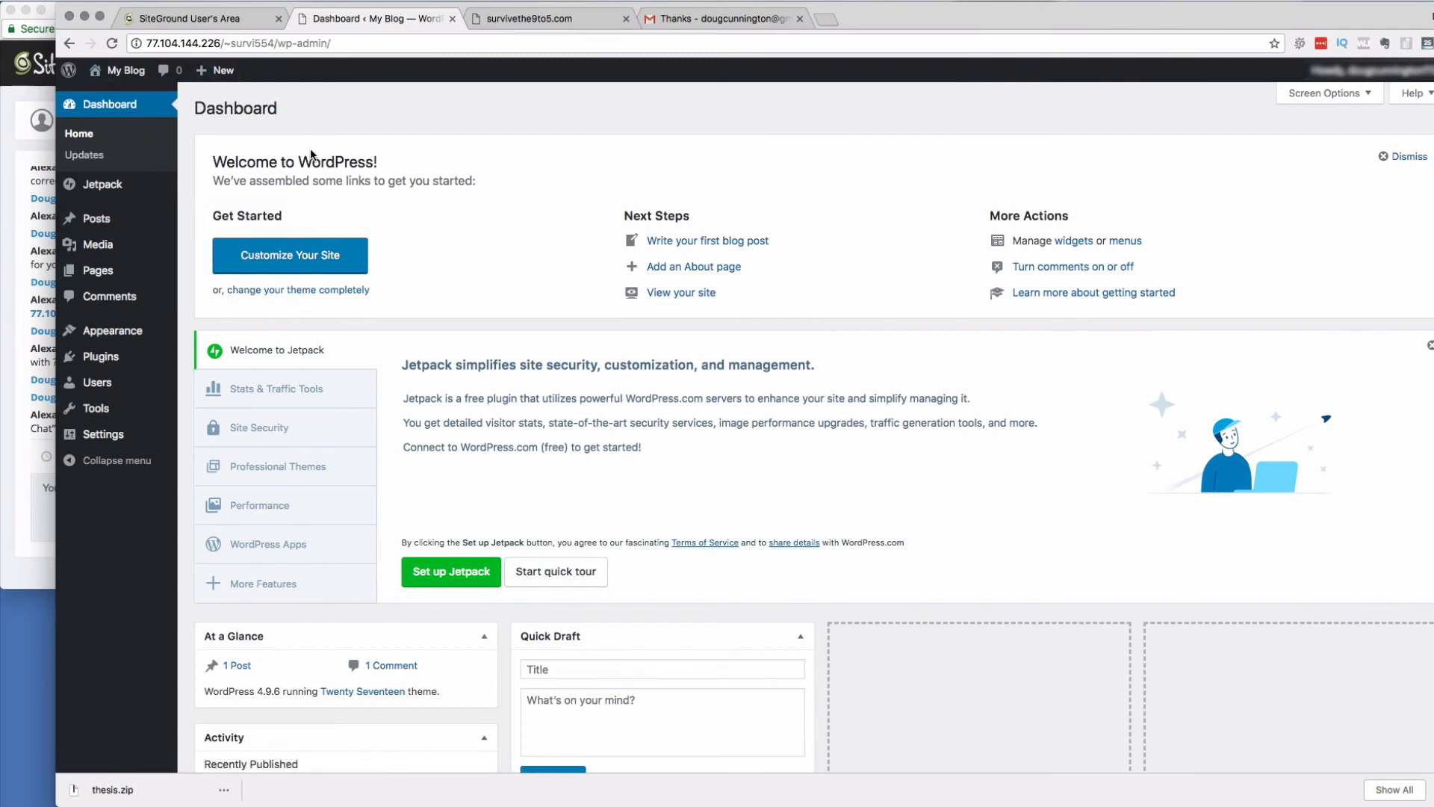
mouse_move(13, 358)
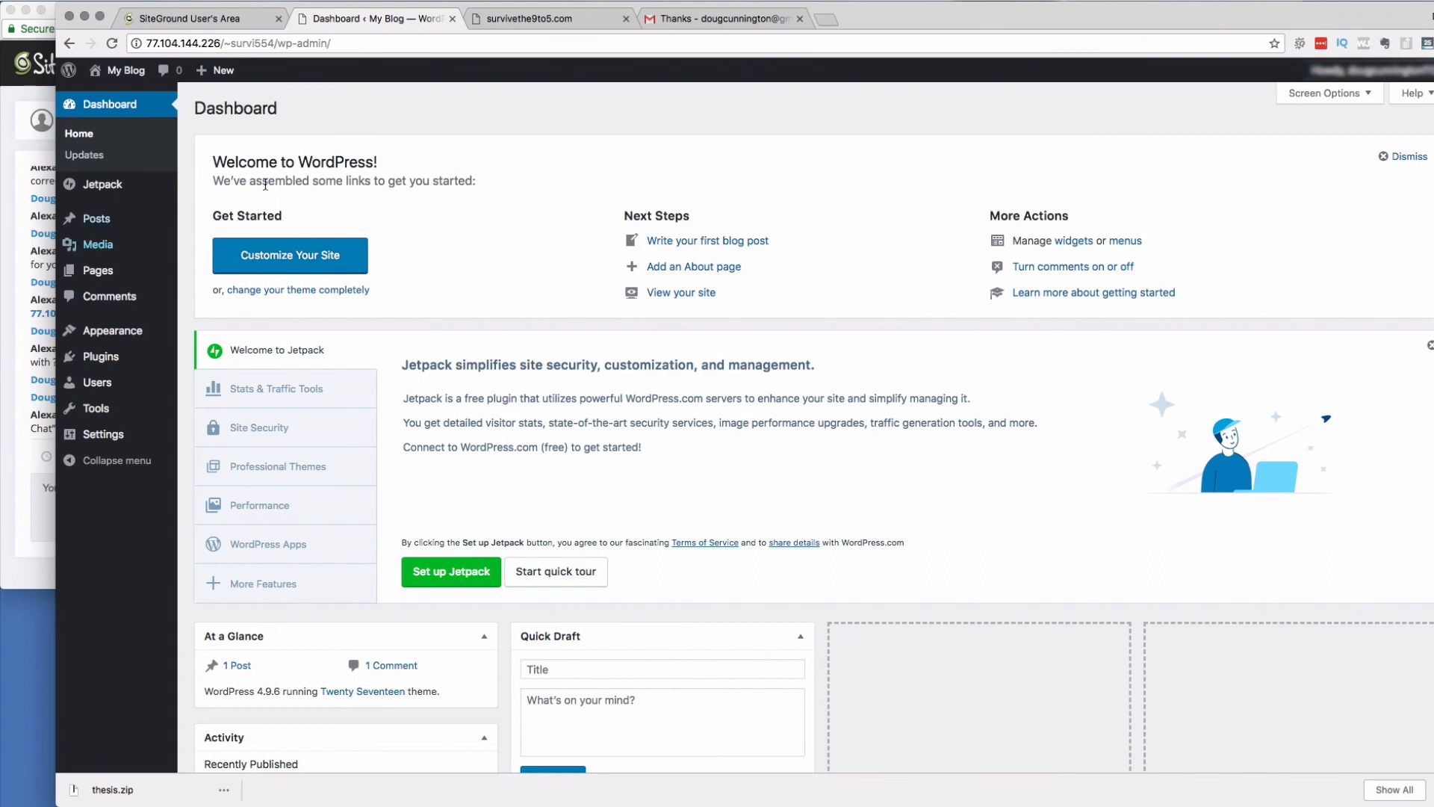
mouse_move(859, 131)
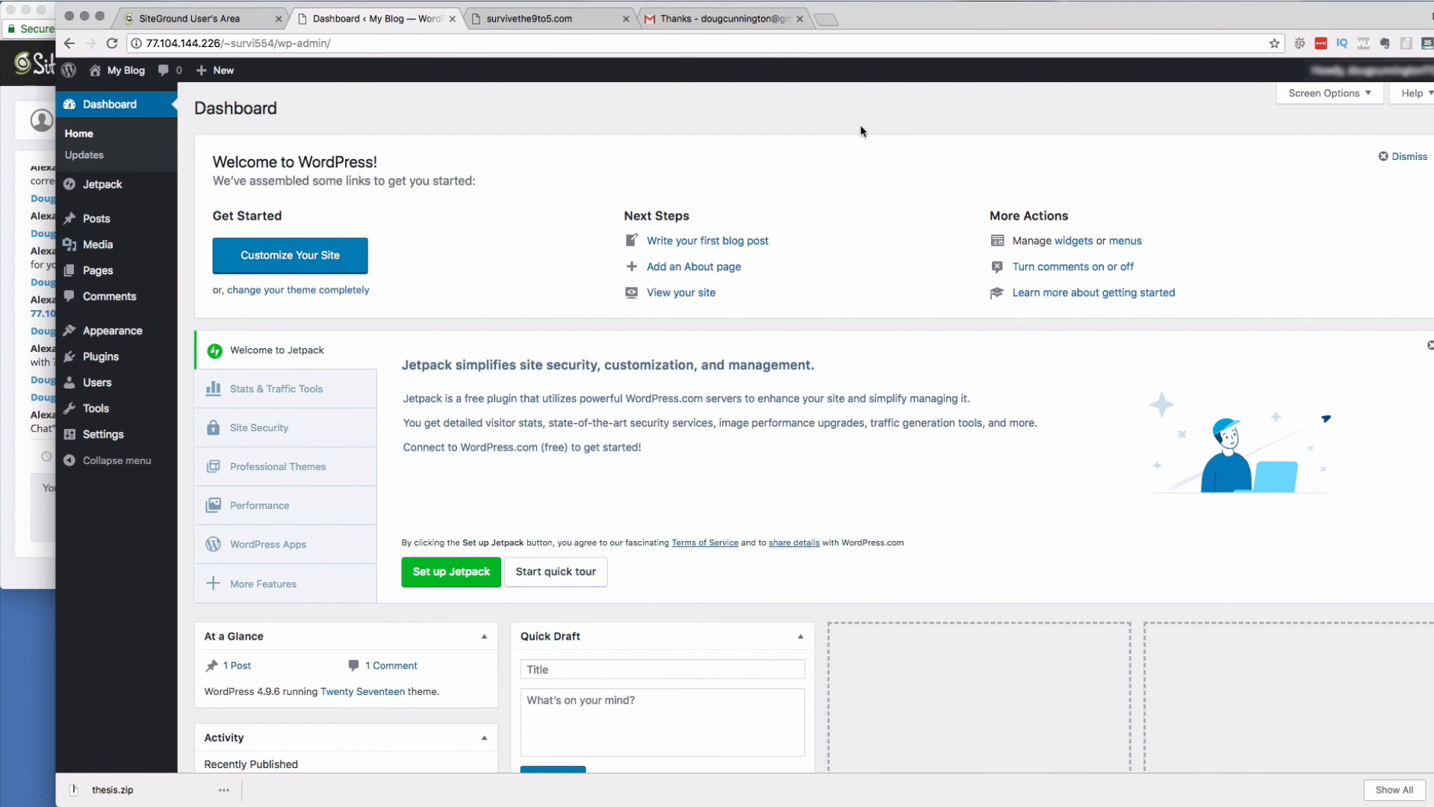
mouse_move(455, 129)
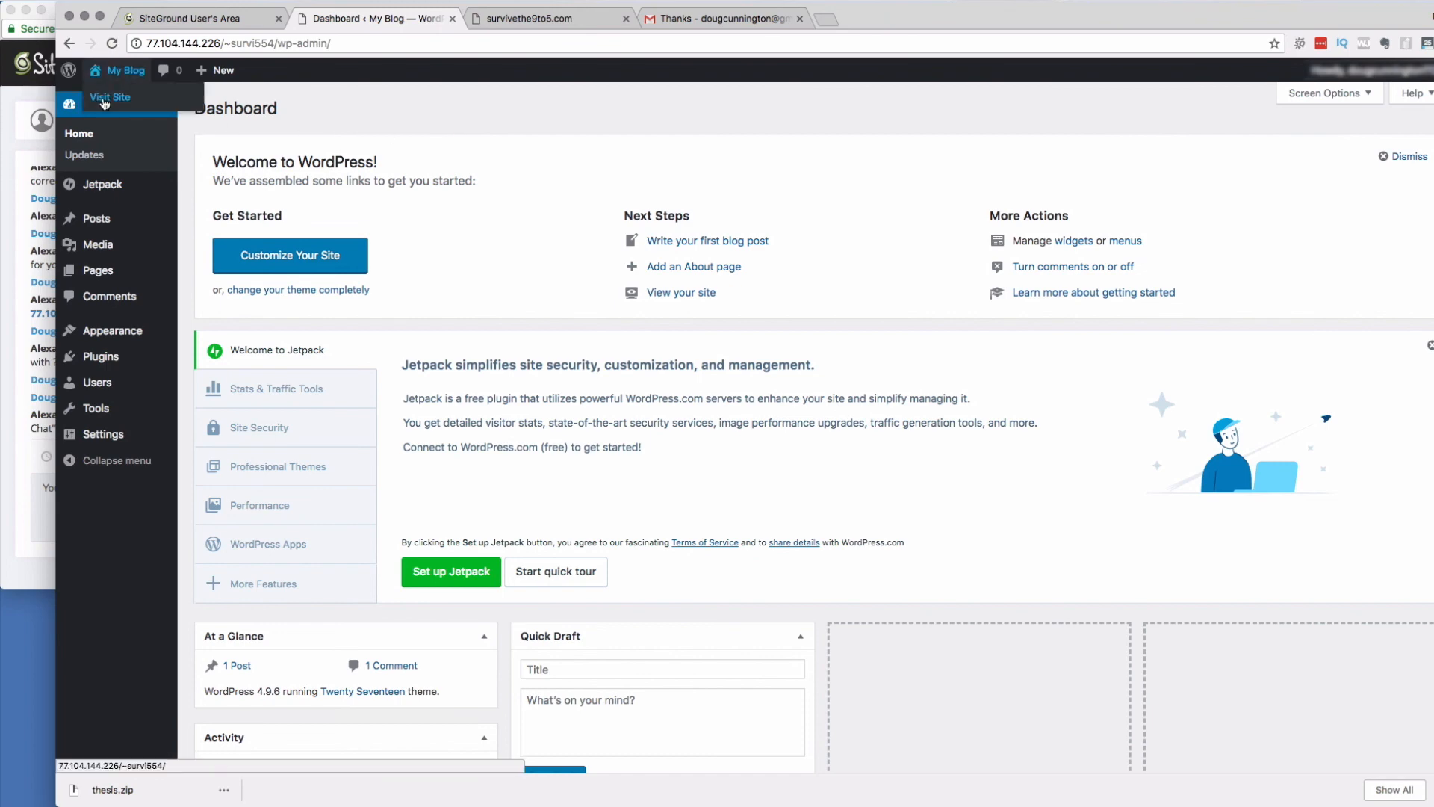
- Visit the My Blog front page and scroll through the sample post and sidebar
left_click(110, 98)
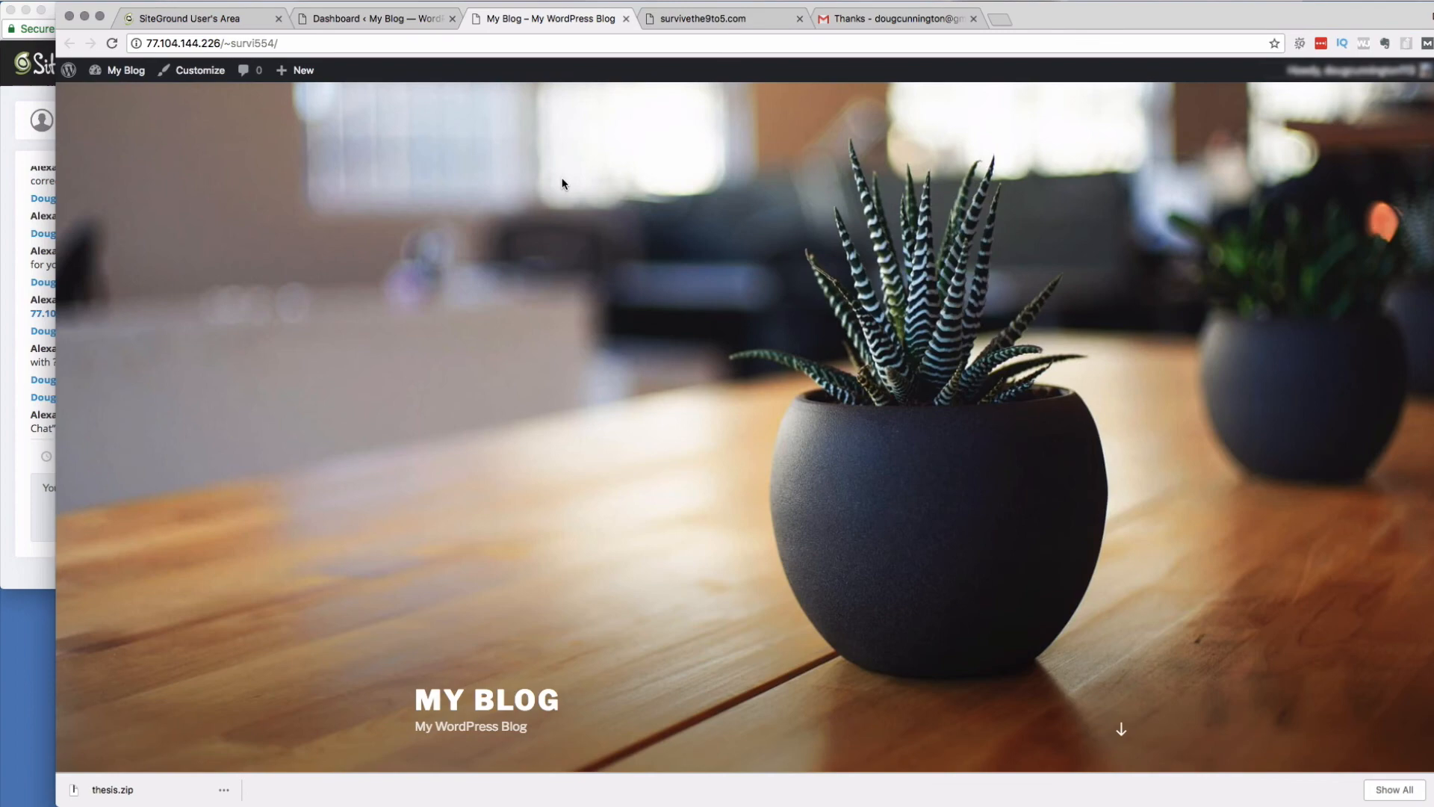
scroll("down", 3)
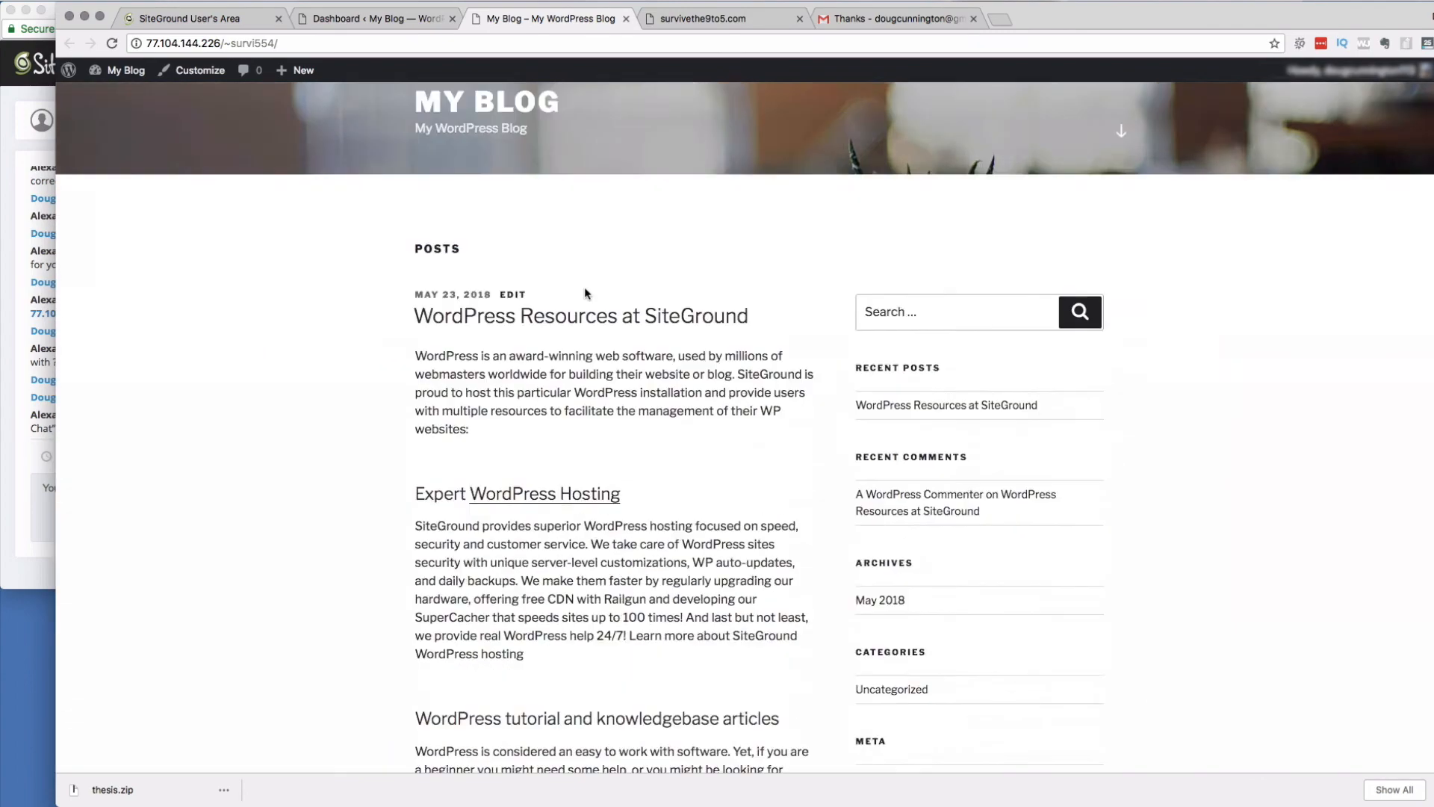
scroll("up", 3)
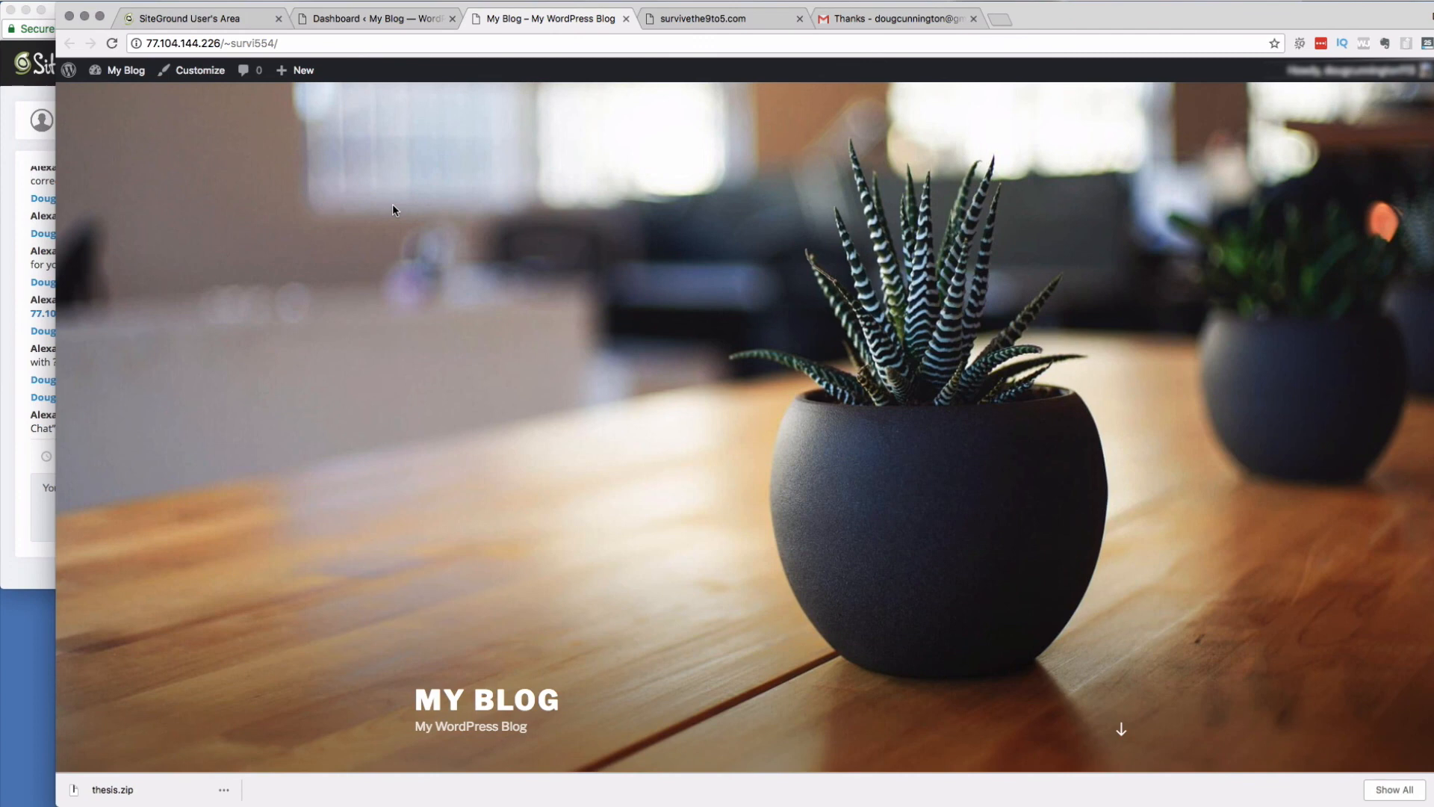
mouse_move(159, 494)
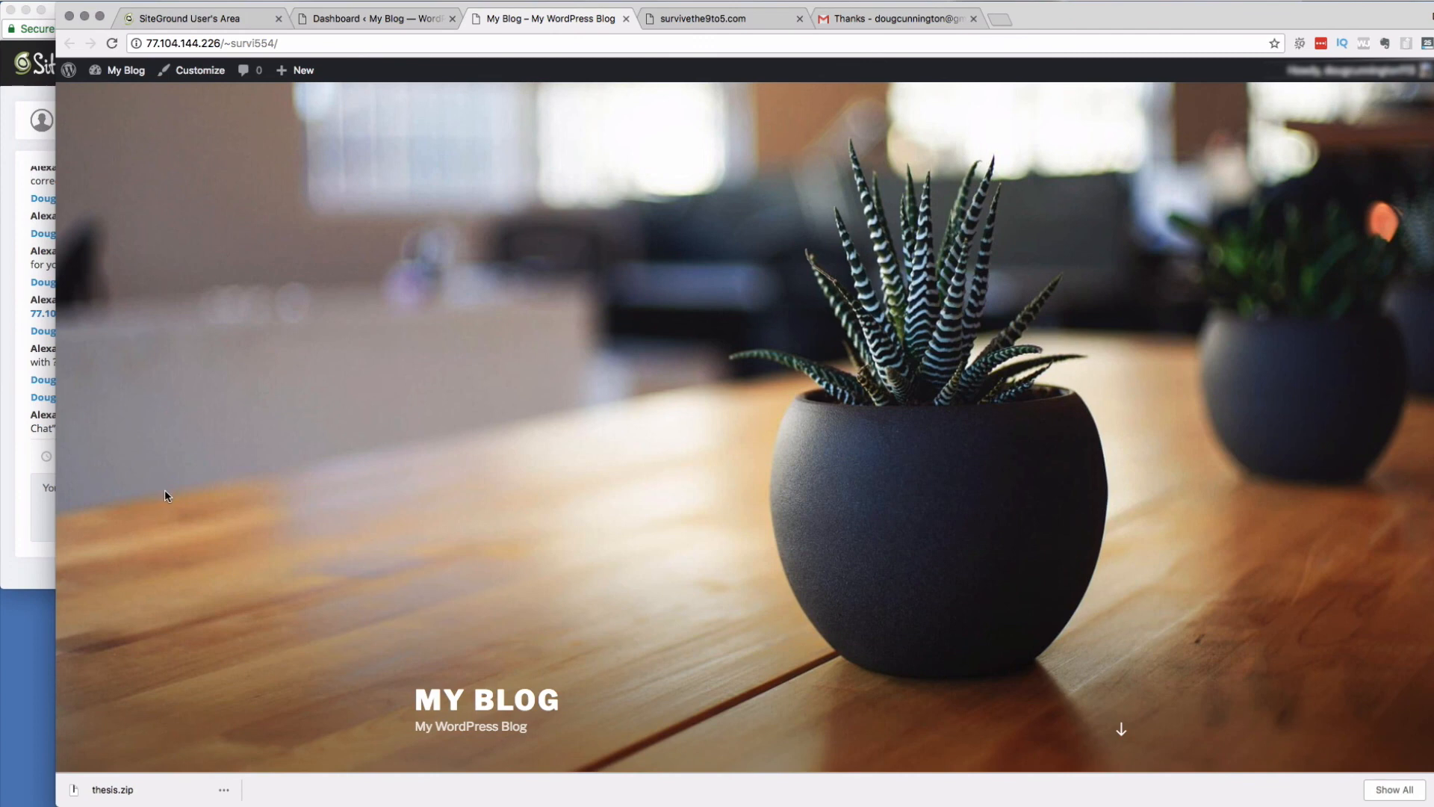
mouse_move(649, 97)
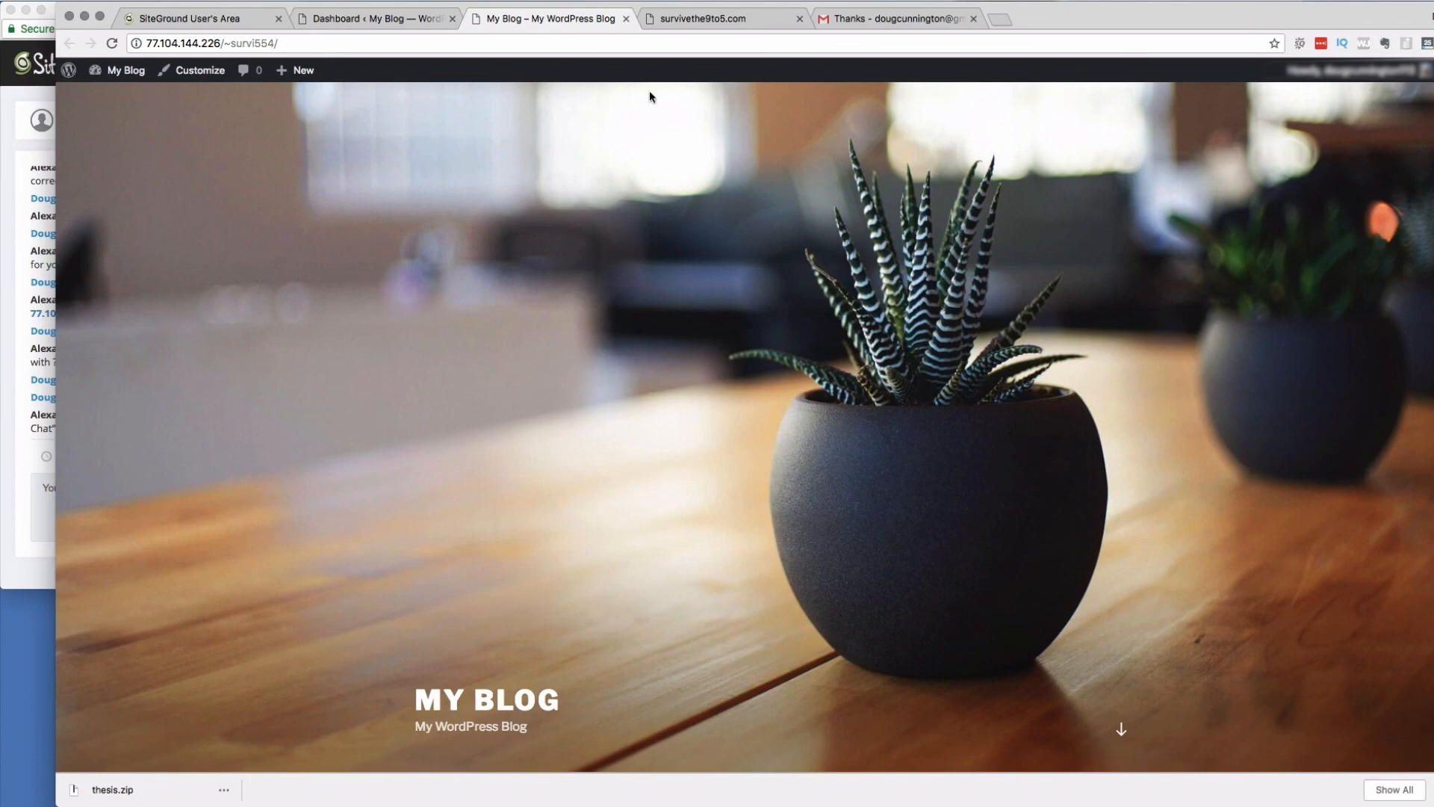